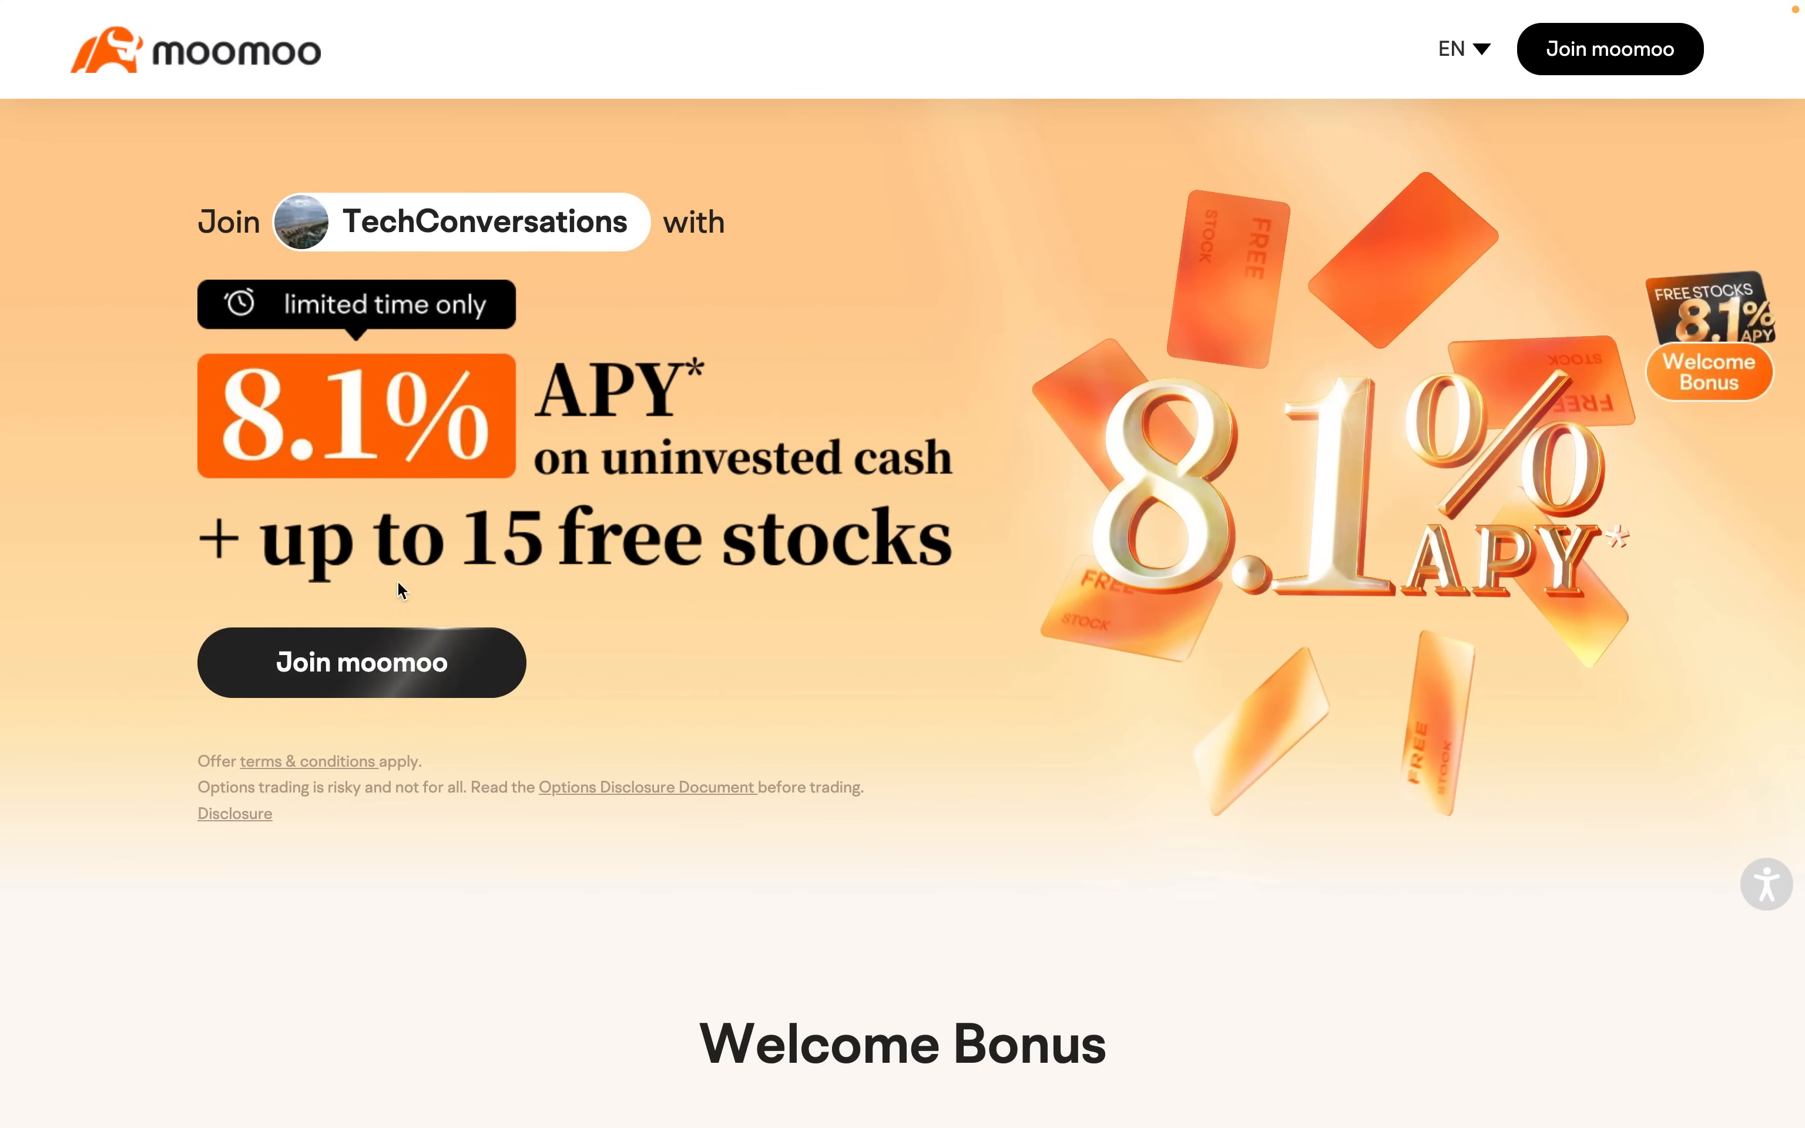
{"action": "mouse_move", "coordinate": [880, 578]}
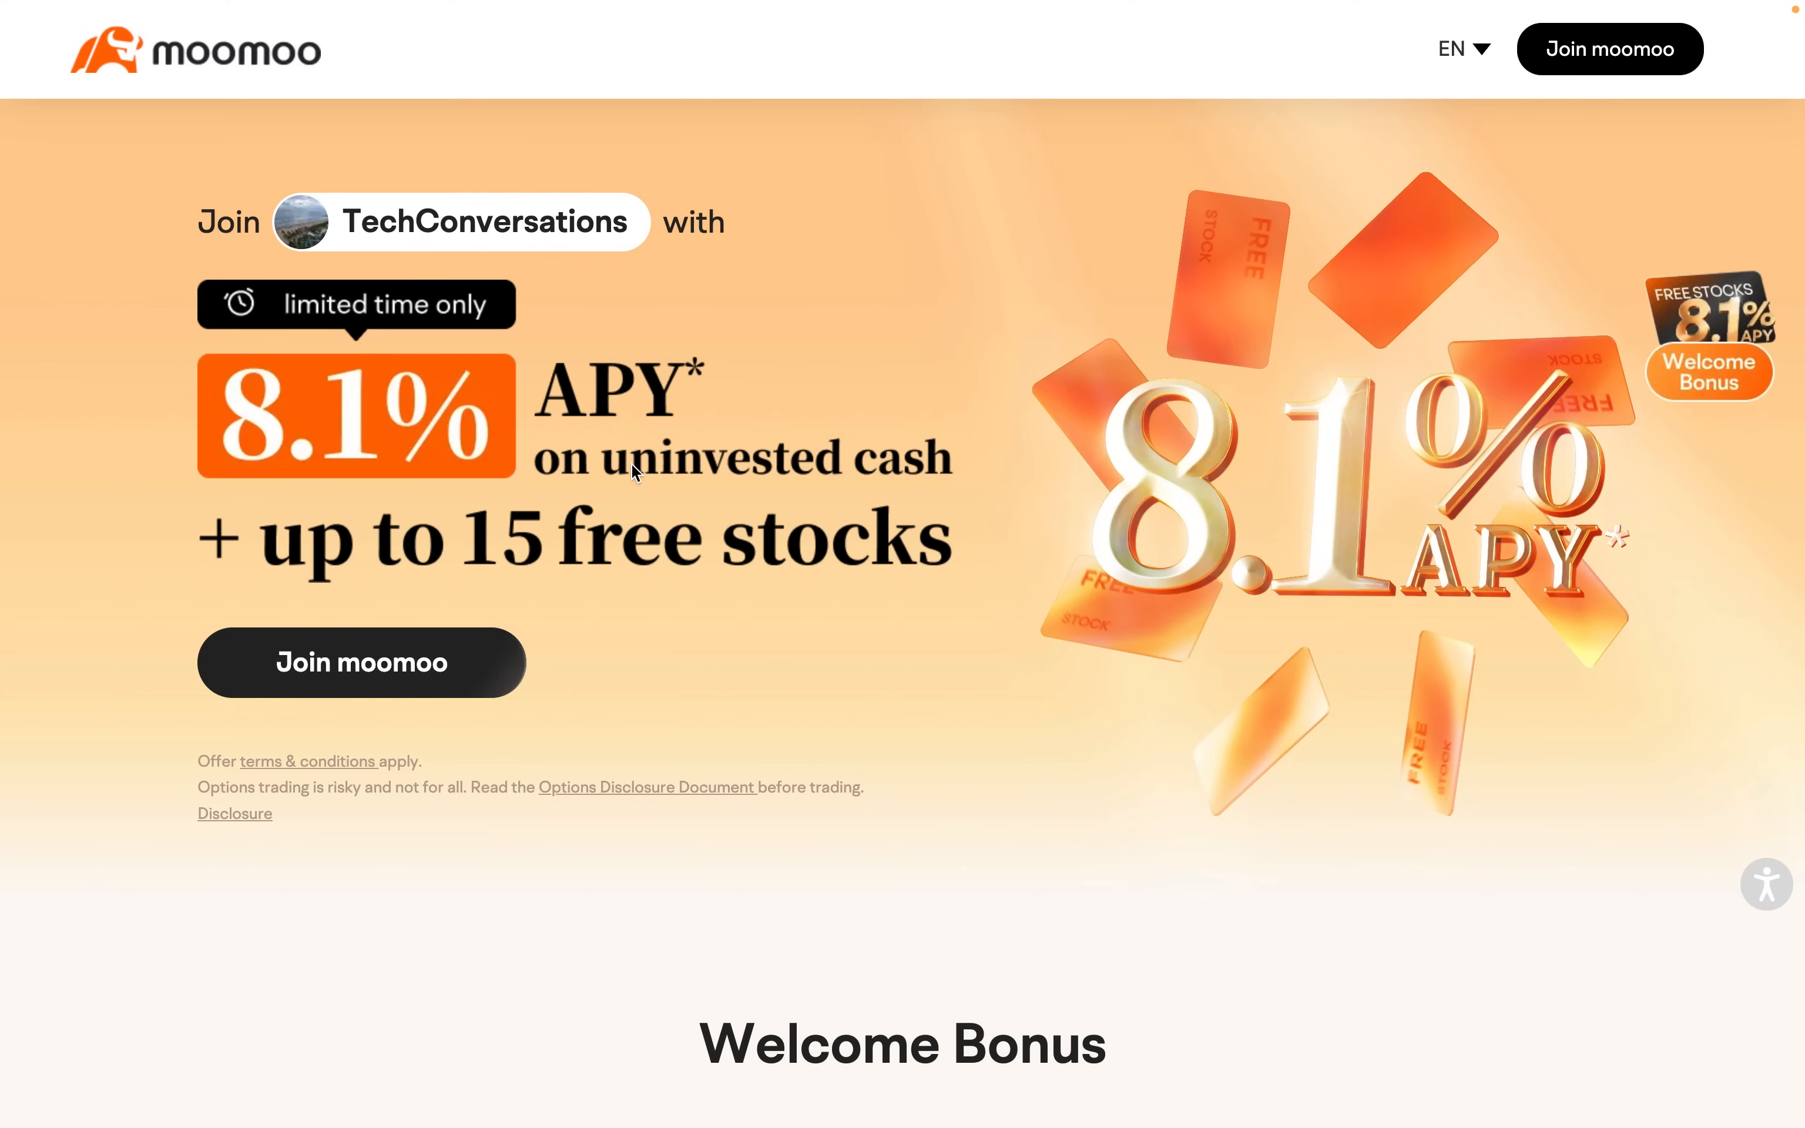
{"action": "mouse_move", "coordinate": [246, 729]}
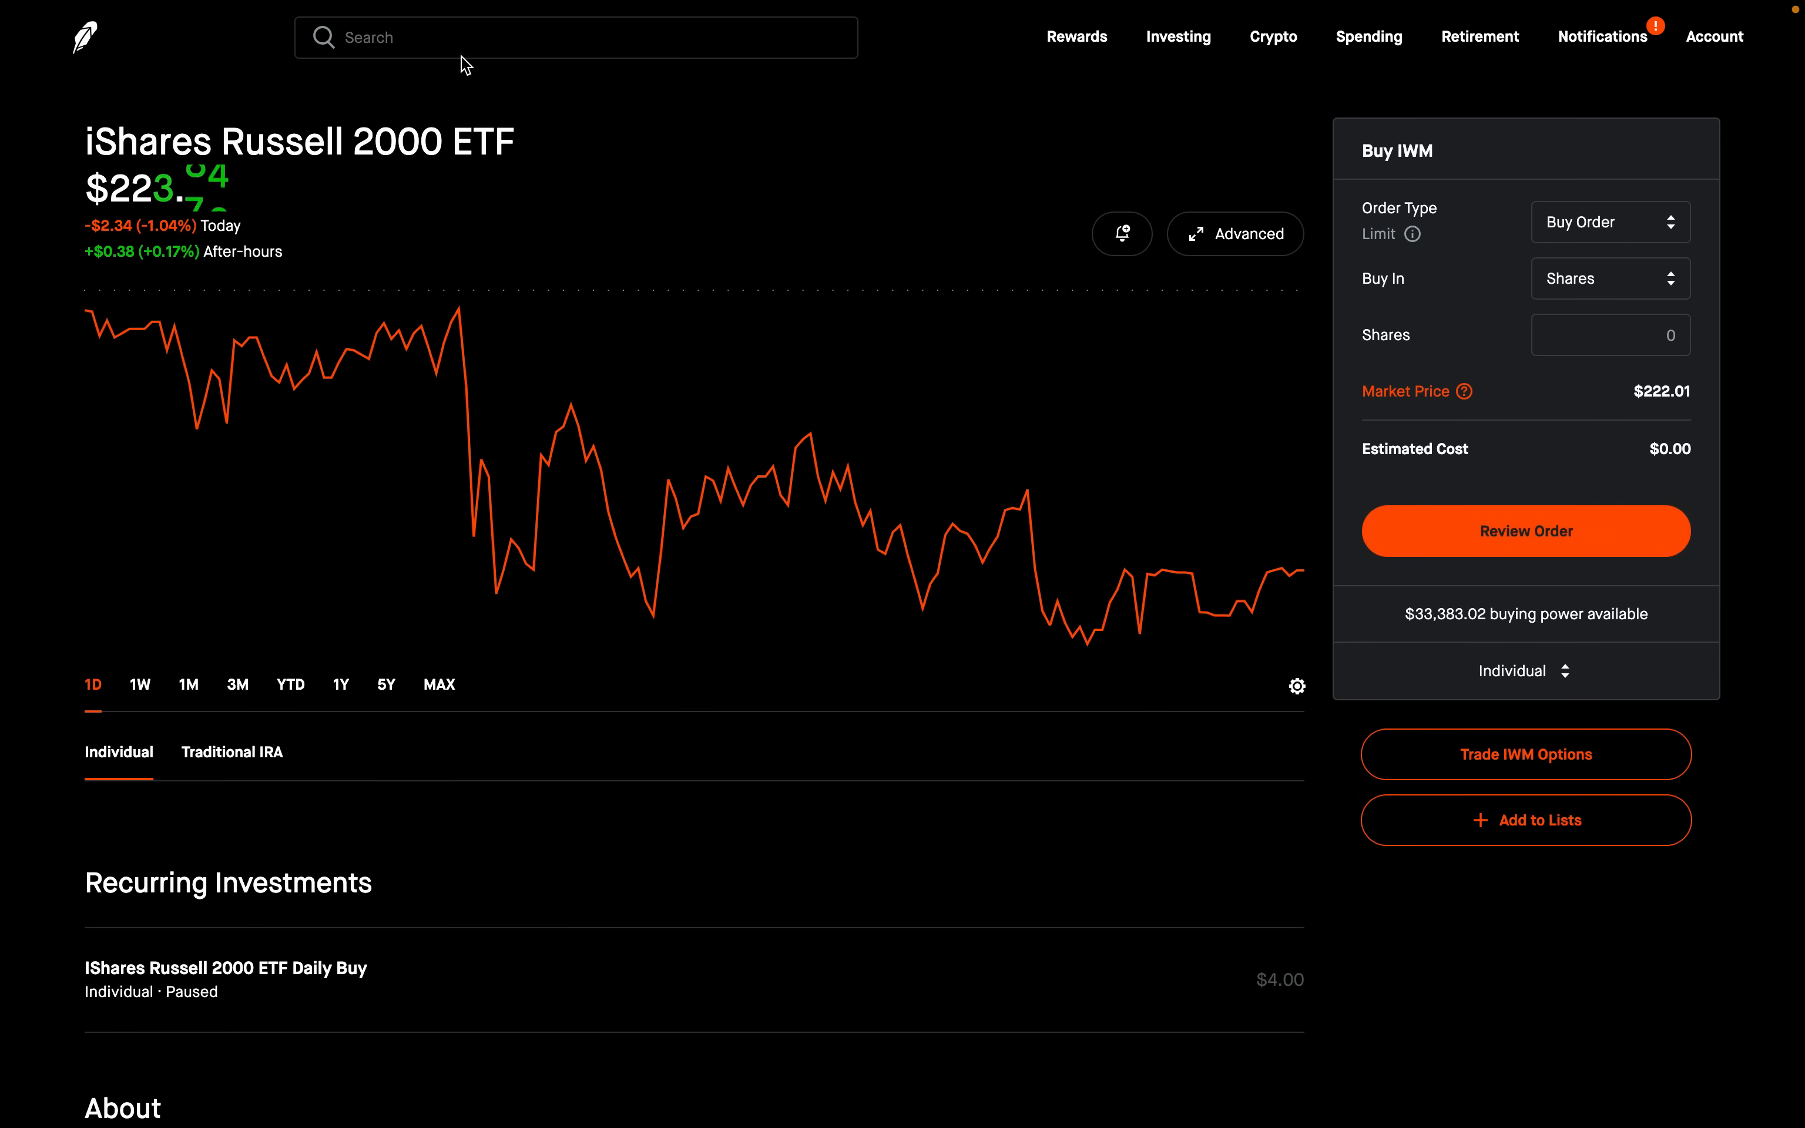
Step: Search Robinhood for 'sq' to reach the Block (SQ) stock page
{"action": "type", "text": "sq"}
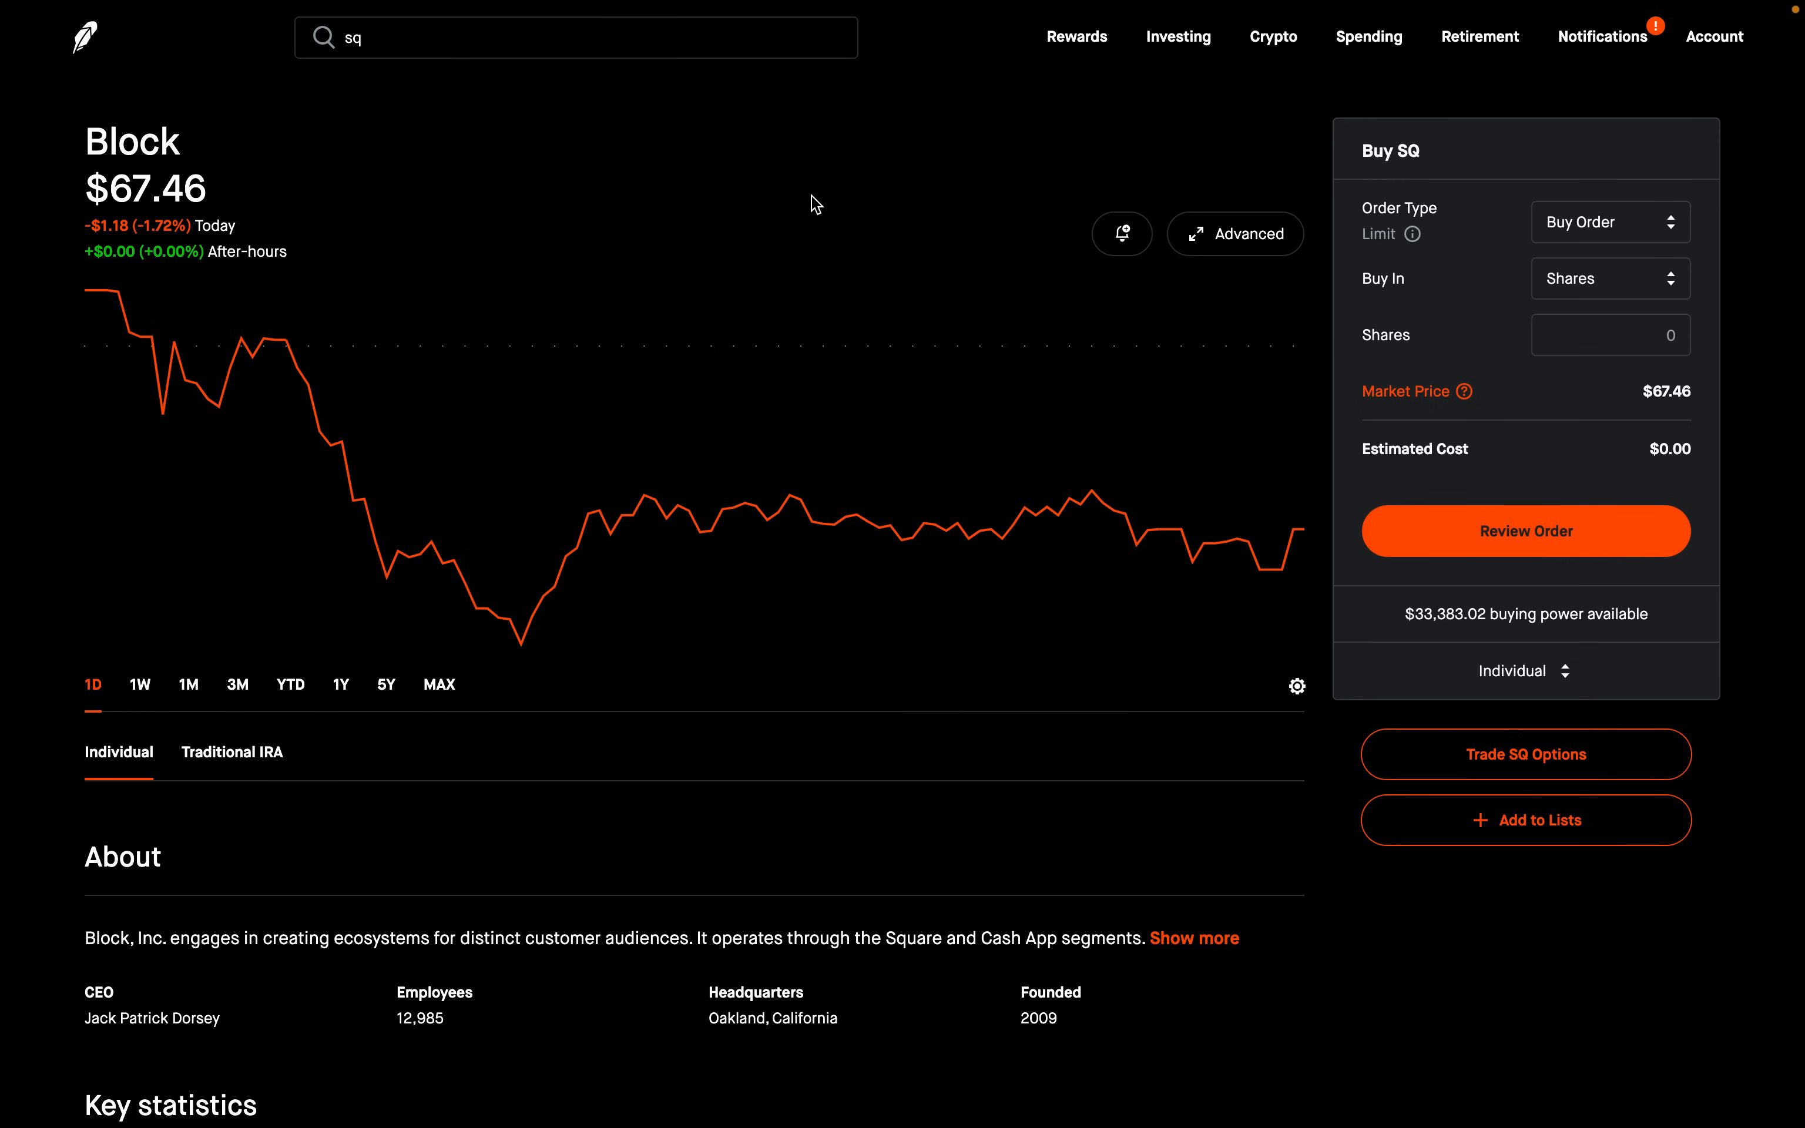
{"action": "mouse_move", "coordinate": [161, 157]}
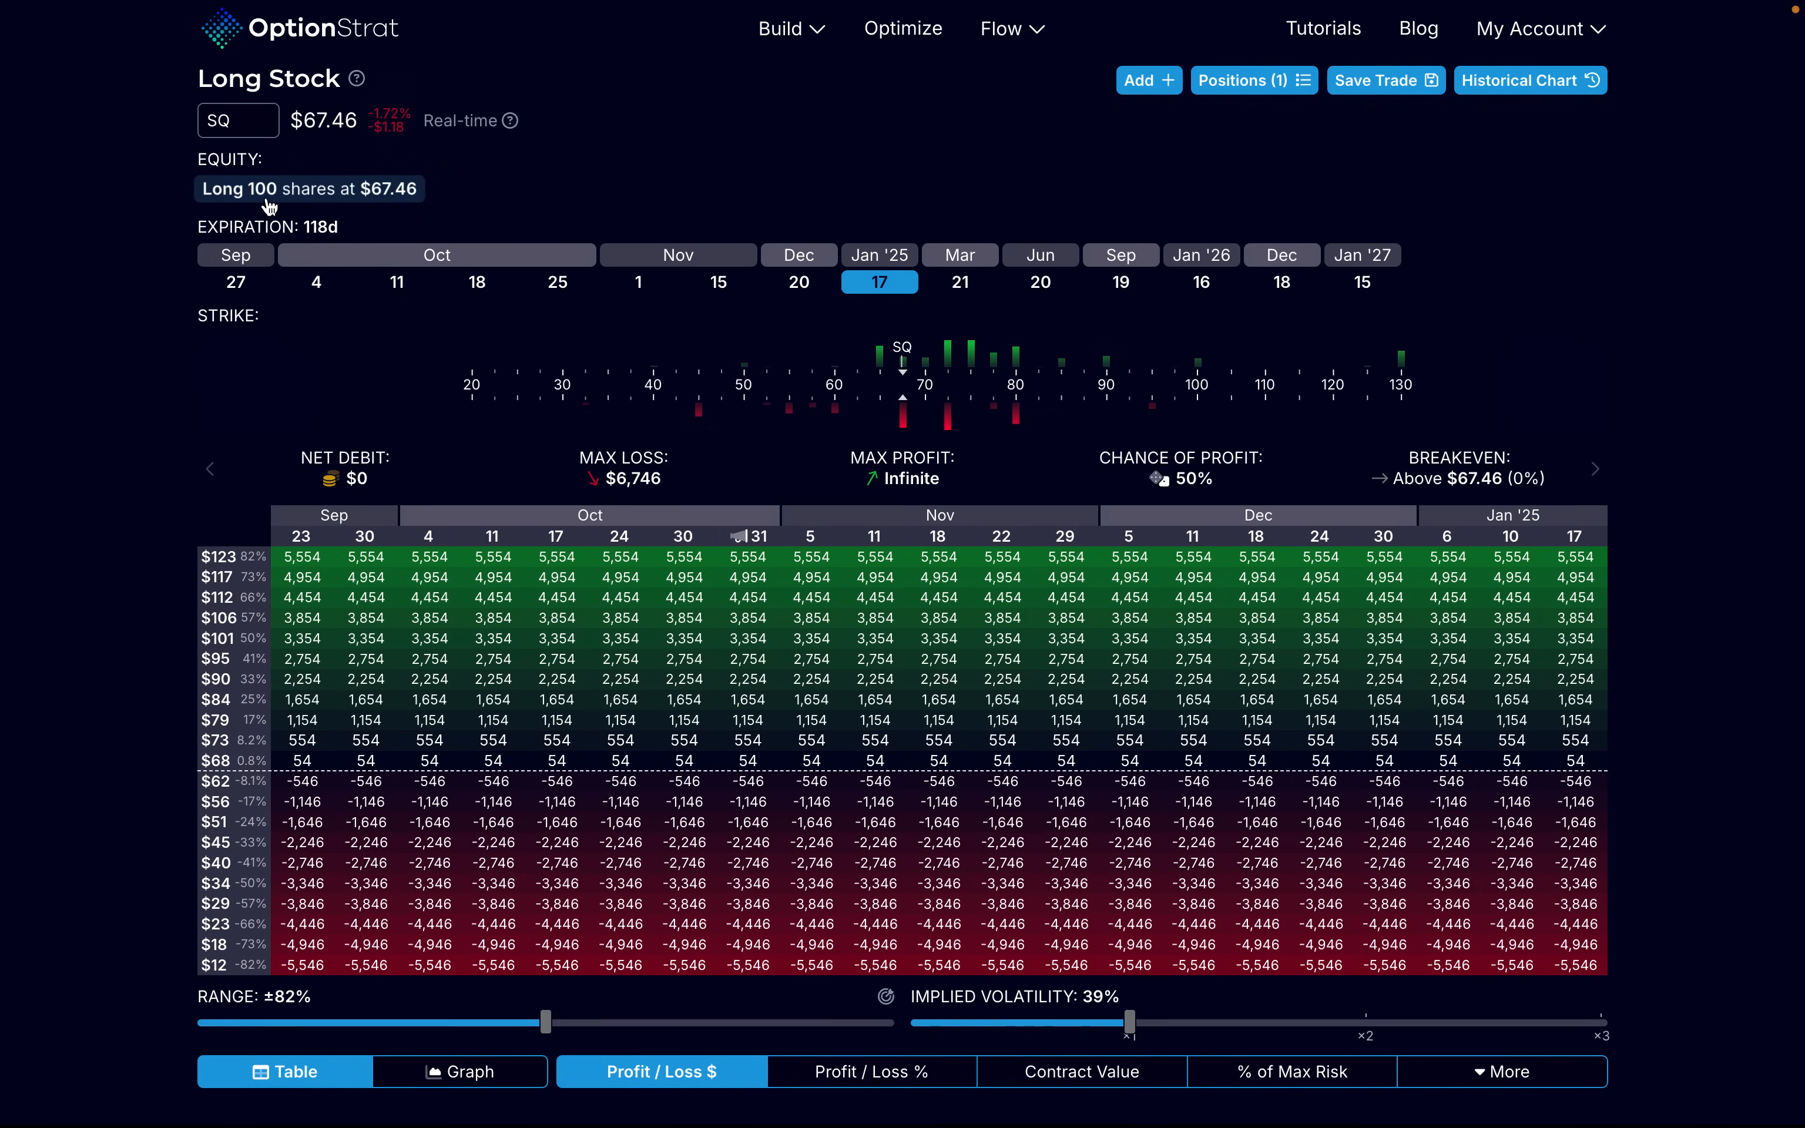
{"action": "mouse_move", "coordinate": [242, 207]}
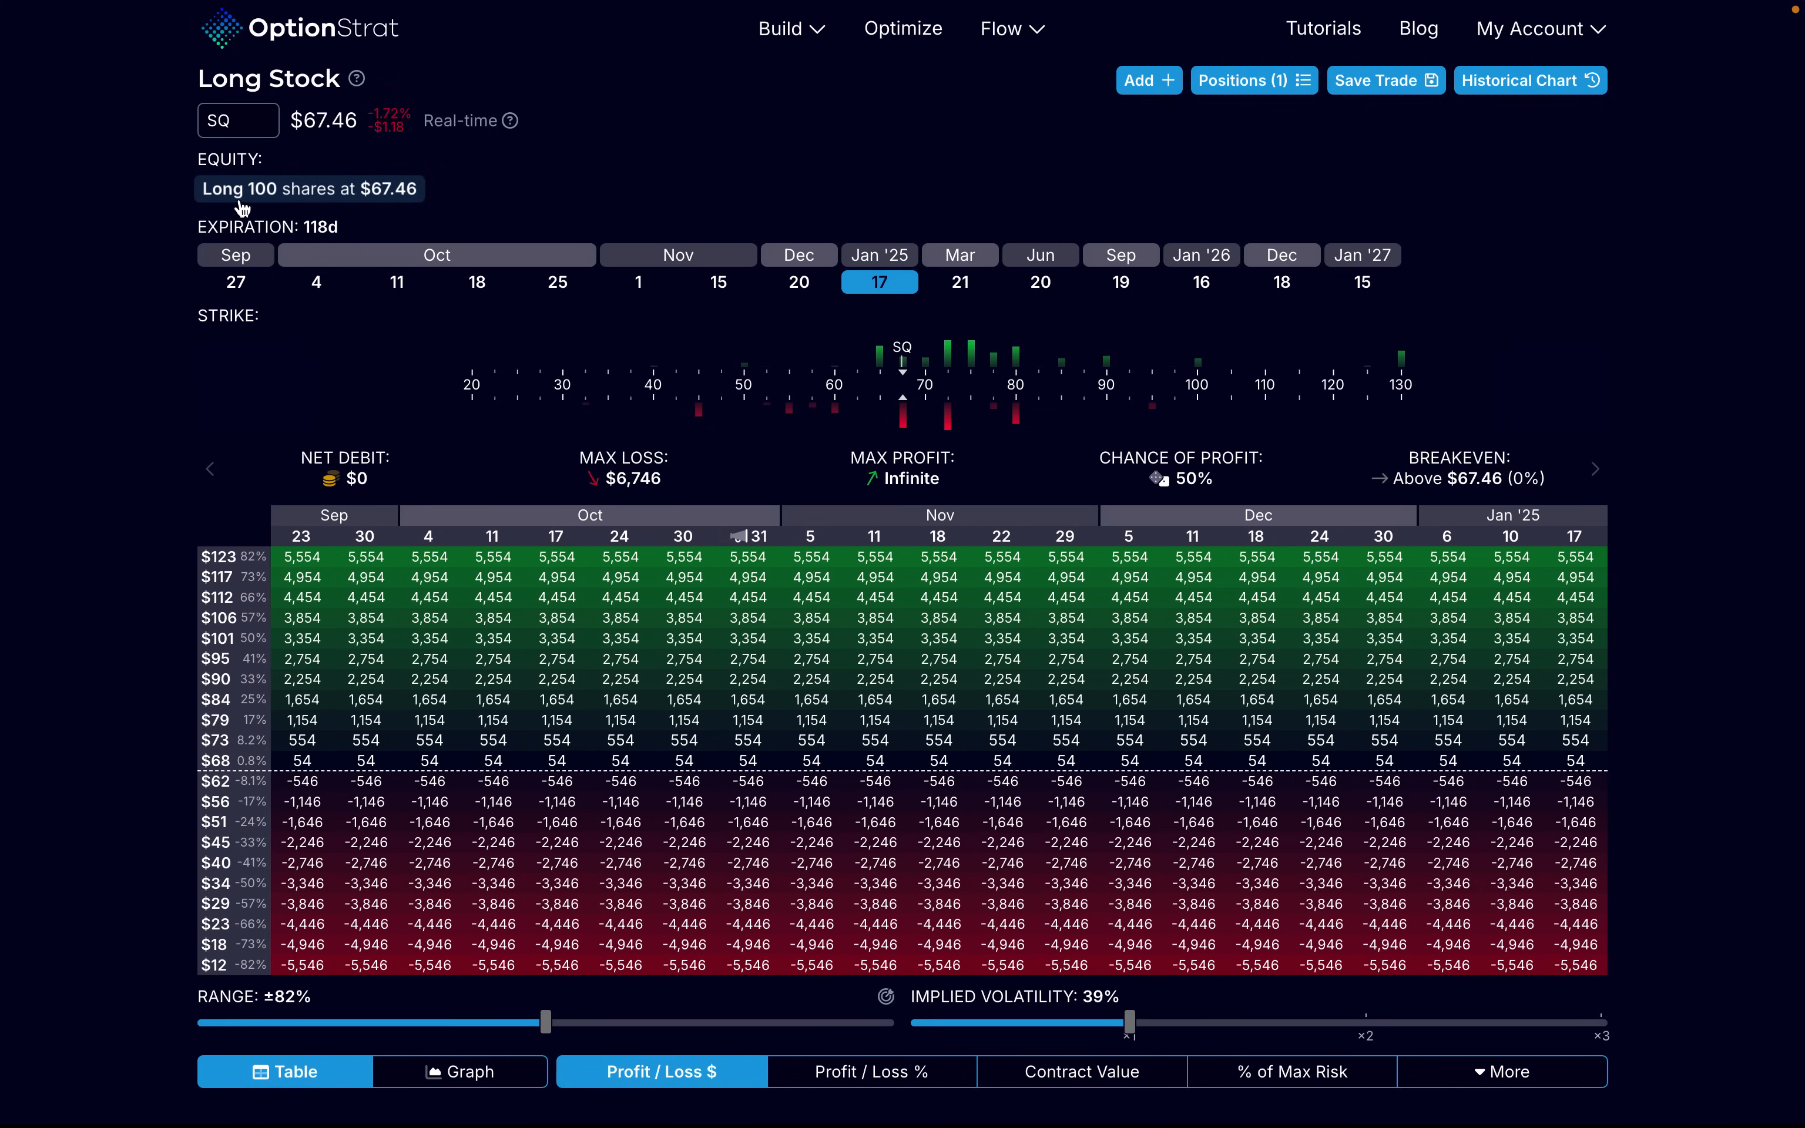
{"action": "mouse_move", "coordinate": [385, 212]}
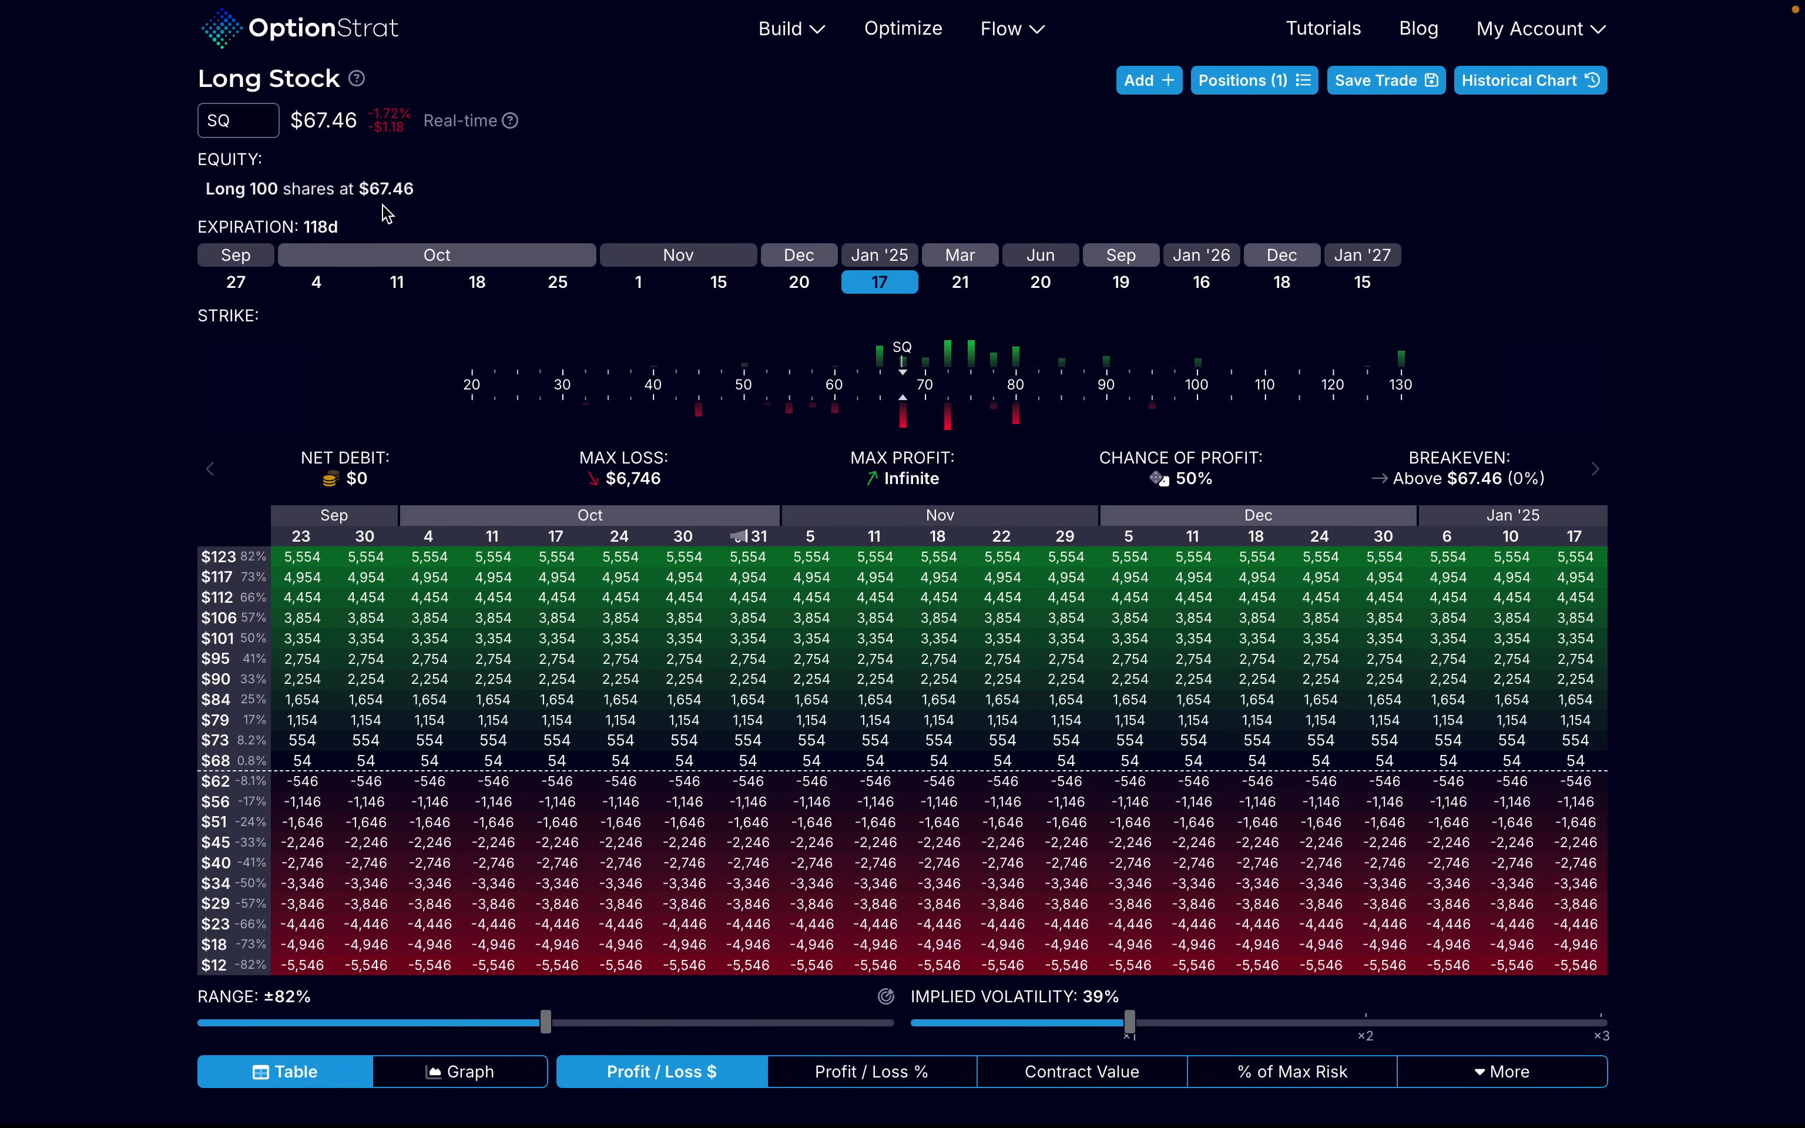
{"action": "mouse_move", "coordinate": [428, 658]}
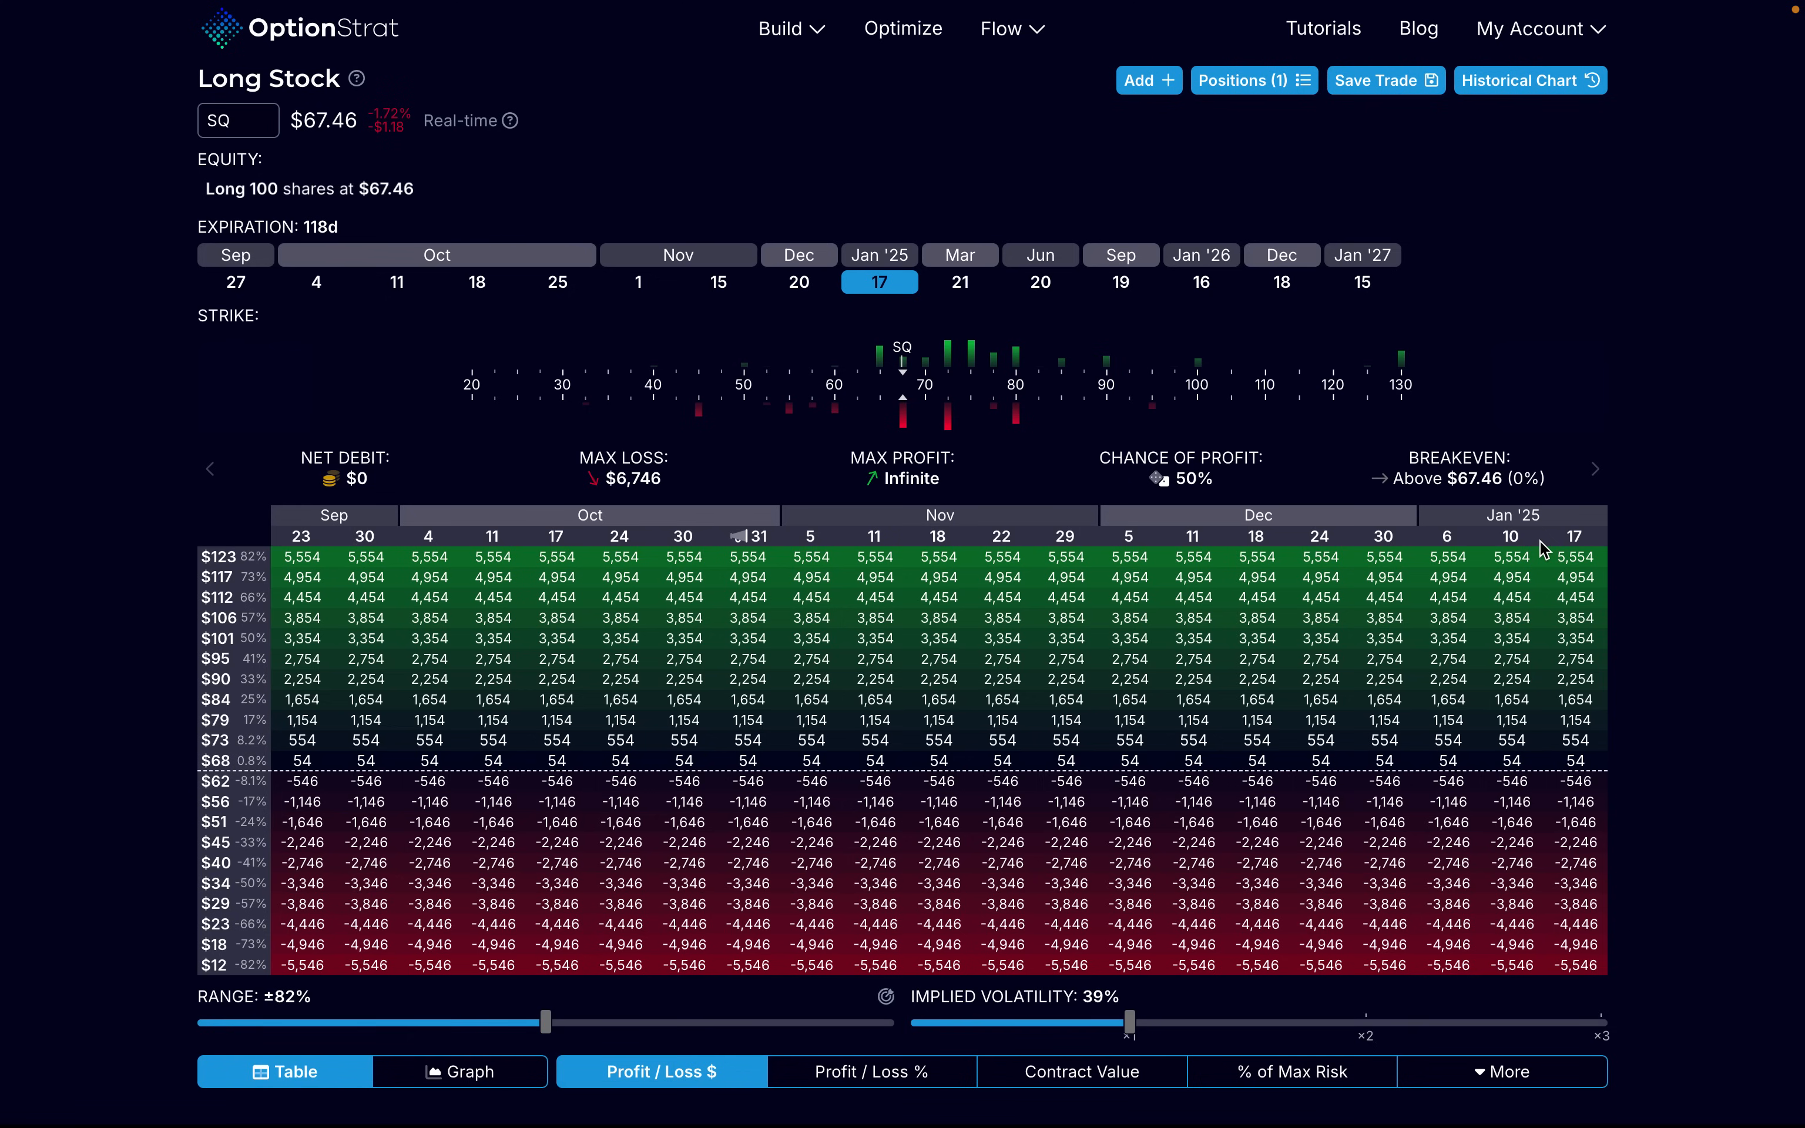
{"action": "mouse_move", "coordinate": [702, 533]}
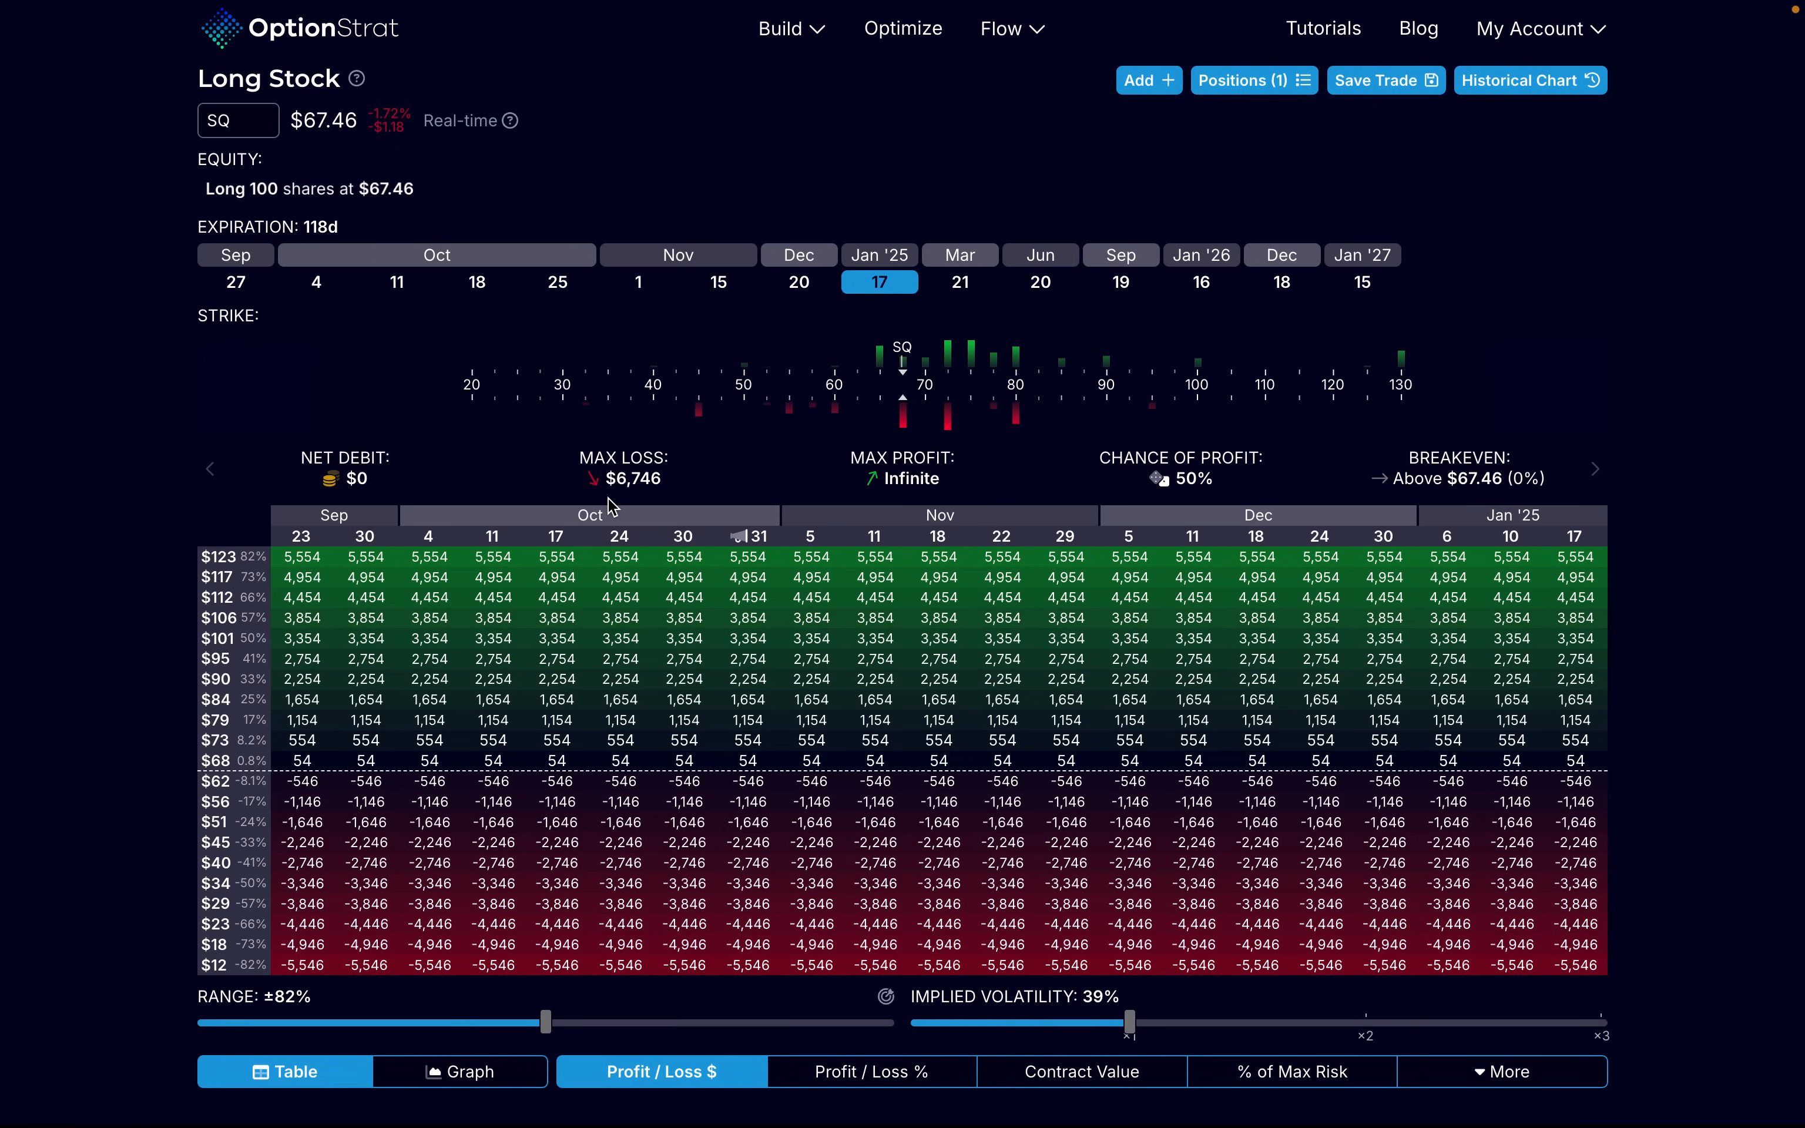
{"action": "mouse_move", "coordinate": [705, 440]}
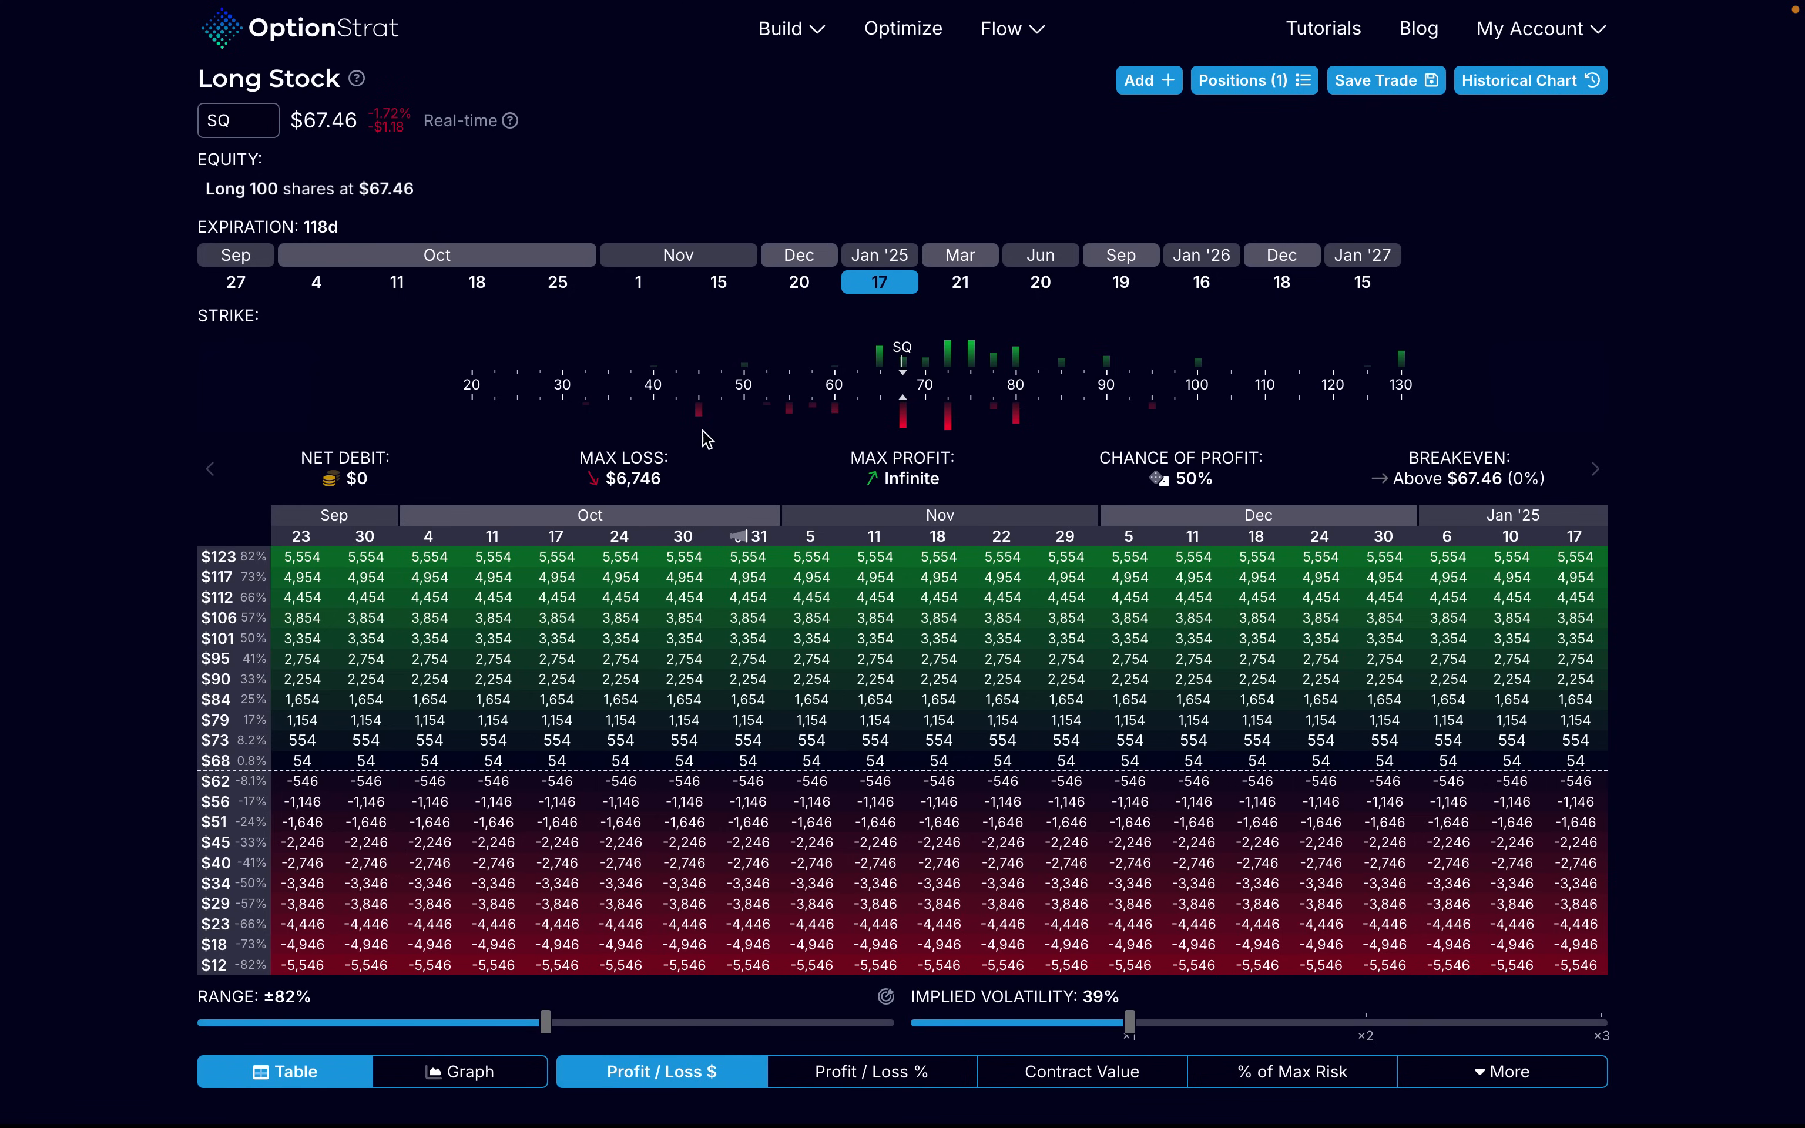
{"action": "mouse_move", "coordinate": [780, 499]}
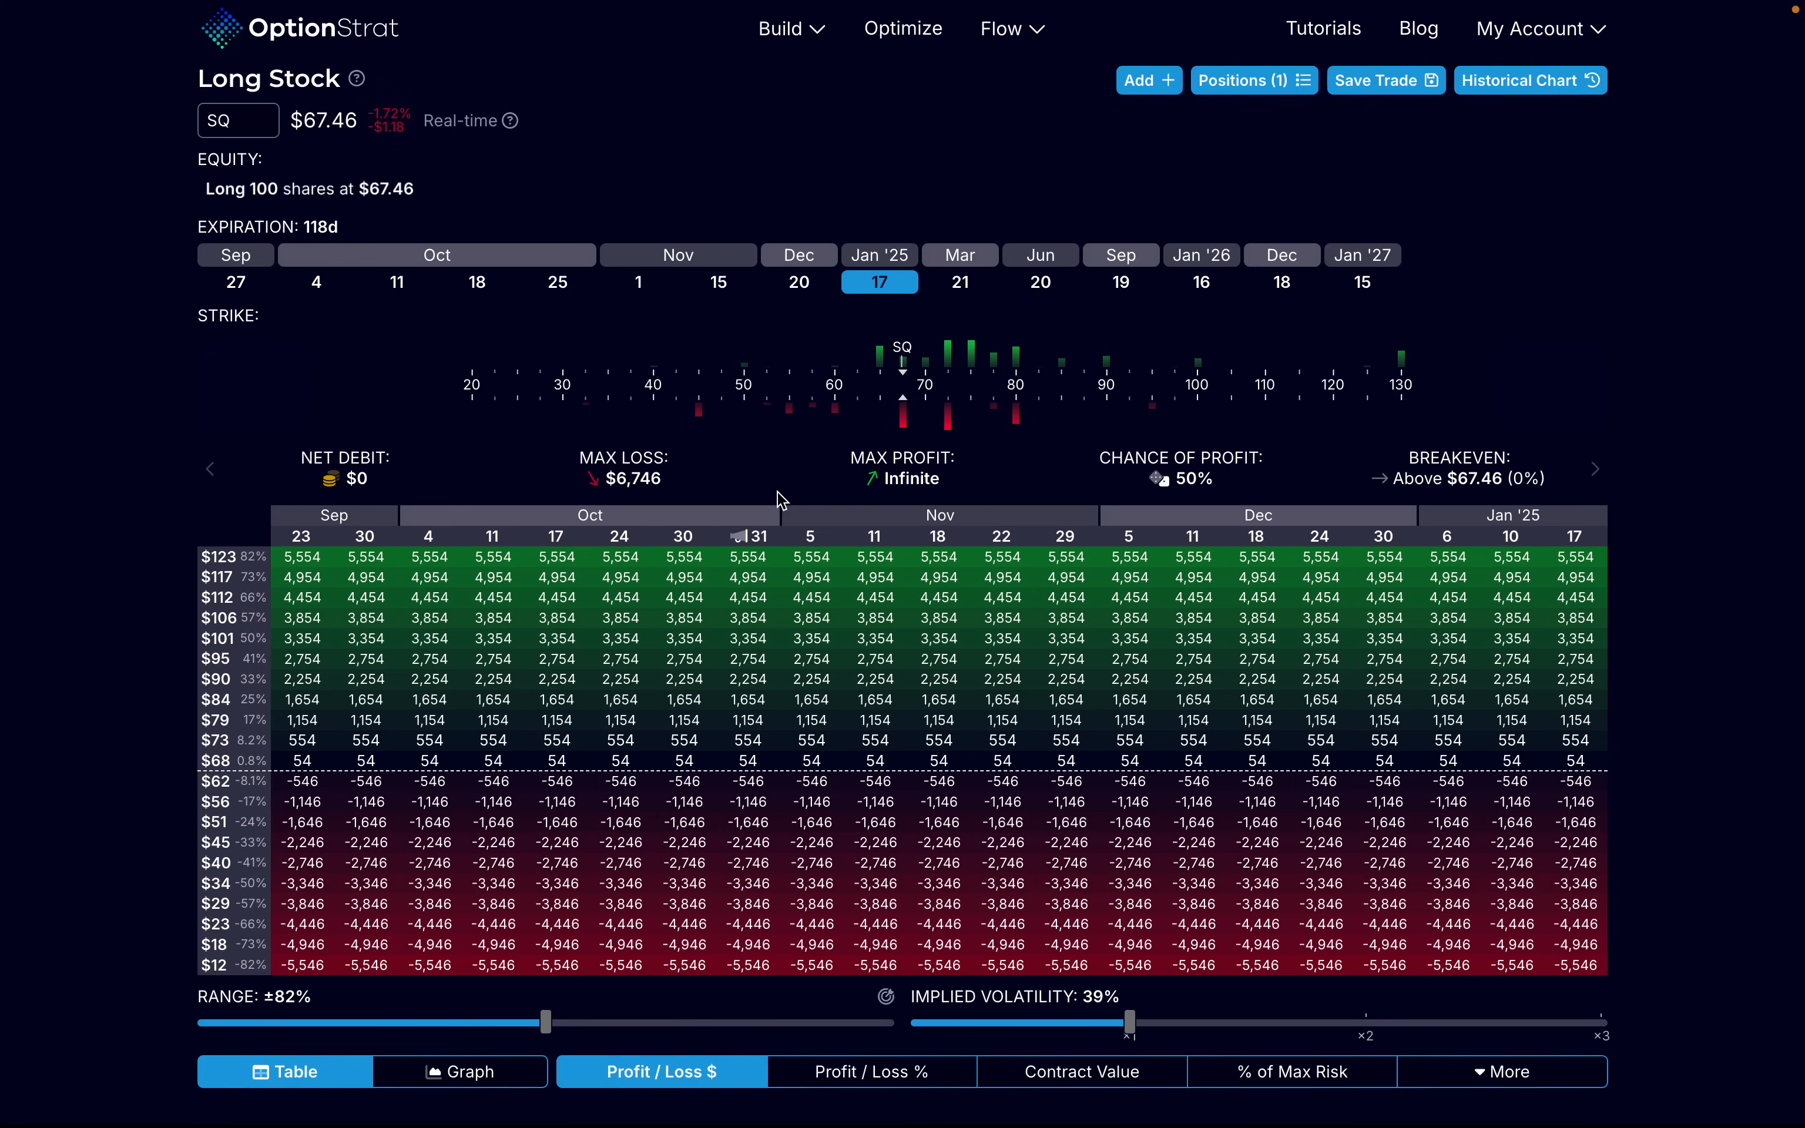
{"action": "mouse_move", "coordinate": [979, 455]}
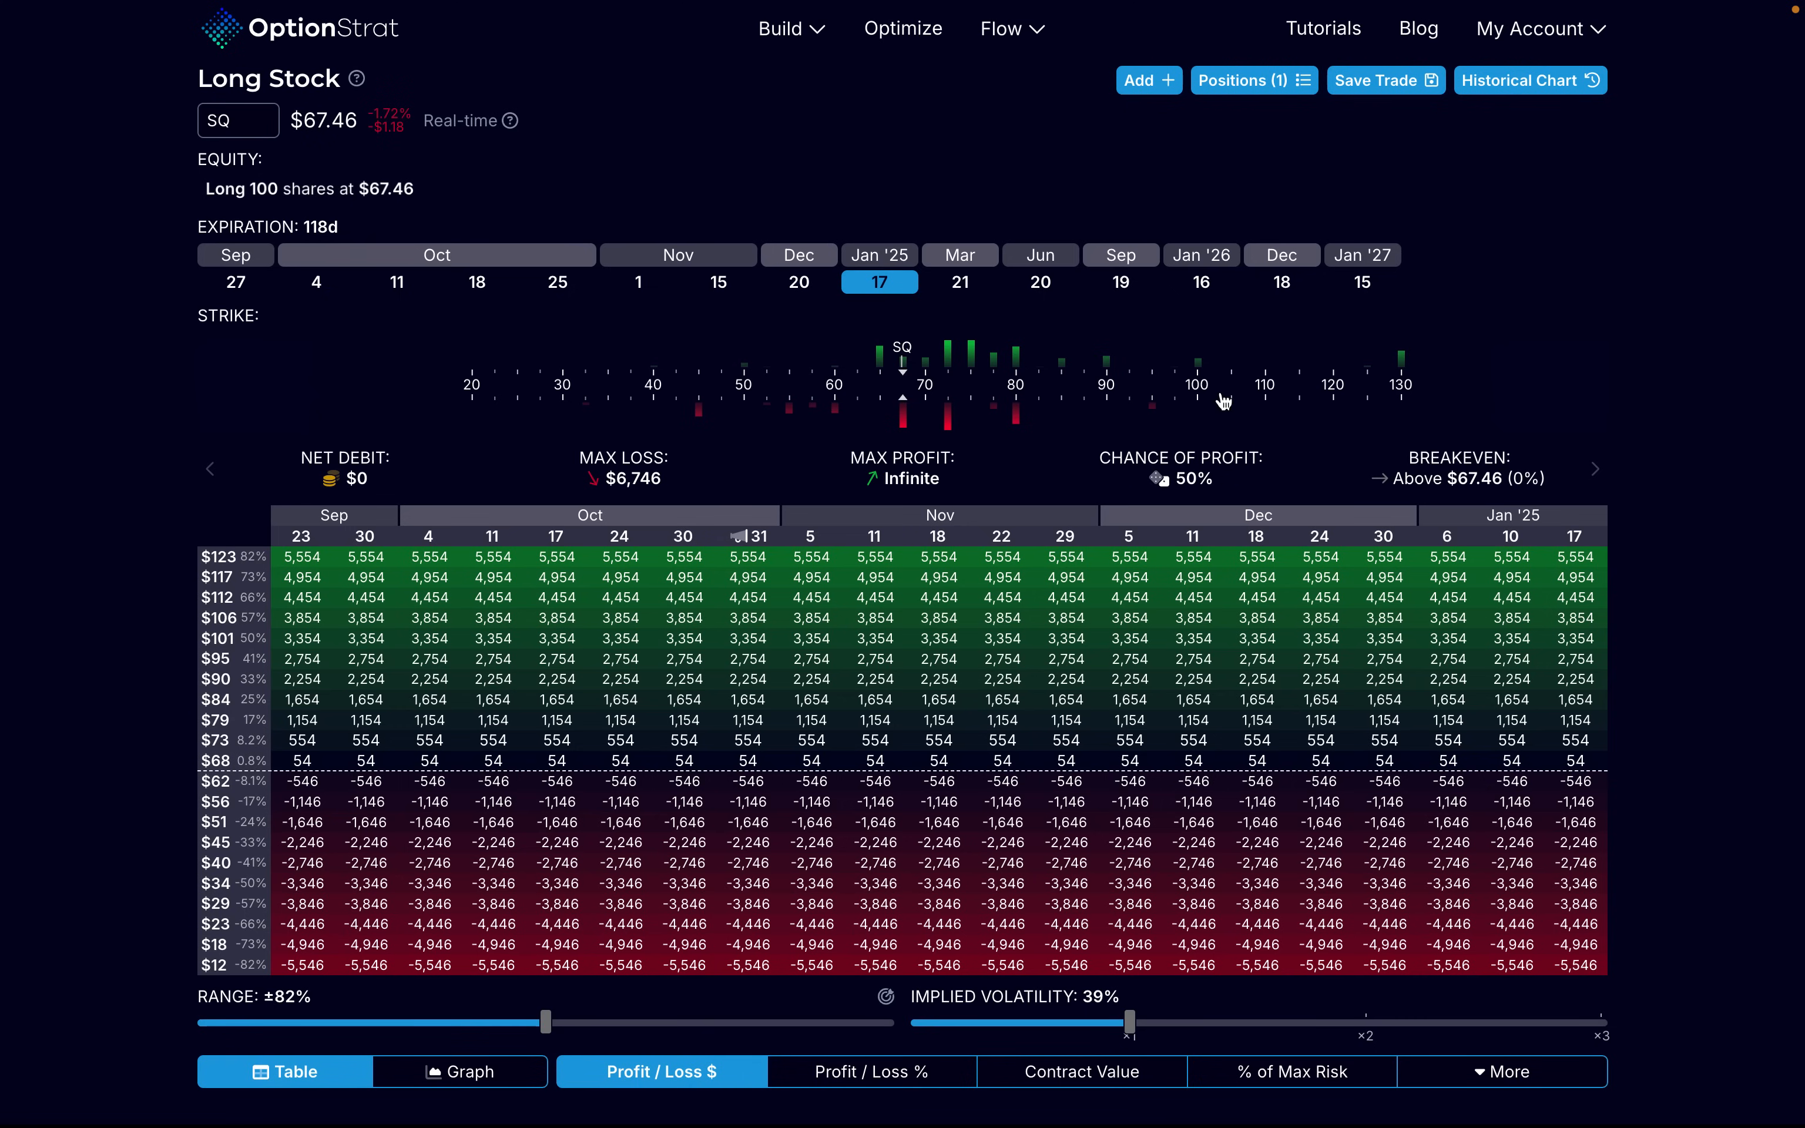
{"action": "mouse_move", "coordinate": [1136, 505]}
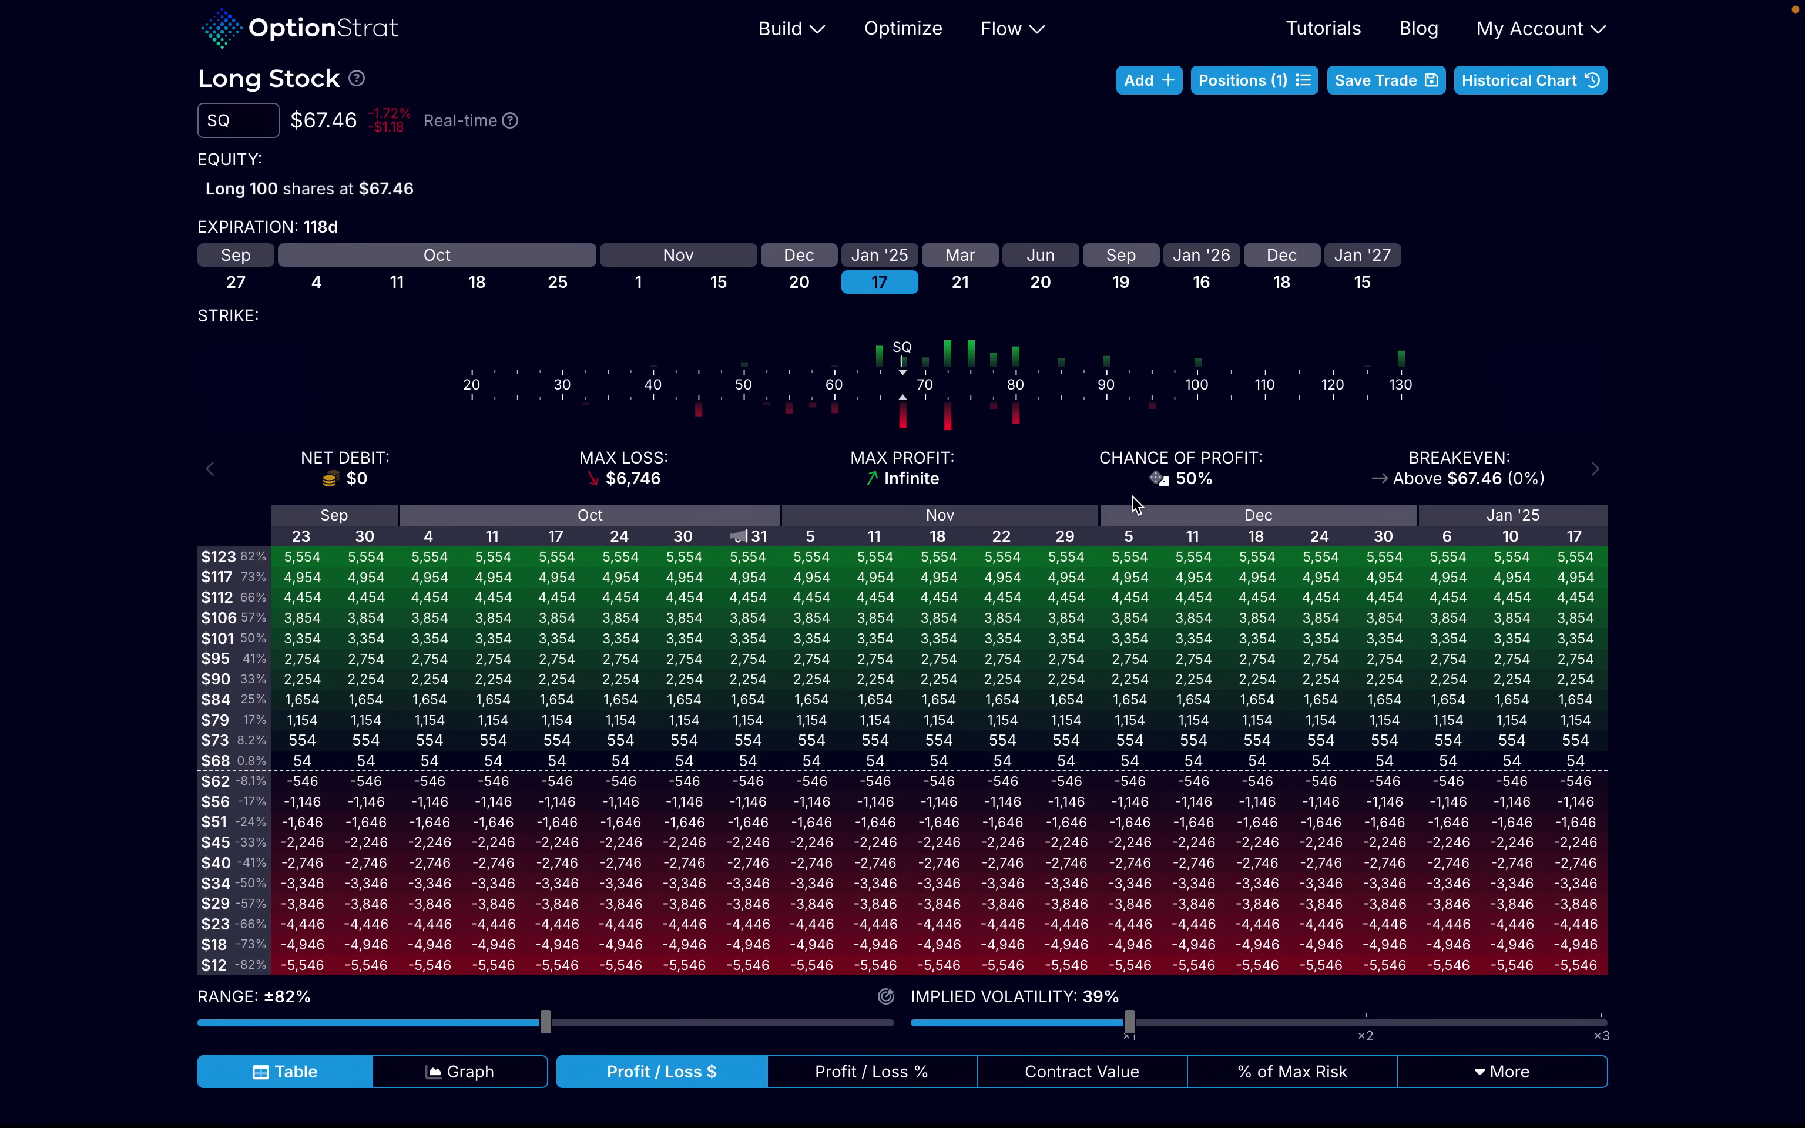
{"action": "mouse_move", "coordinate": [1182, 509]}
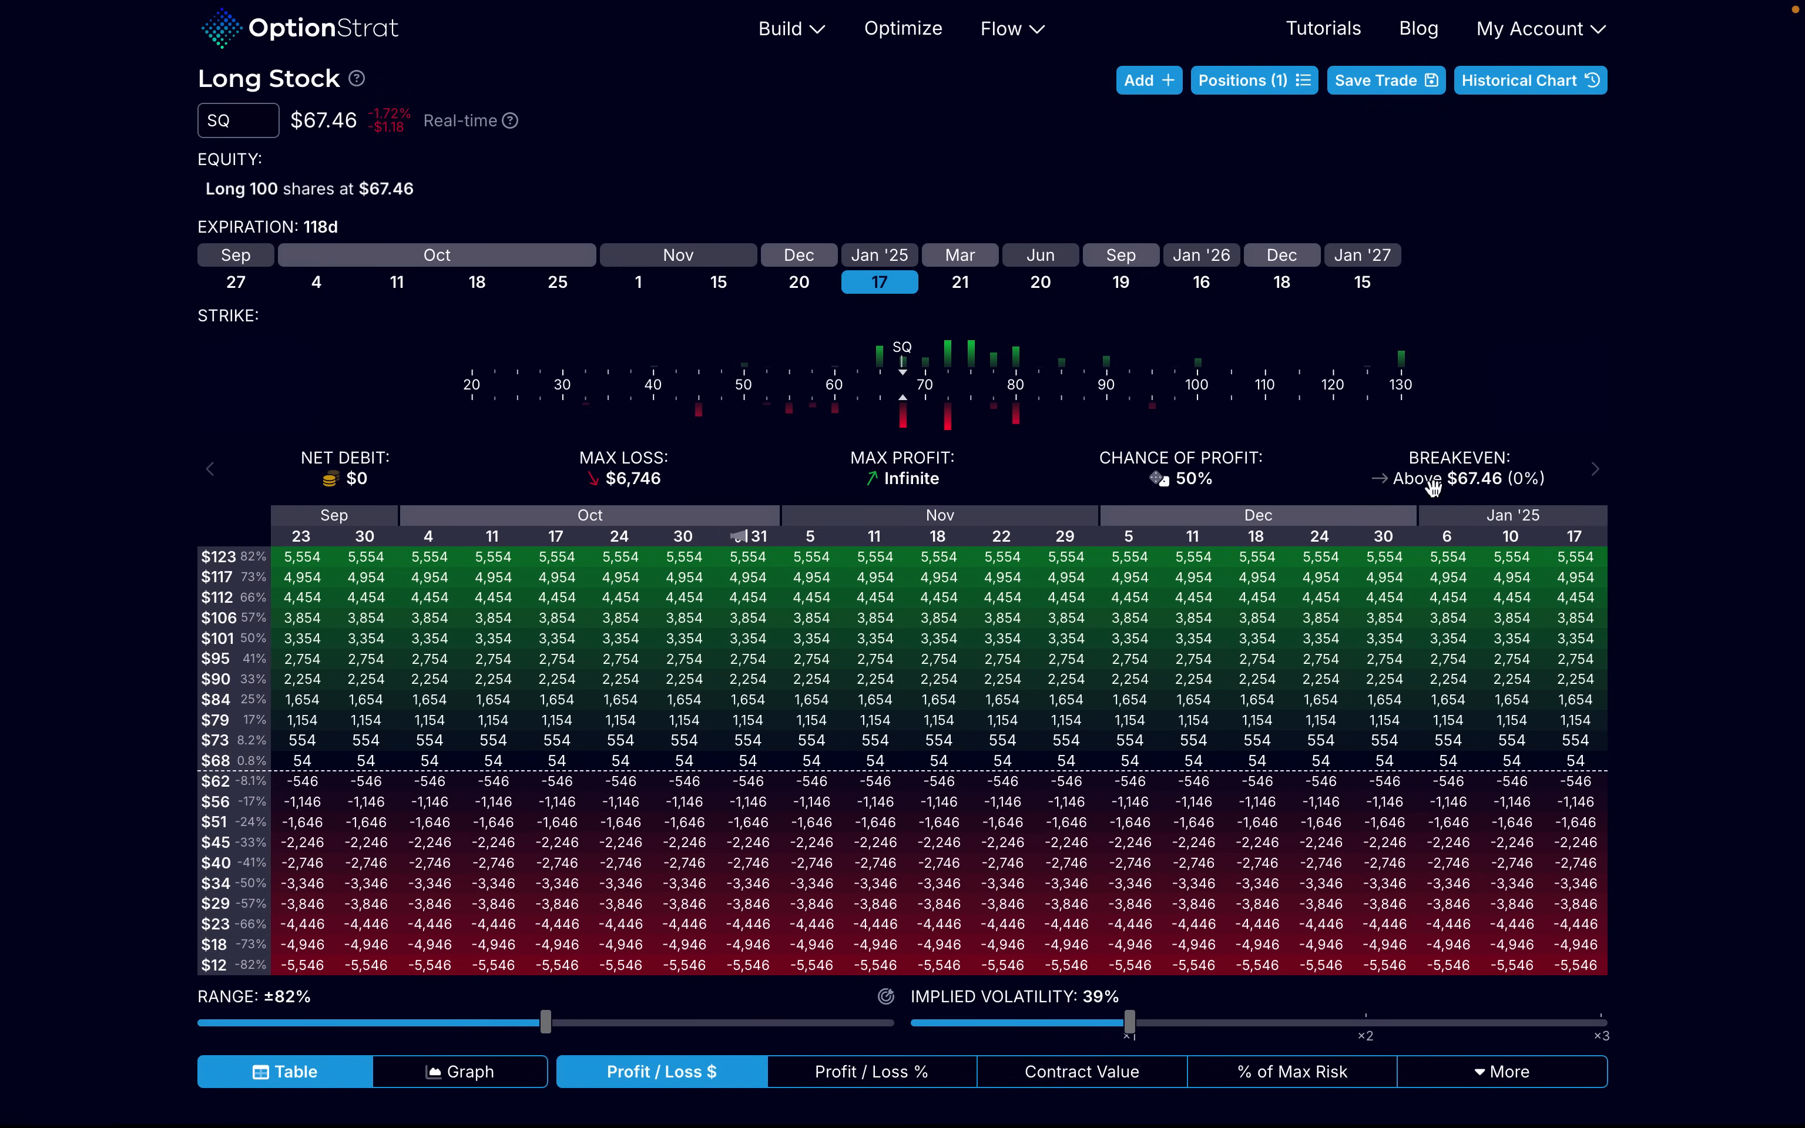
{"action": "mouse_move", "coordinate": [1484, 499]}
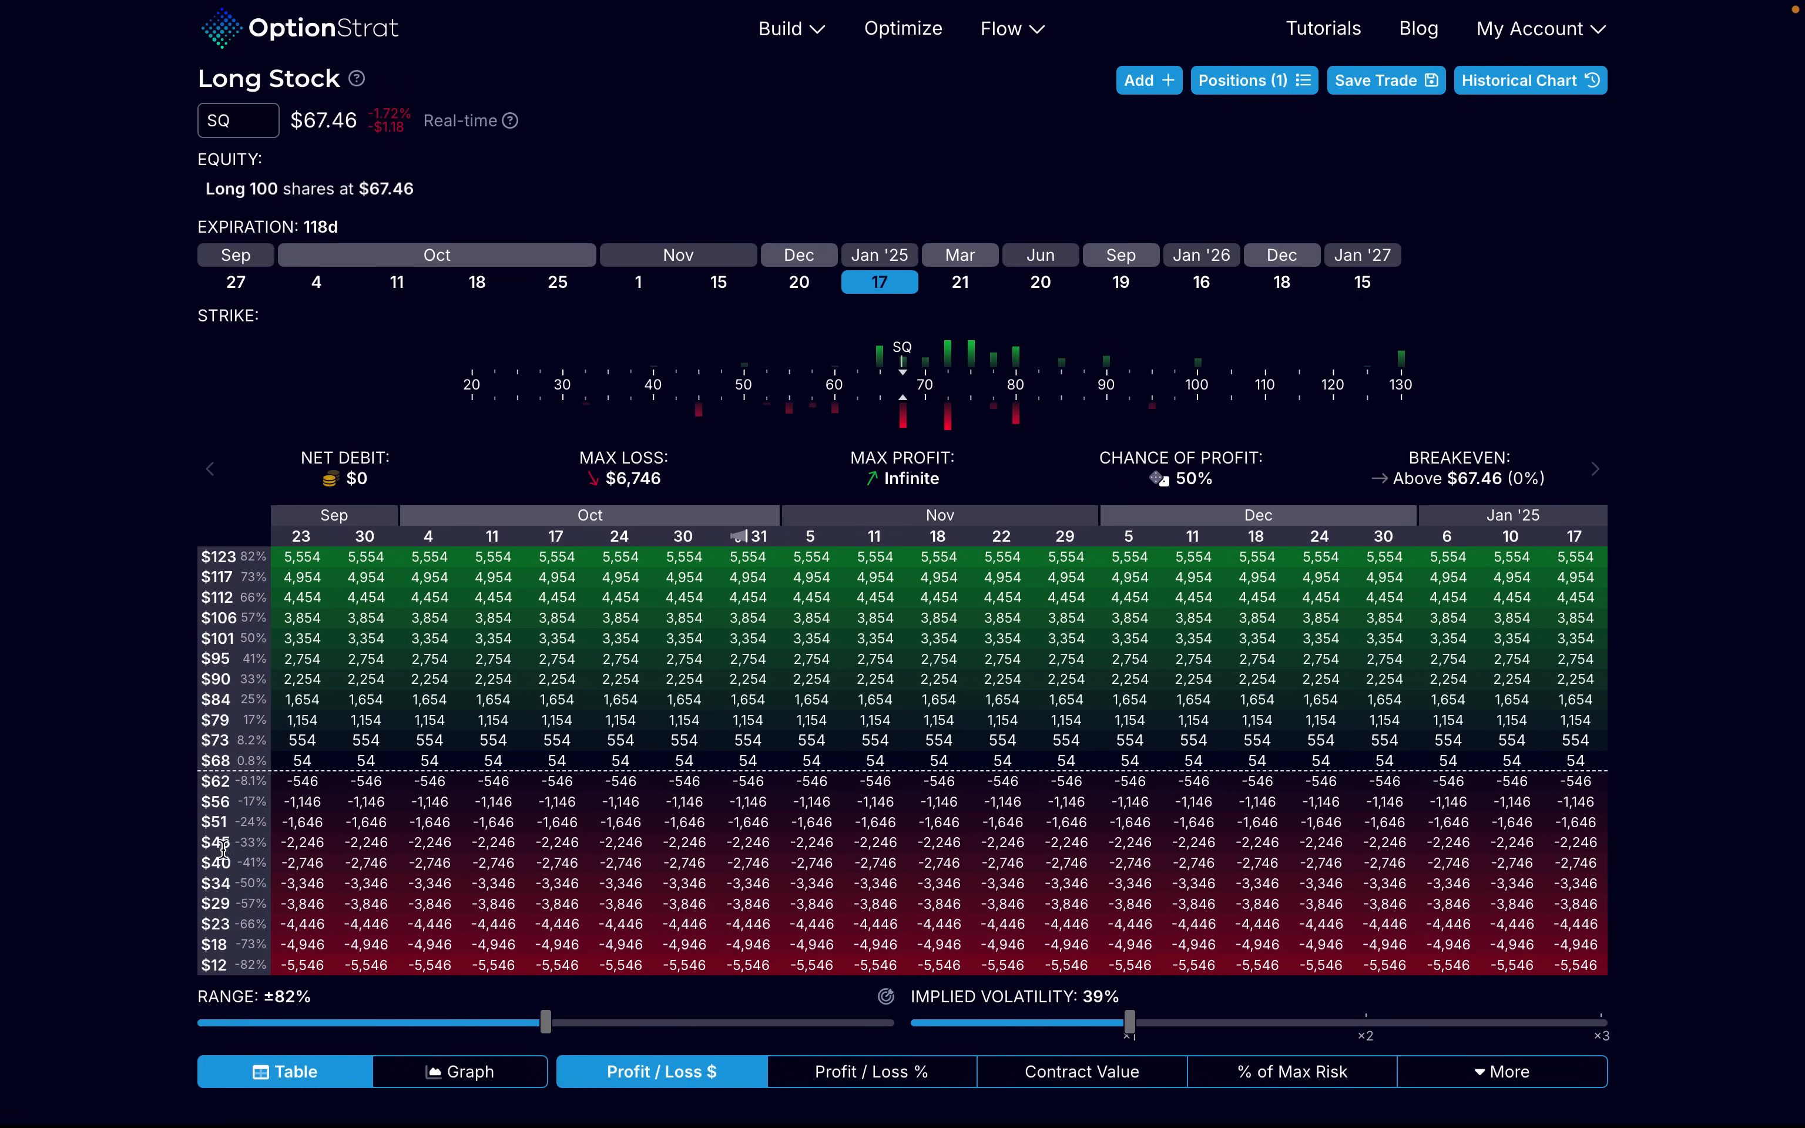
{"action": "mouse_move", "coordinate": [1128, 527]}
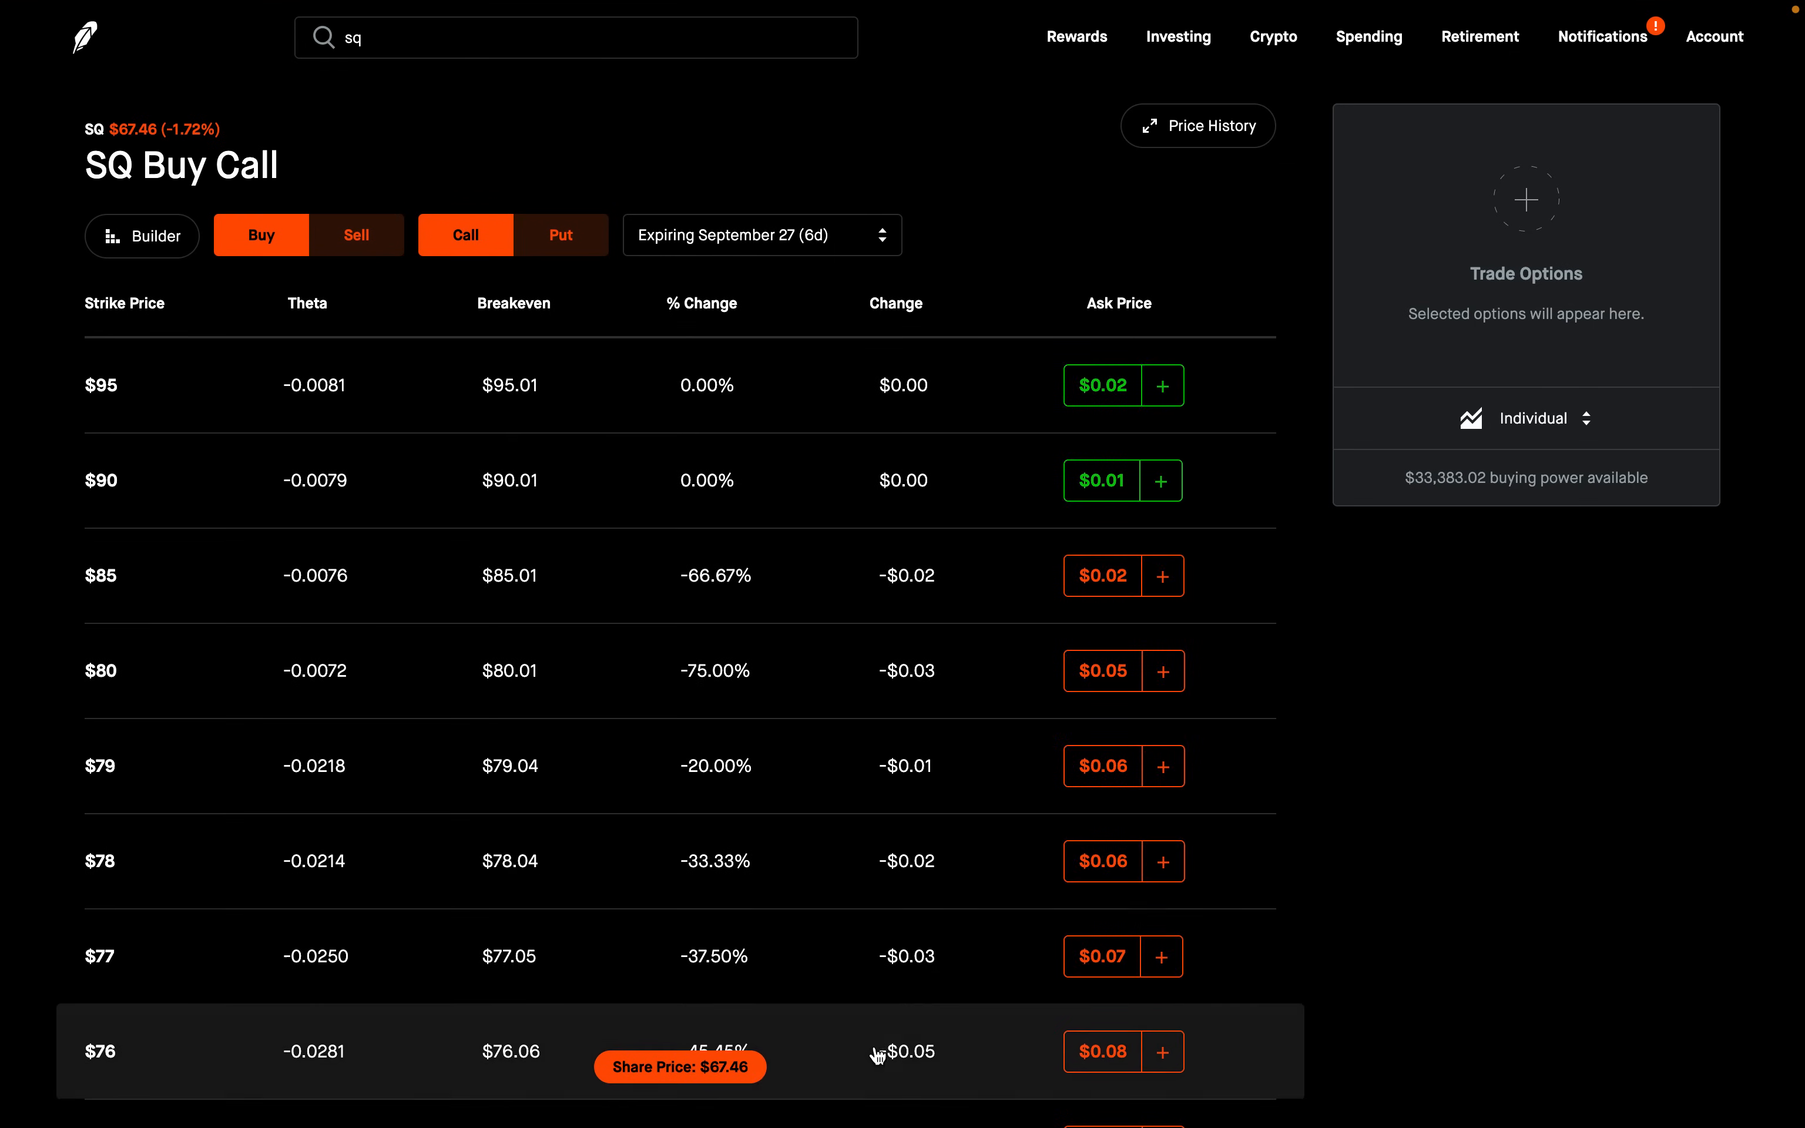
Step: Scroll the September 27 SQ call chain down toward the $67.46 share price
{"action": "scroll", "scroll_direction": "down", "scroll_amount": 3}
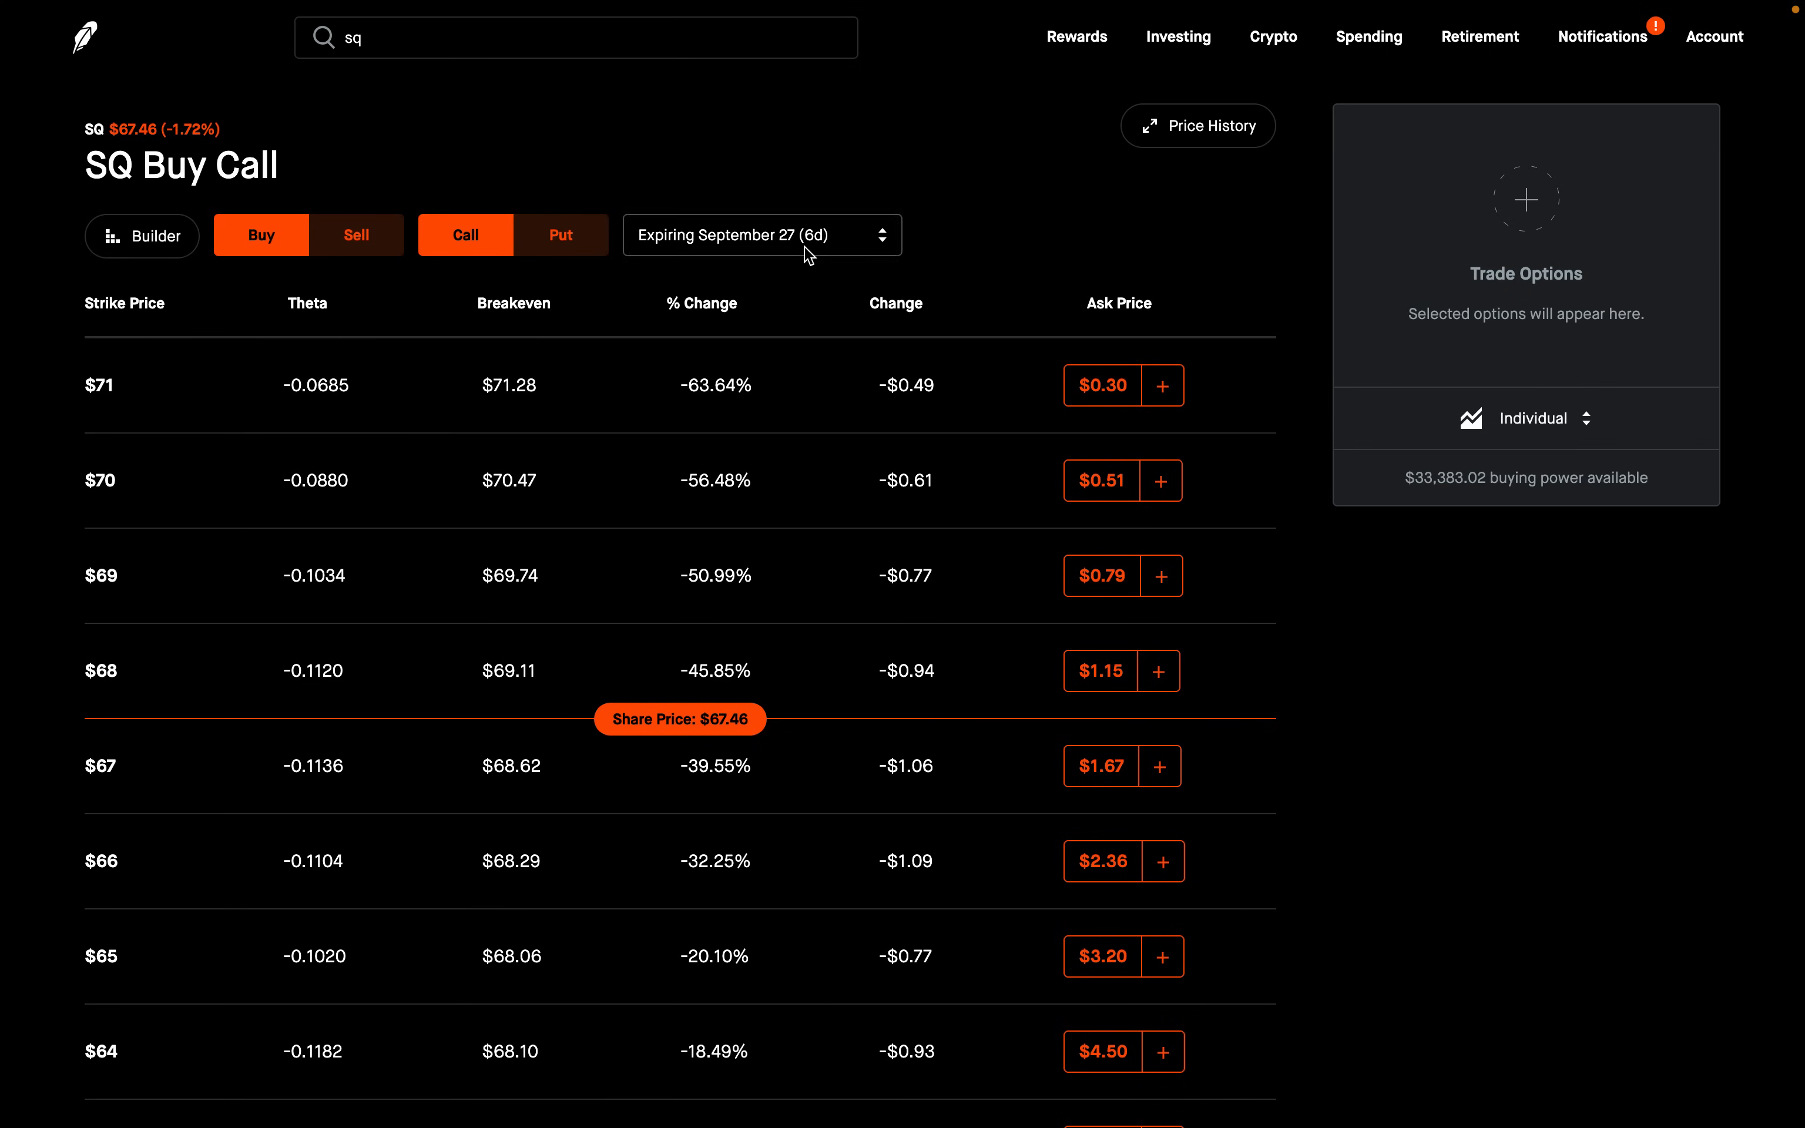
Step: Switch the SQ call chain to the January 17, 2025 expiration and scroll toward the $60 strike
{"action": "left_click", "coordinate": [762, 235]}
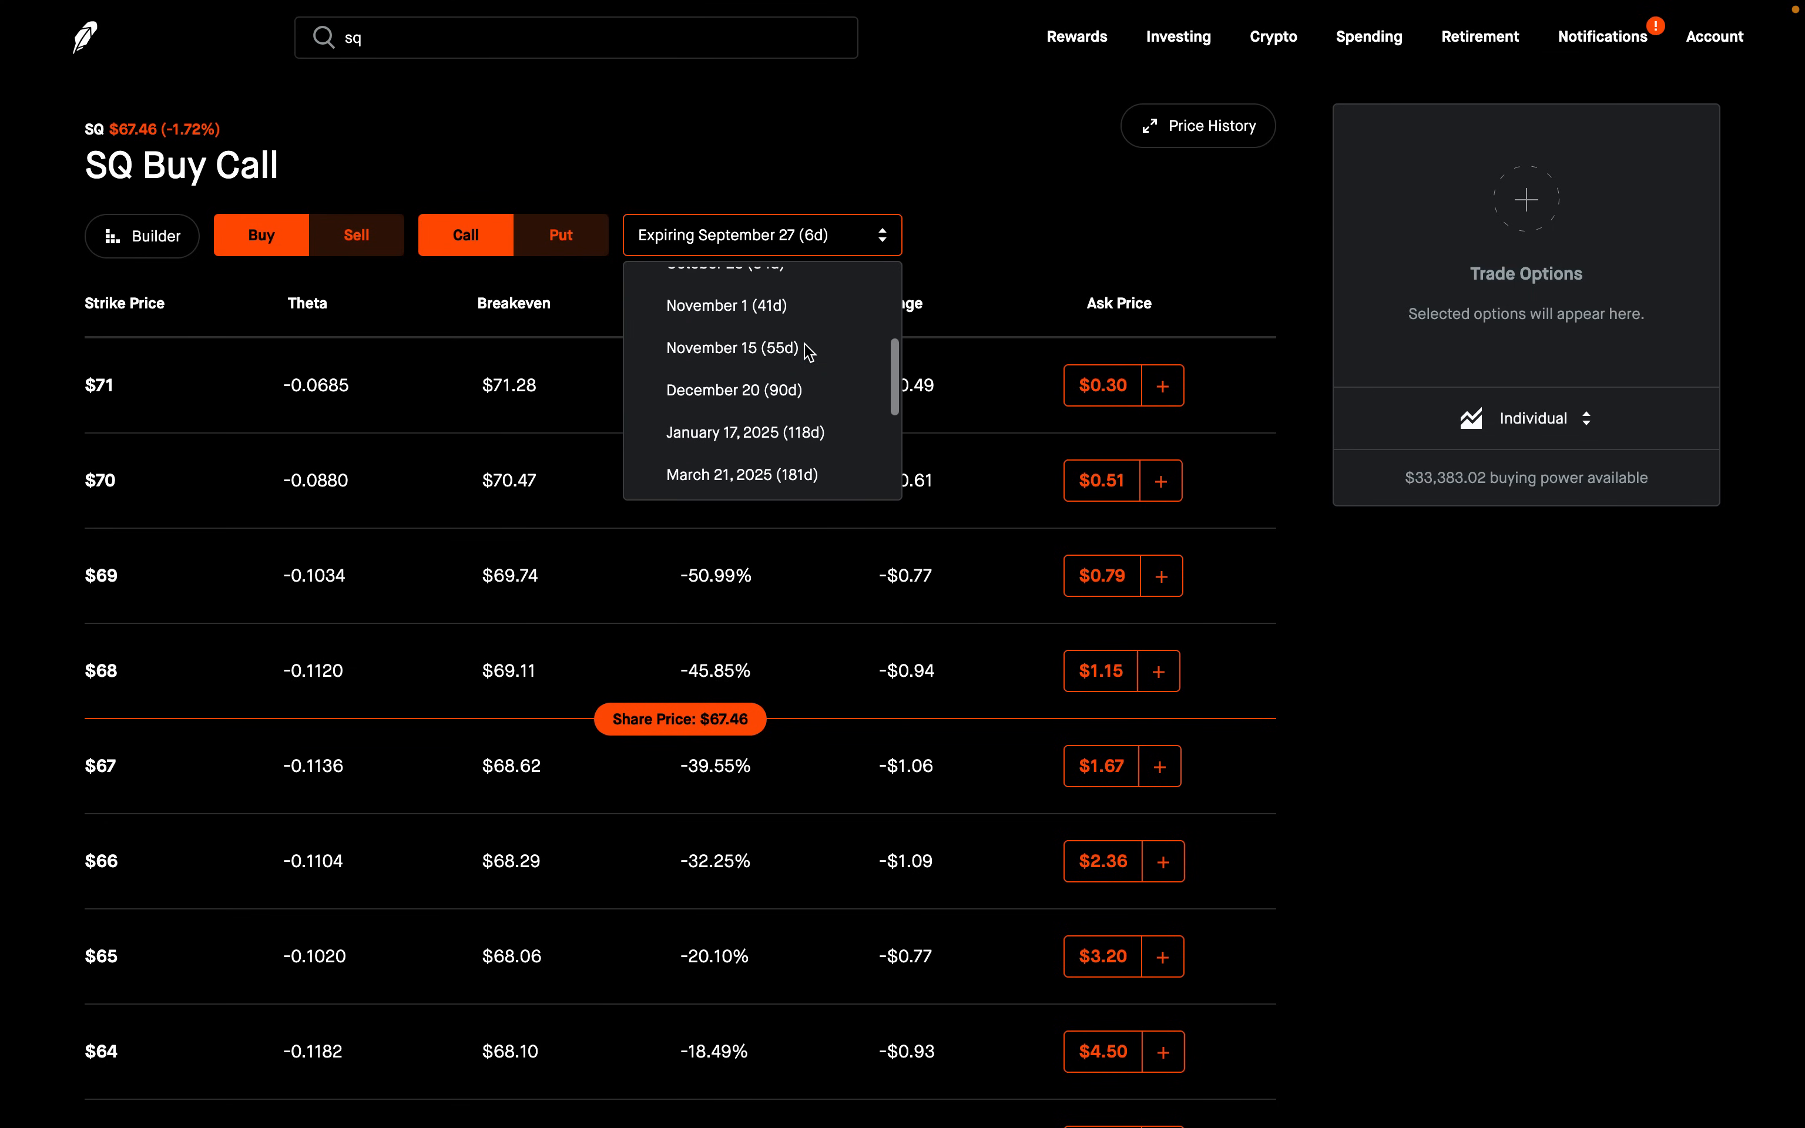
{"action": "left_click", "coordinate": [745, 431]}
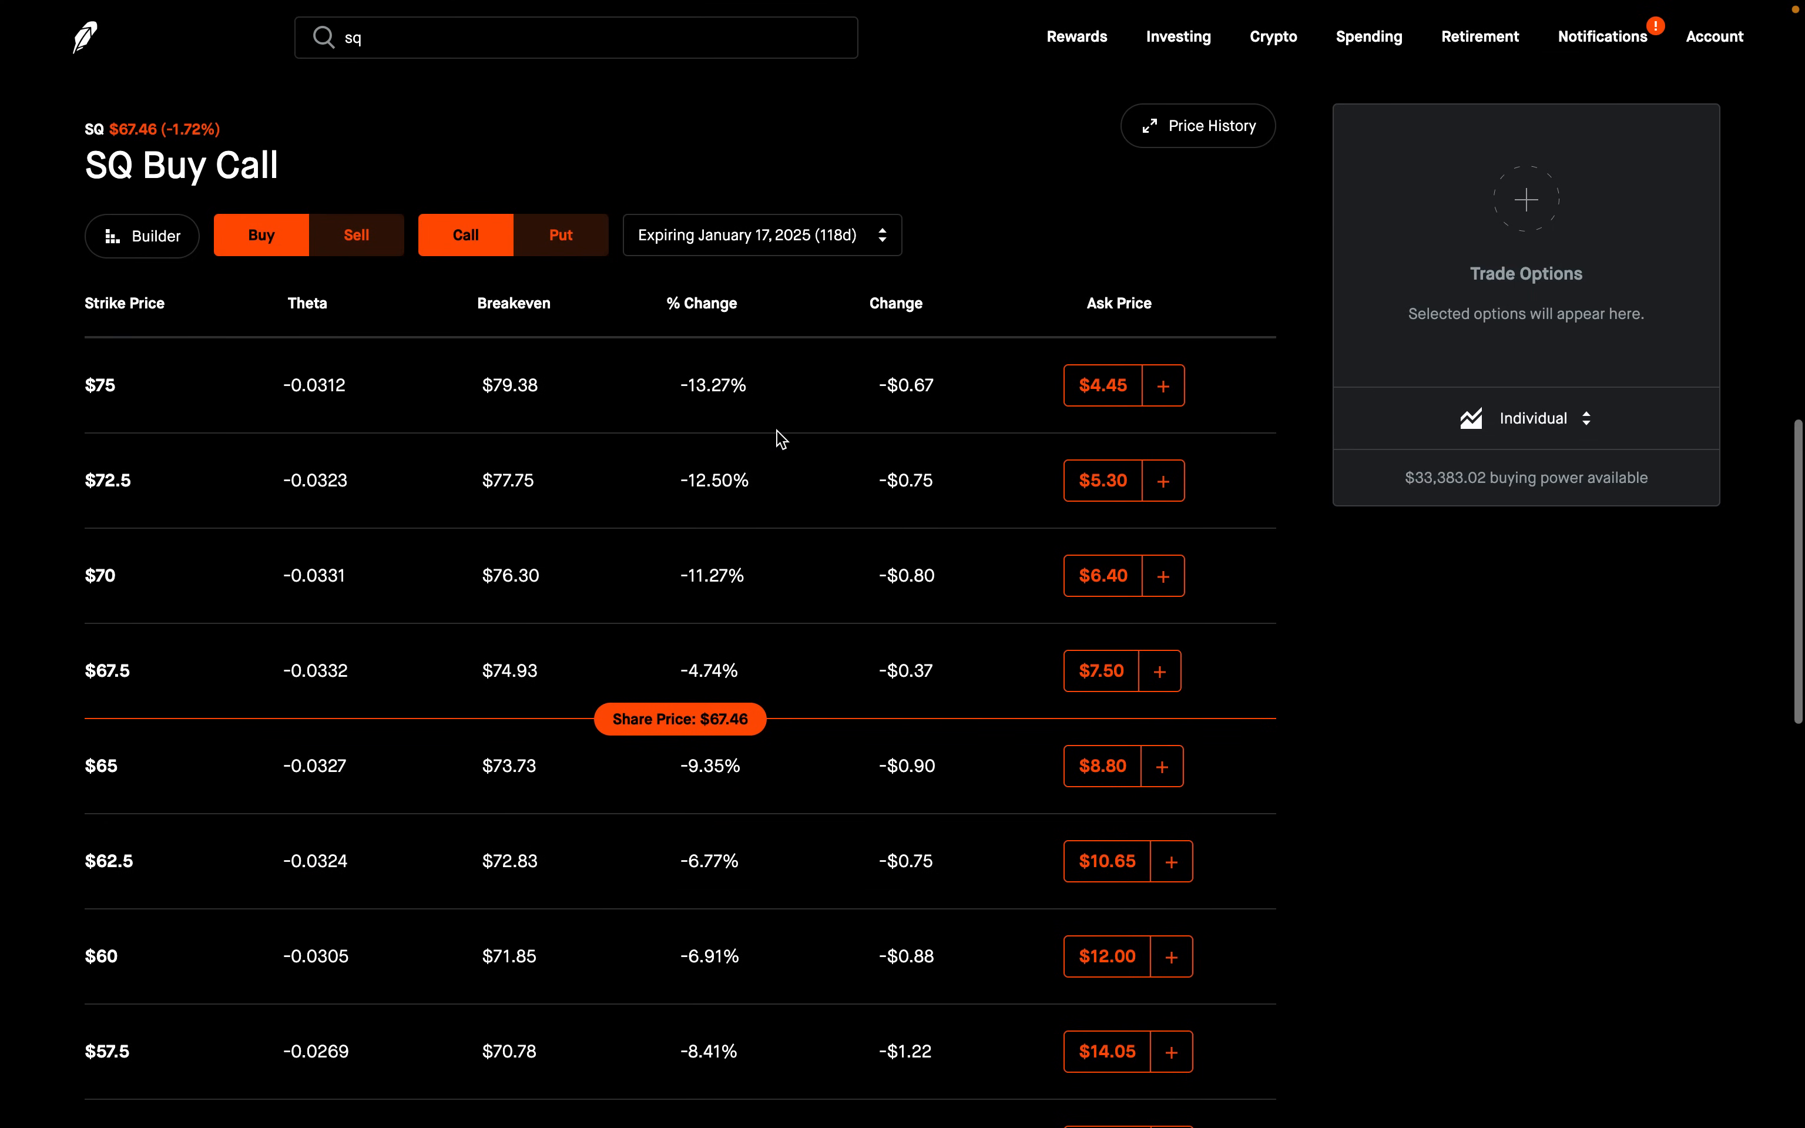
{"action": "mouse_move", "coordinate": [780, 440]}
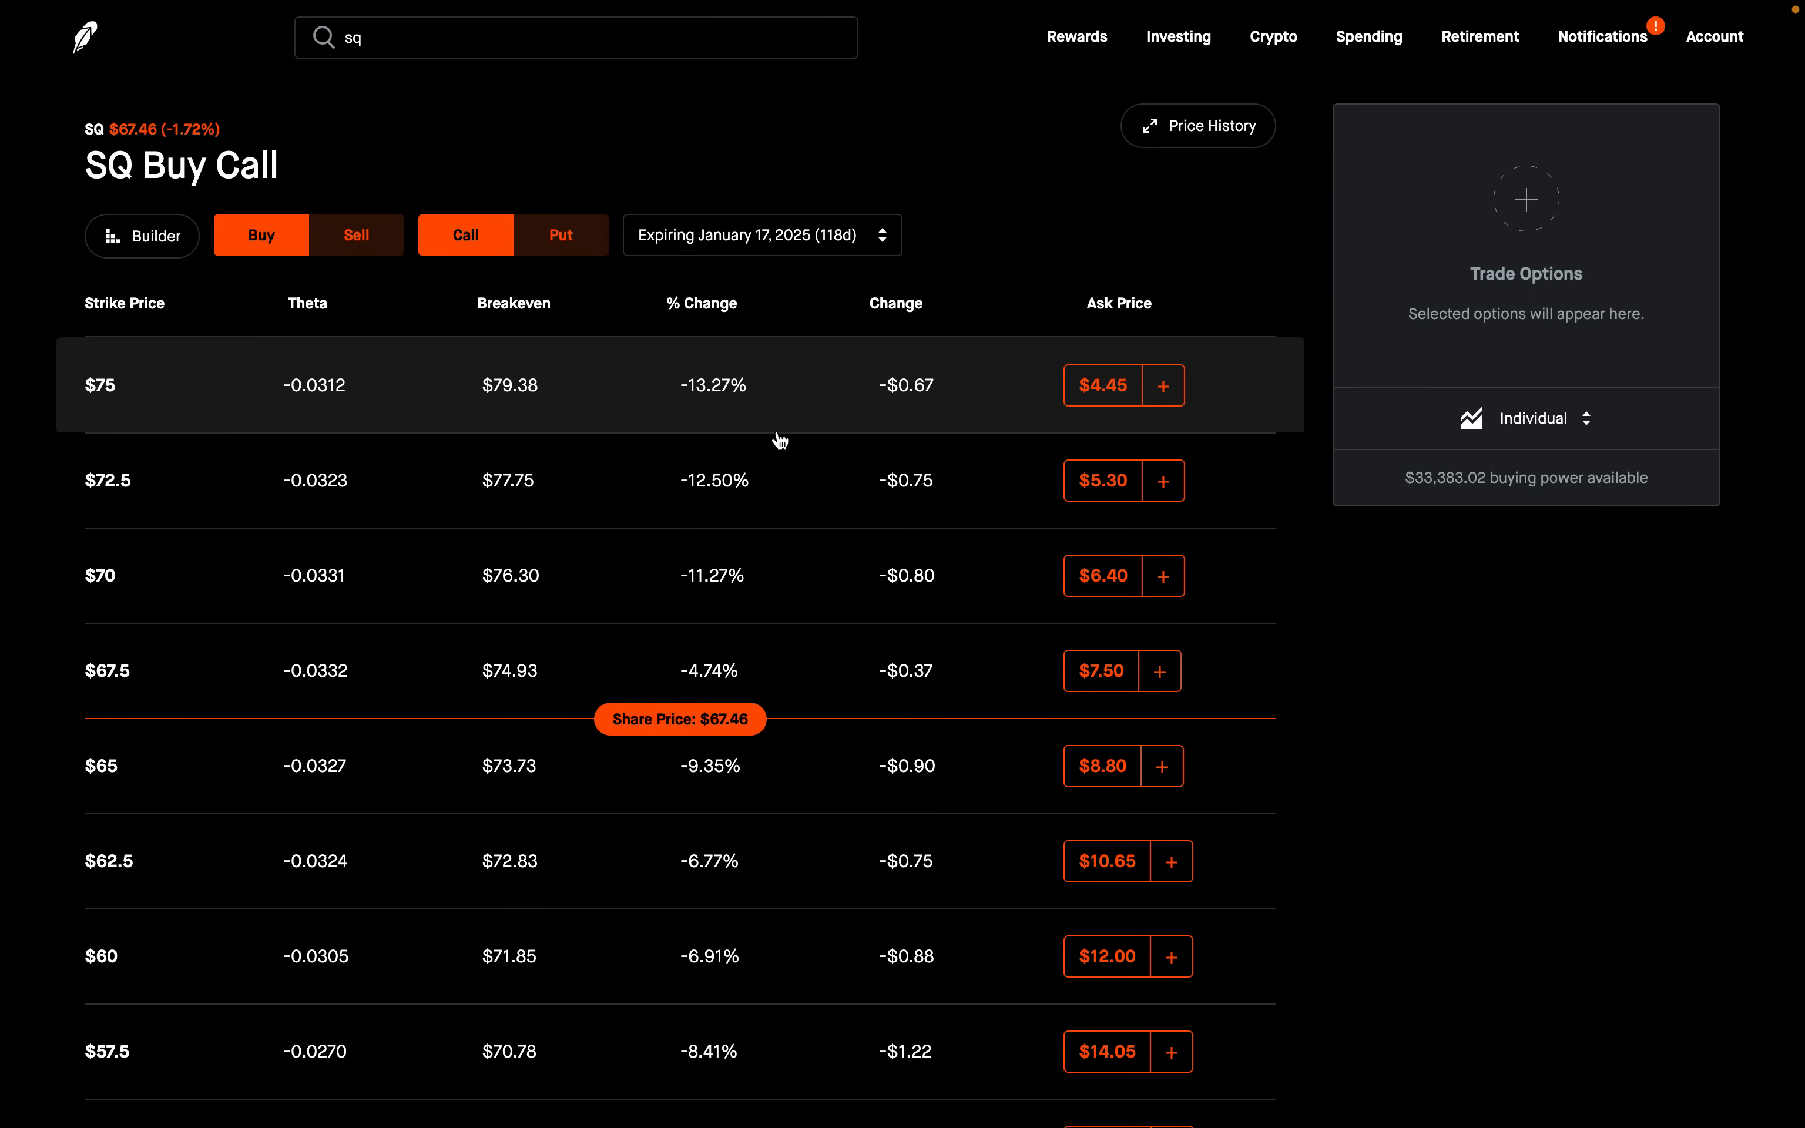
{"action": "scroll", "scroll_direction": "down", "scroll_amount": 3}
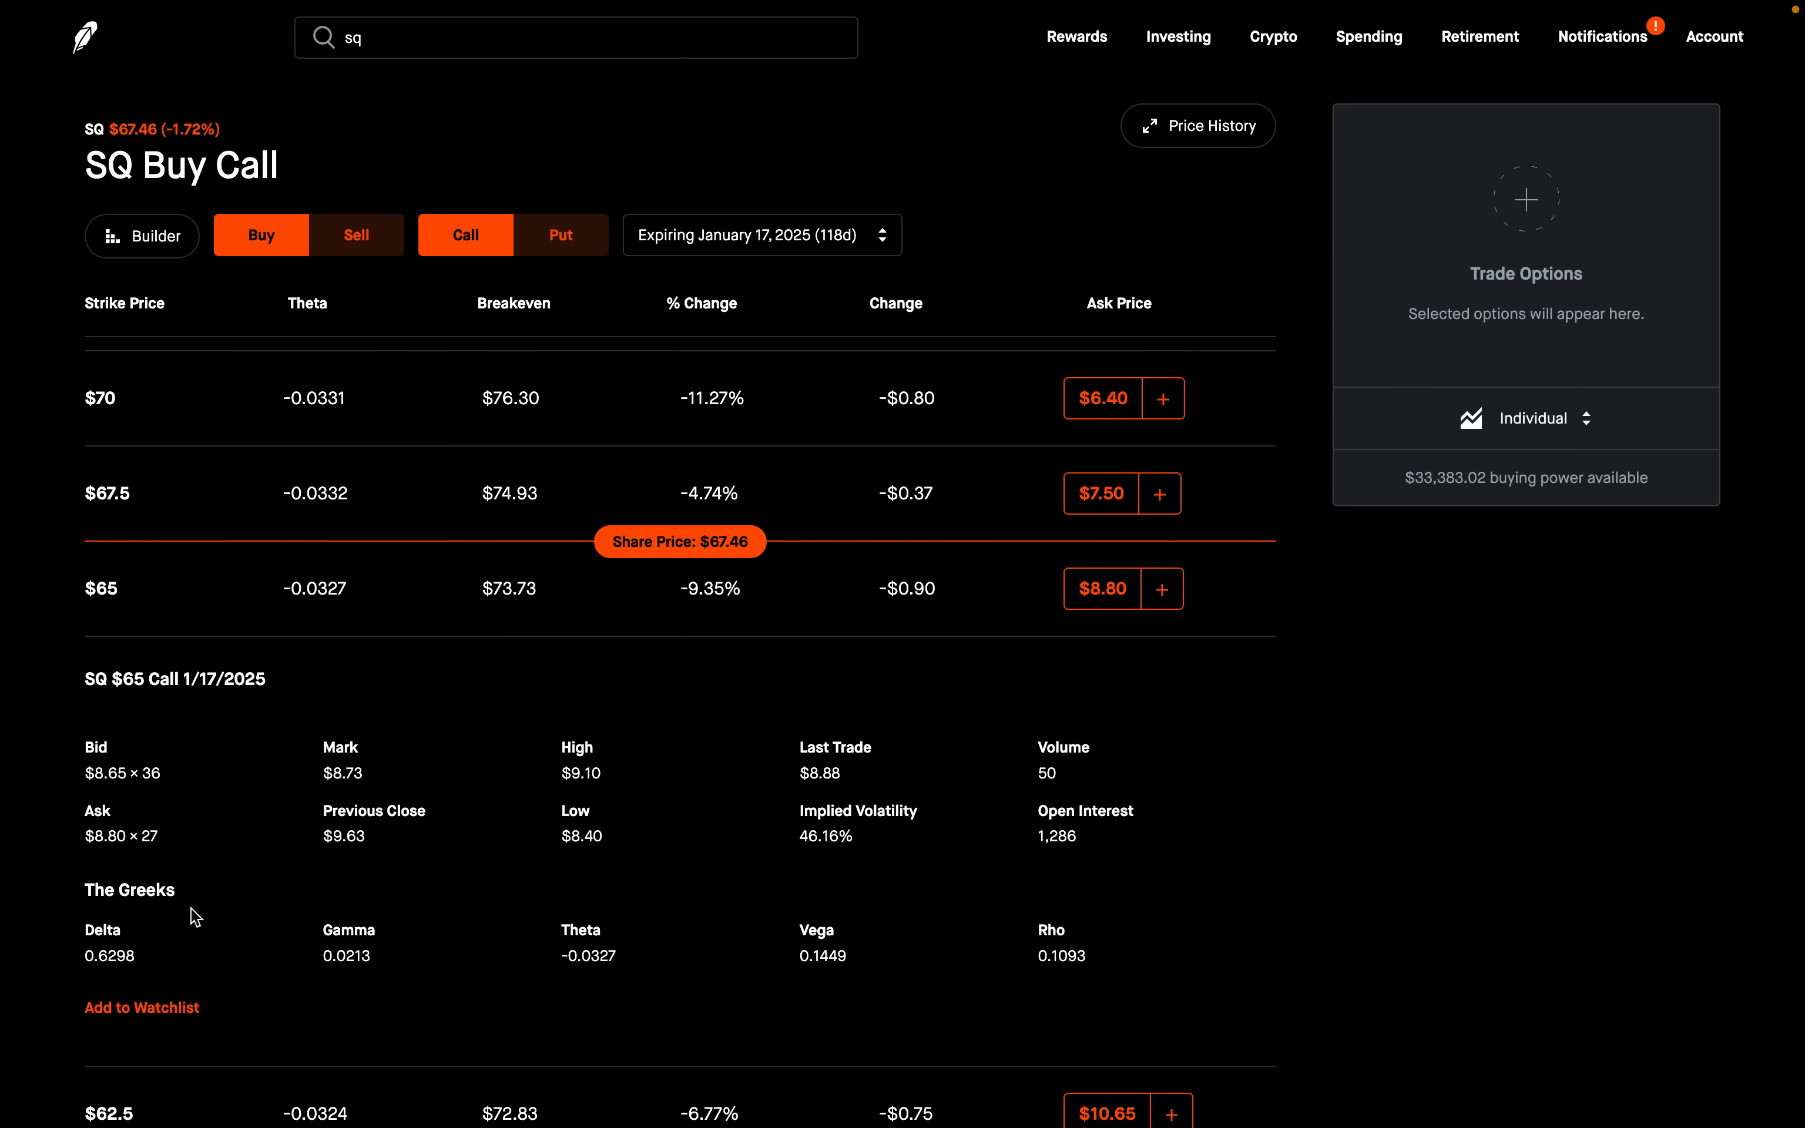
{"action": "mouse_move", "coordinate": [139, 927]}
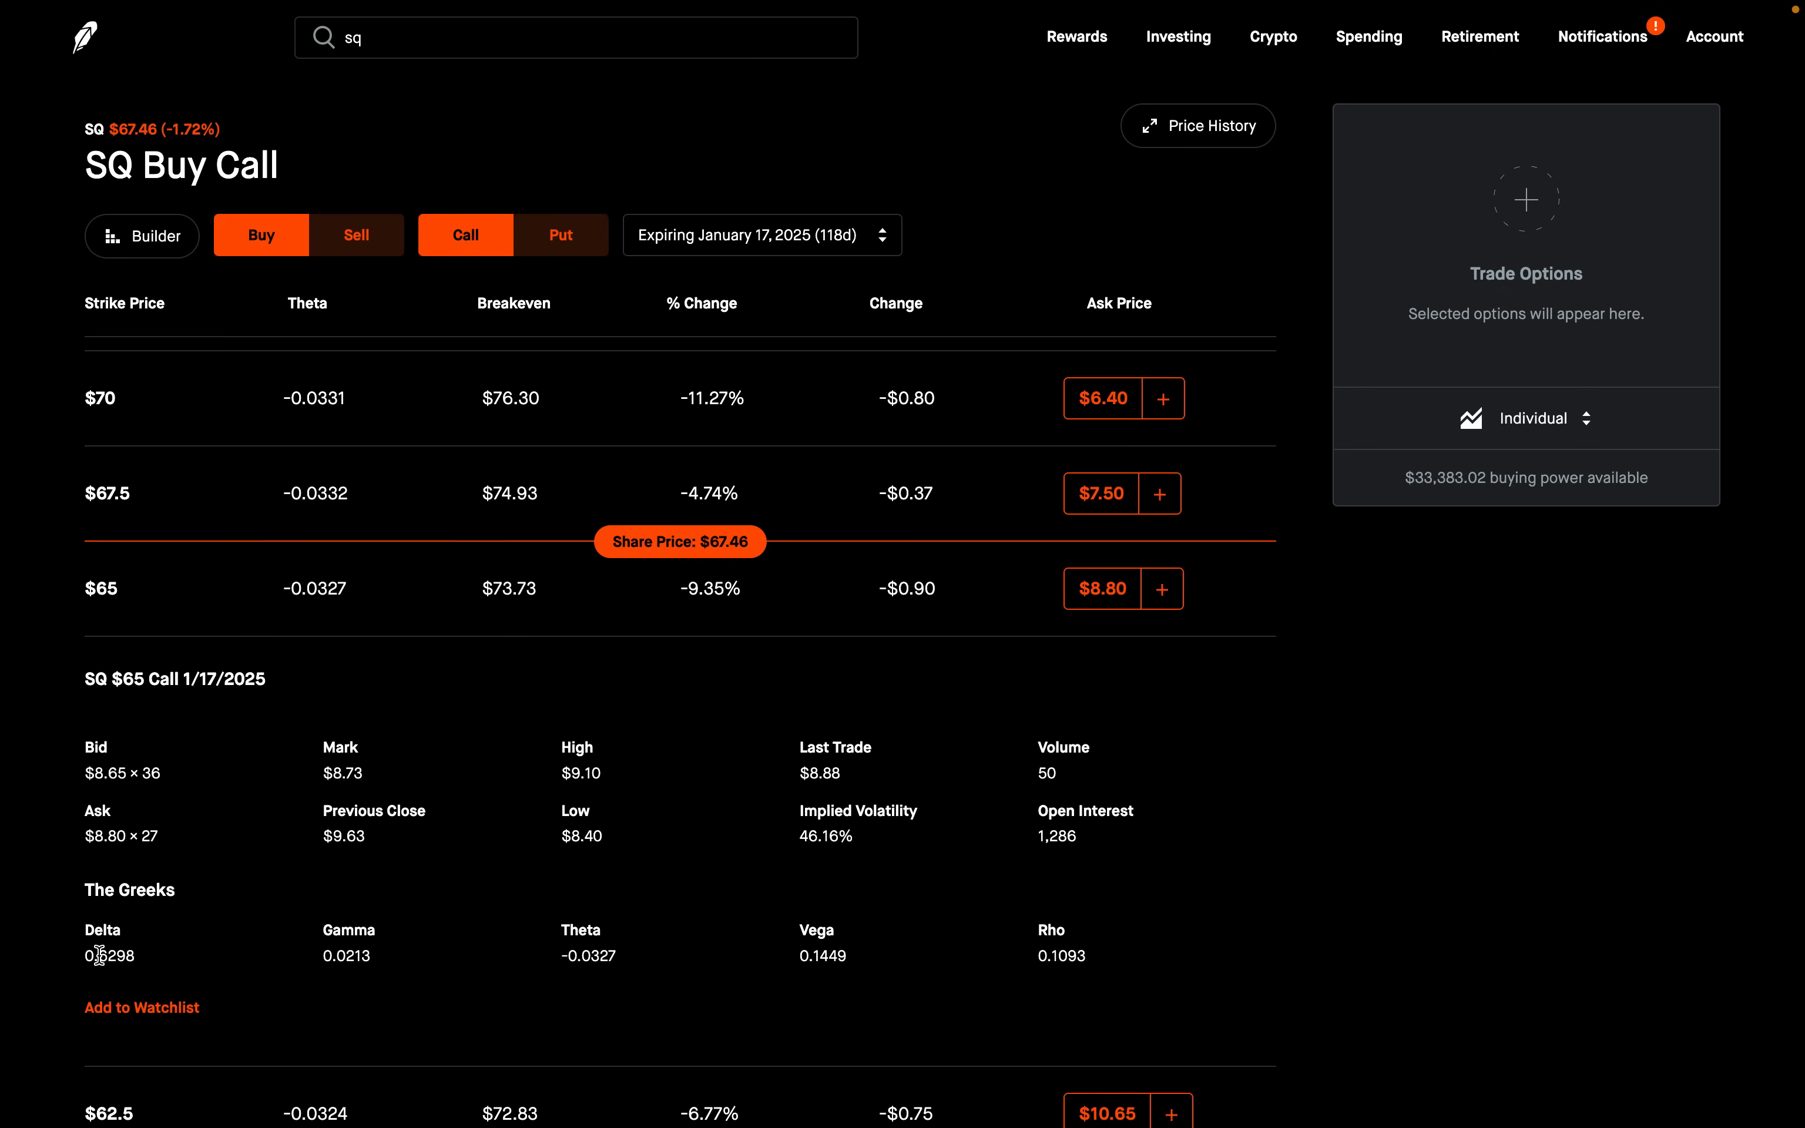
{"action": "mouse_move", "coordinate": [158, 931]}
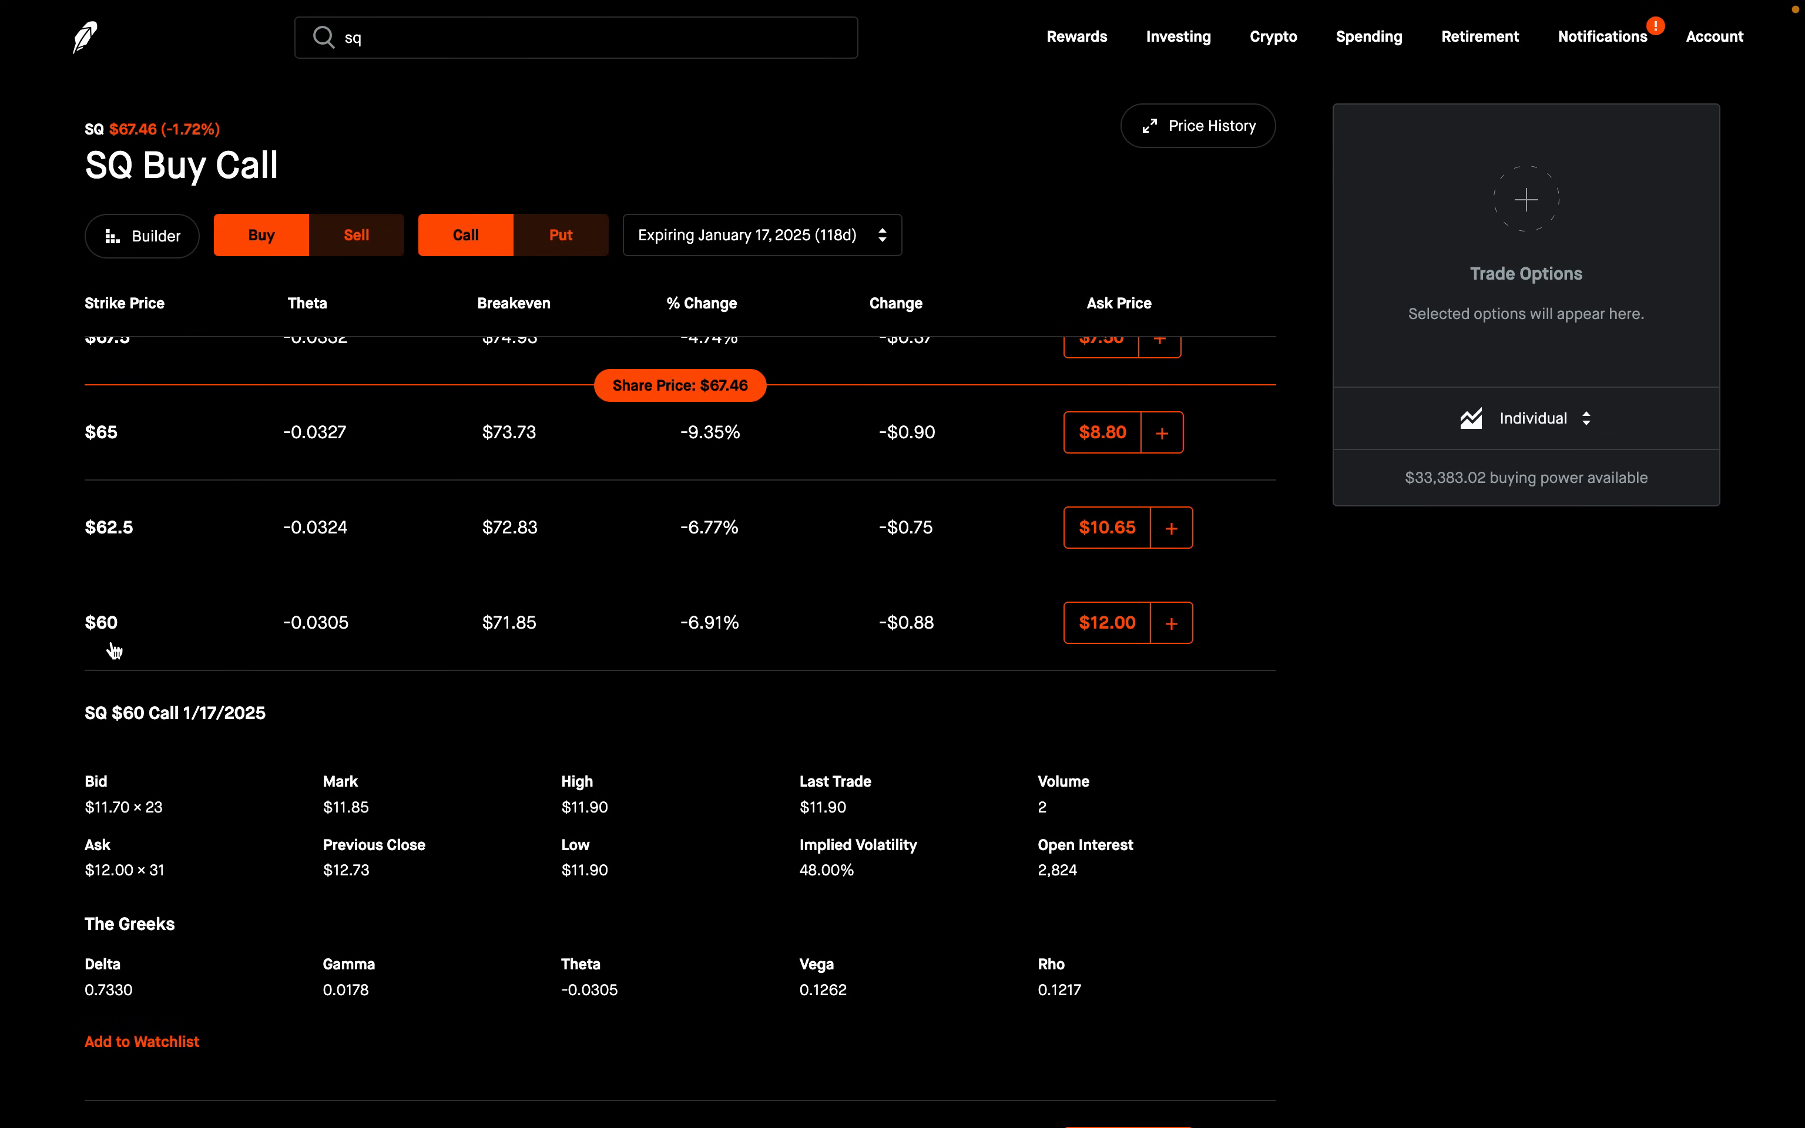
{"action": "mouse_move", "coordinate": [116, 1011]}
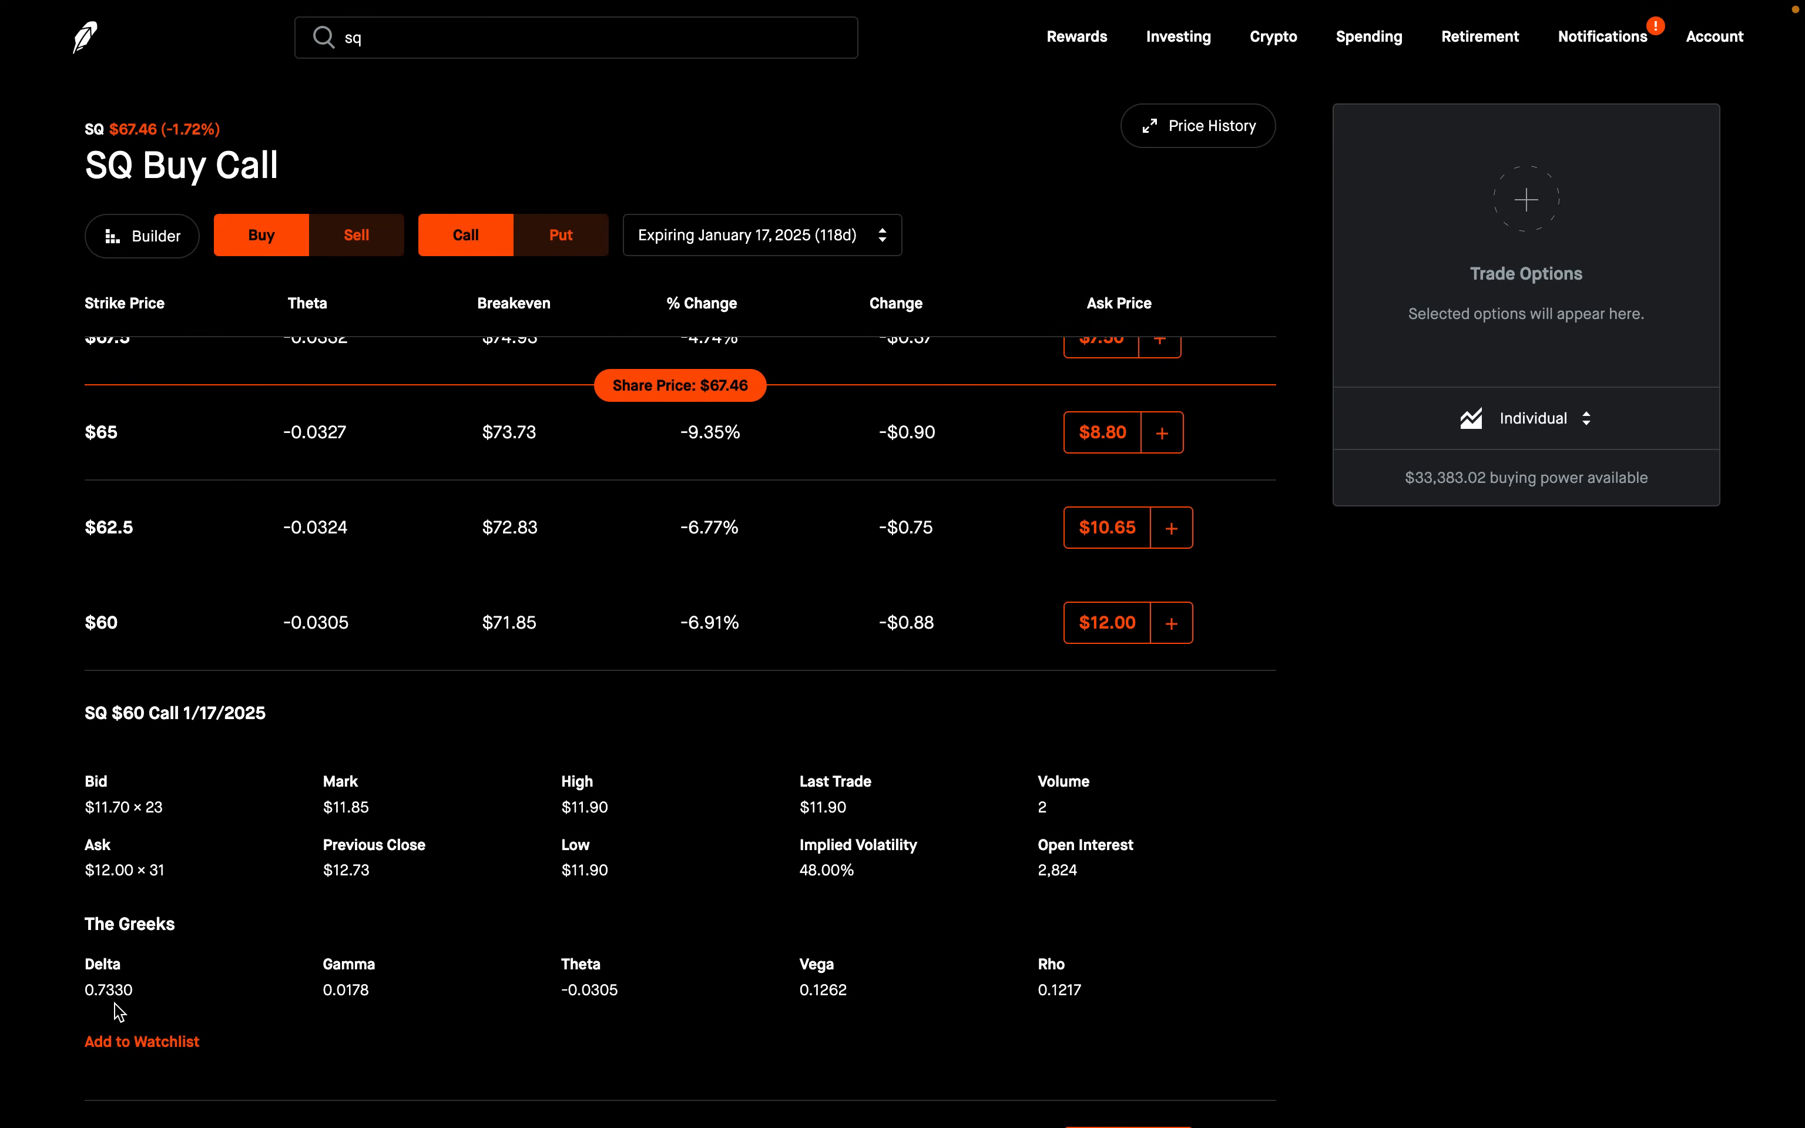
{"action": "mouse_move", "coordinate": [126, 998]}
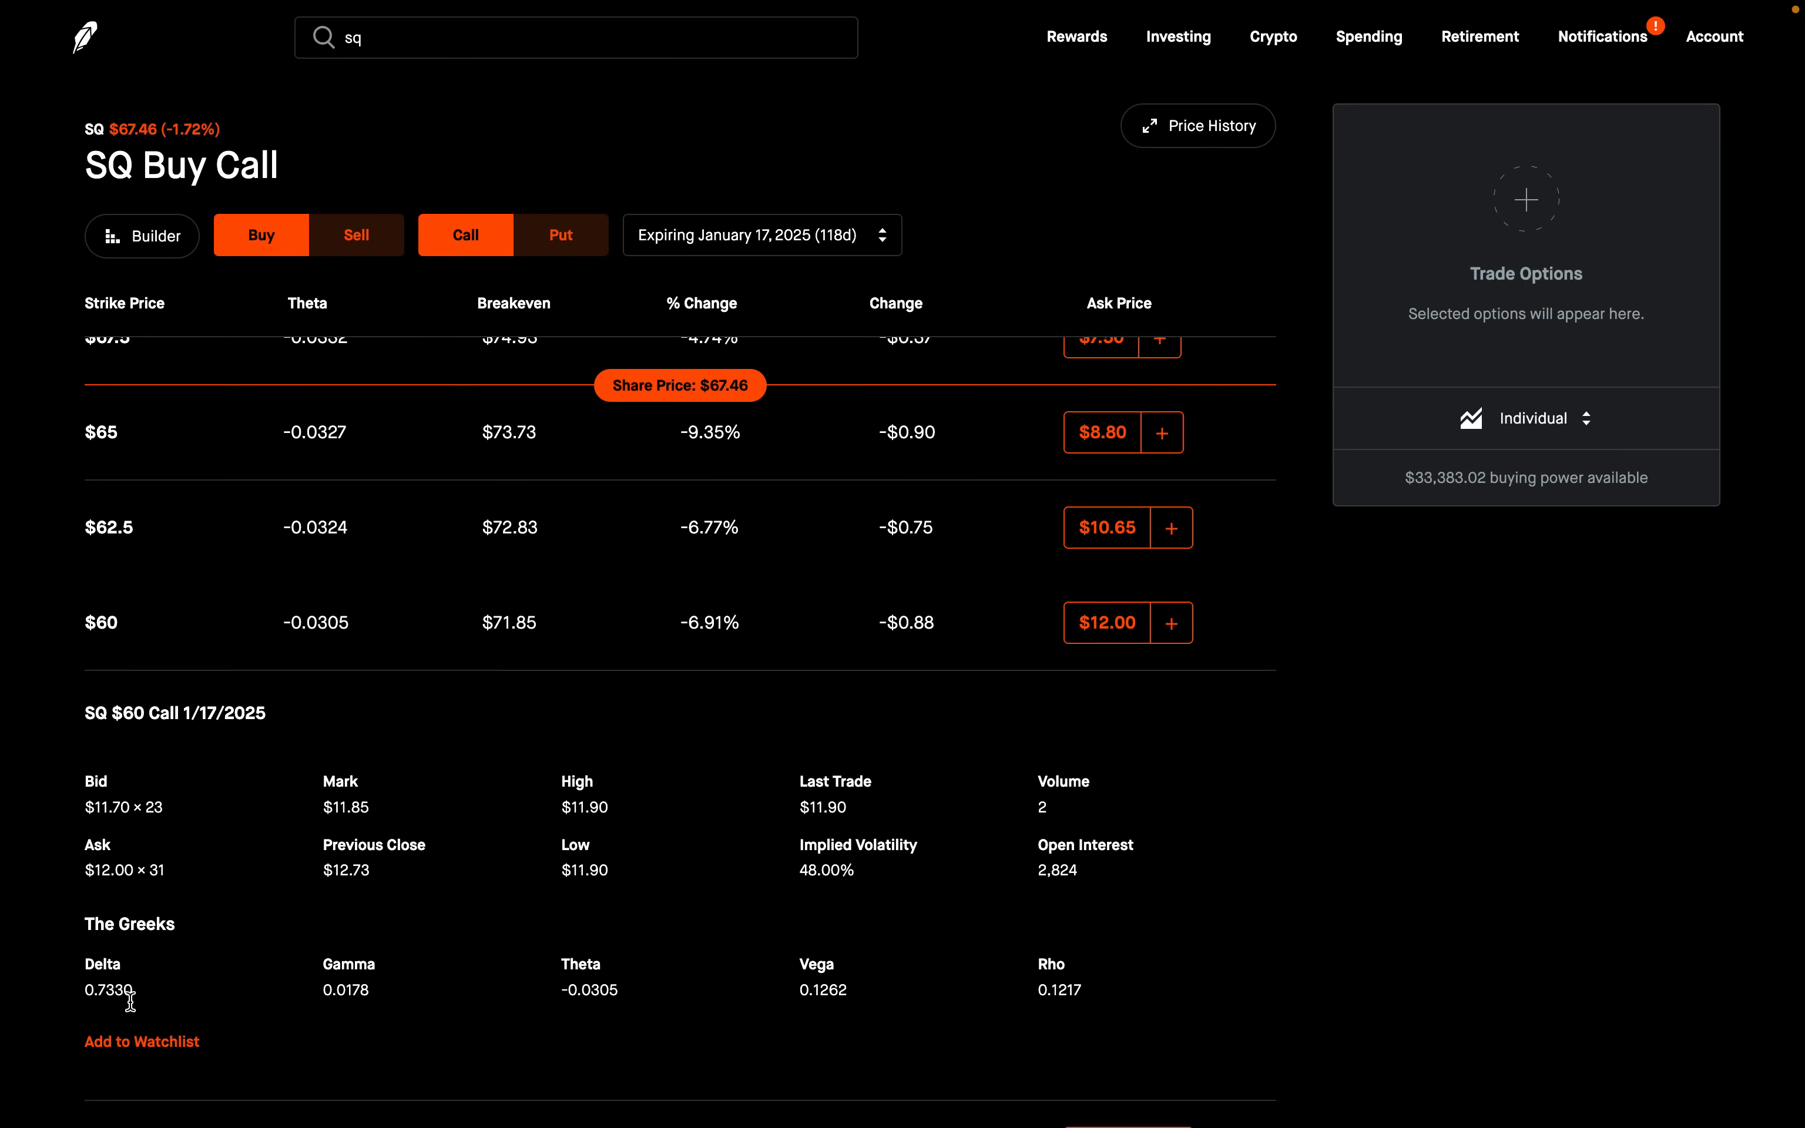
{"action": "mouse_move", "coordinate": [159, 973]}
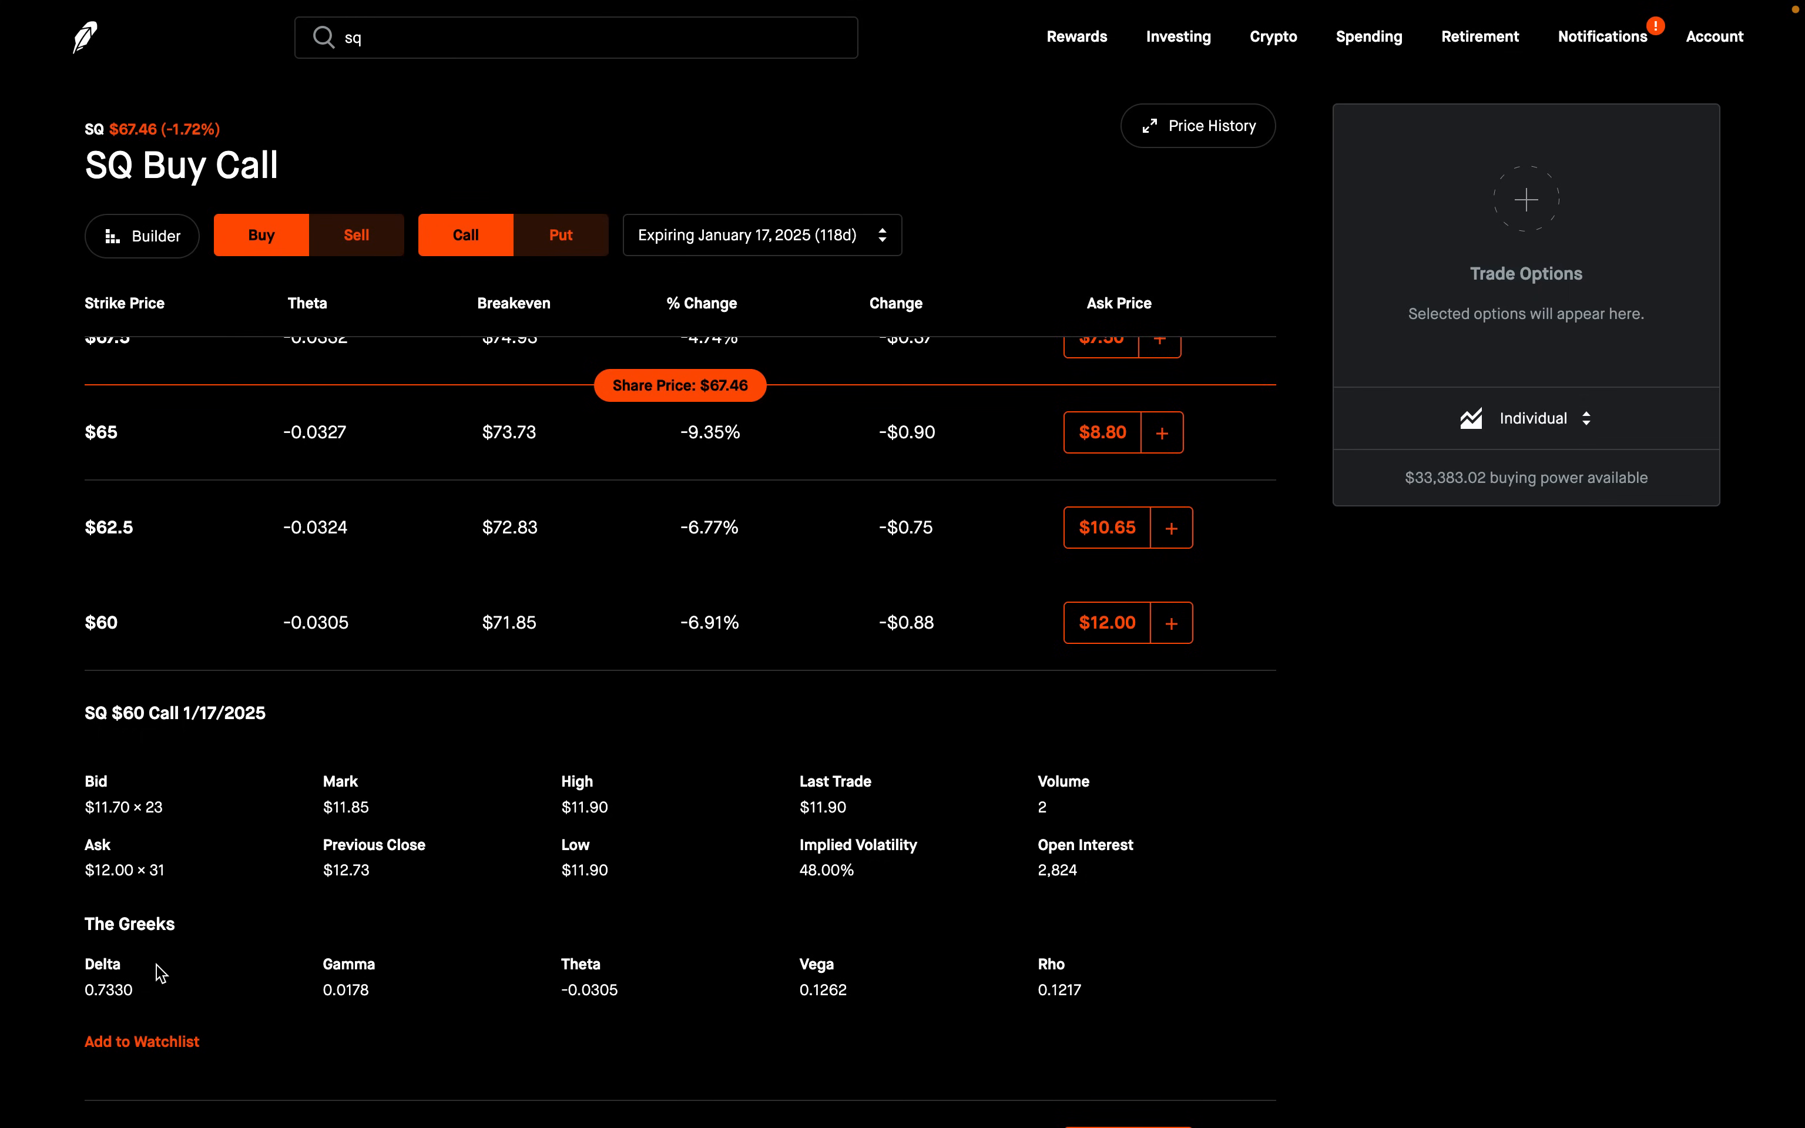
{"action": "mouse_move", "coordinate": [167, 974]}
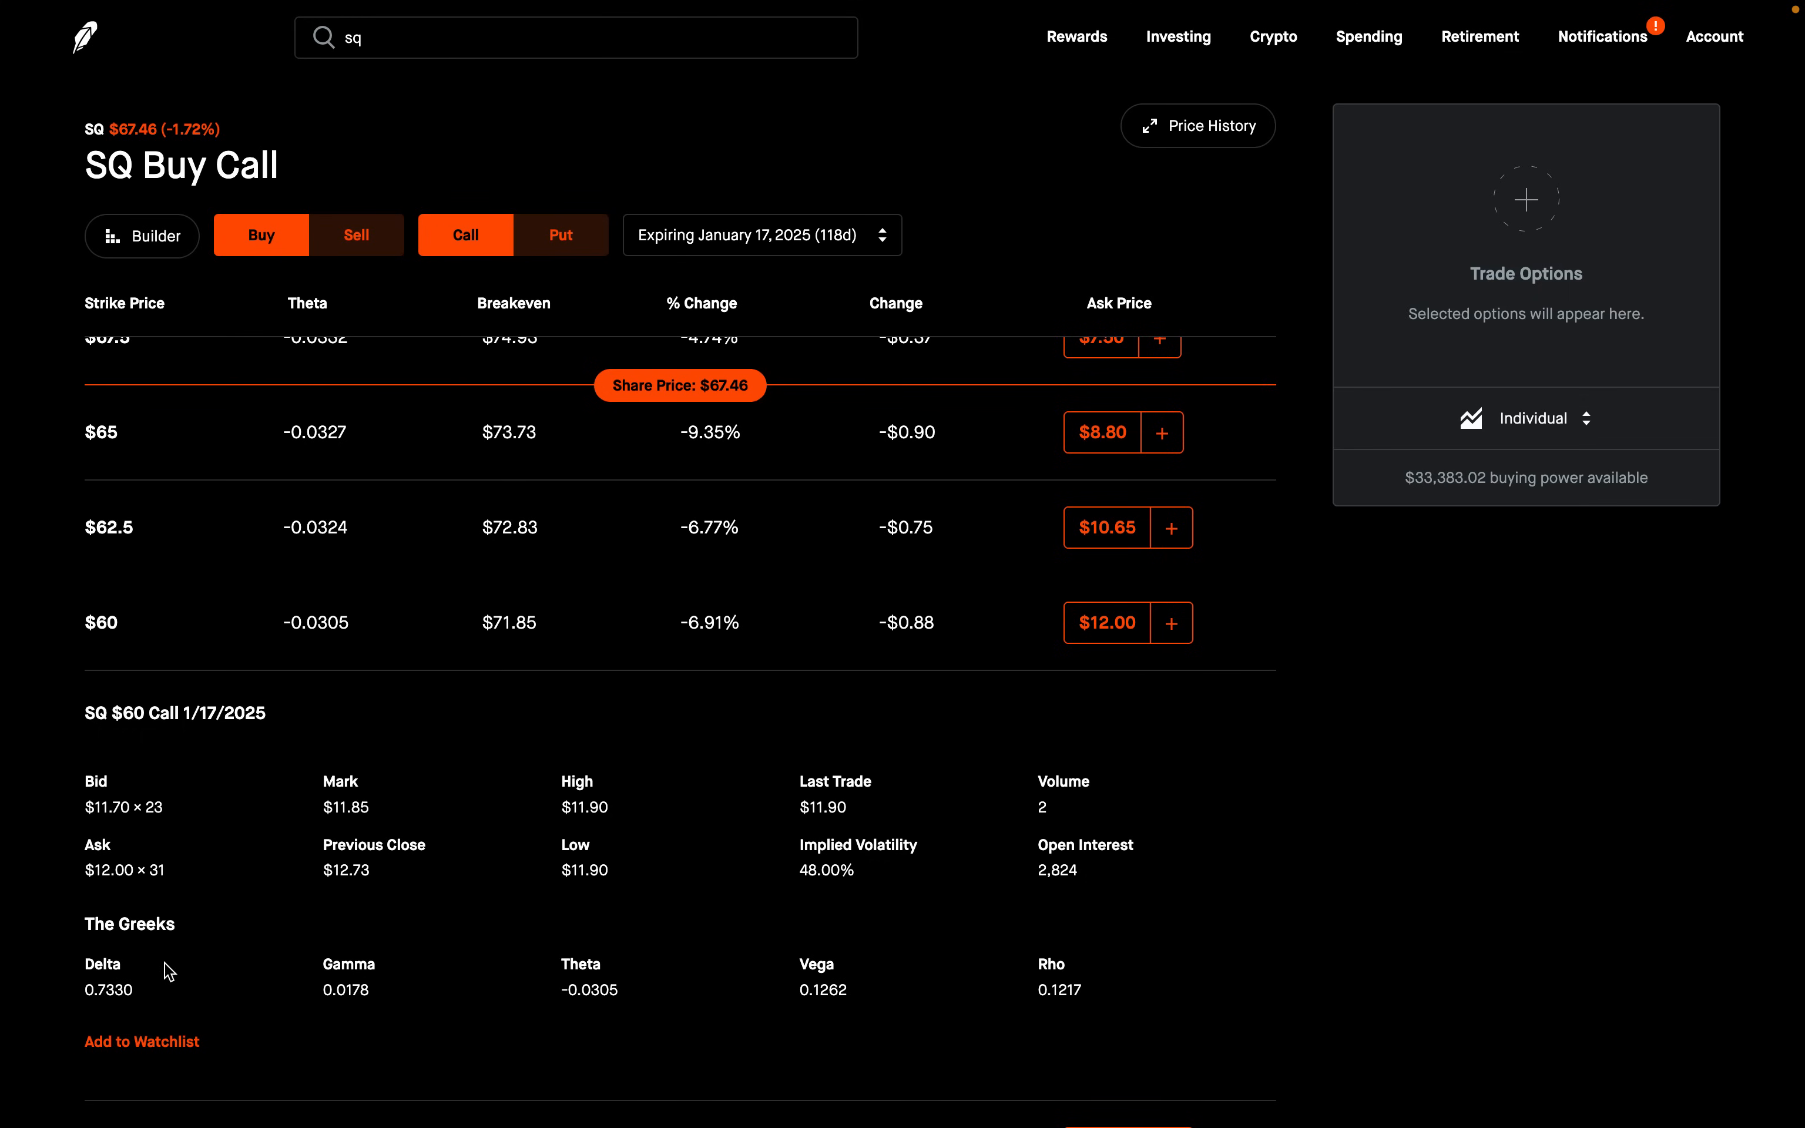
Step: Add the SQ $60 January 2025 call at $12.00 to the order as a bought leg
{"action": "left_click", "coordinate": [1170, 621]}
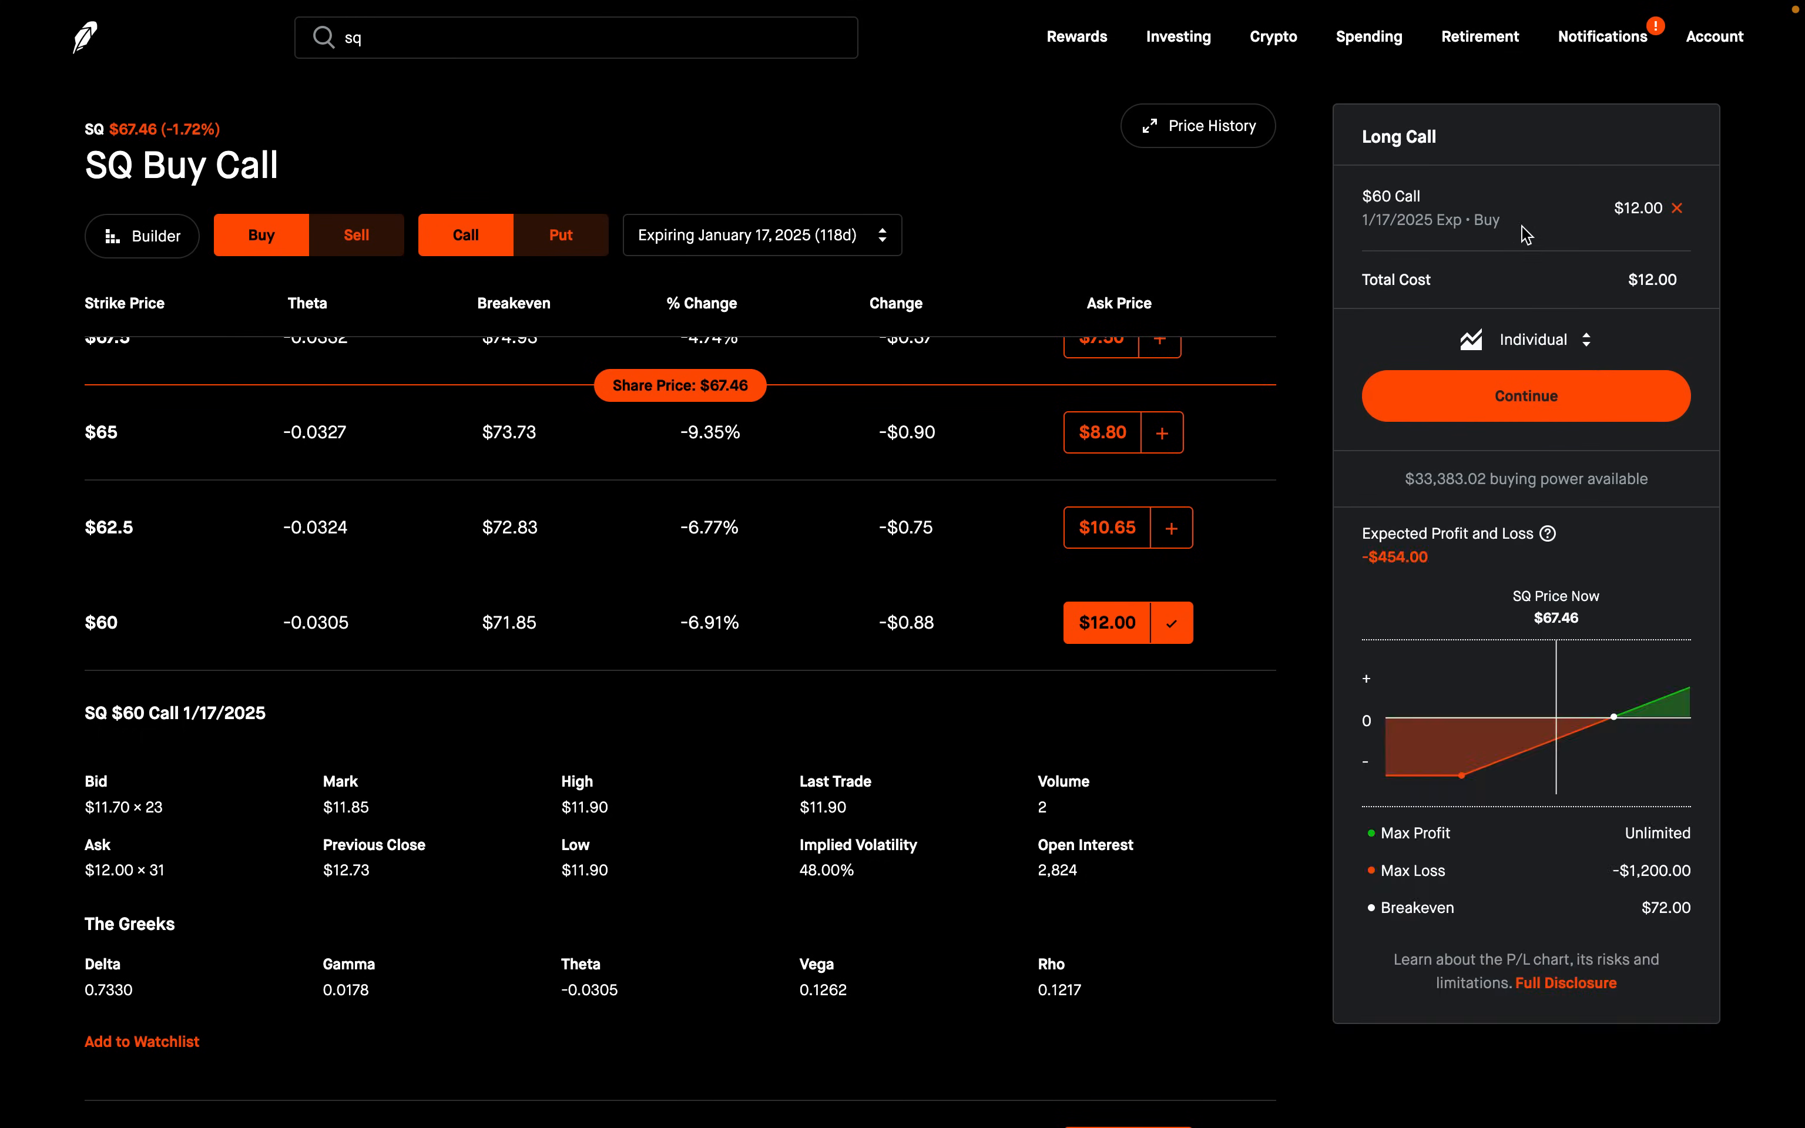
{"action": "mouse_move", "coordinate": [1507, 221]}
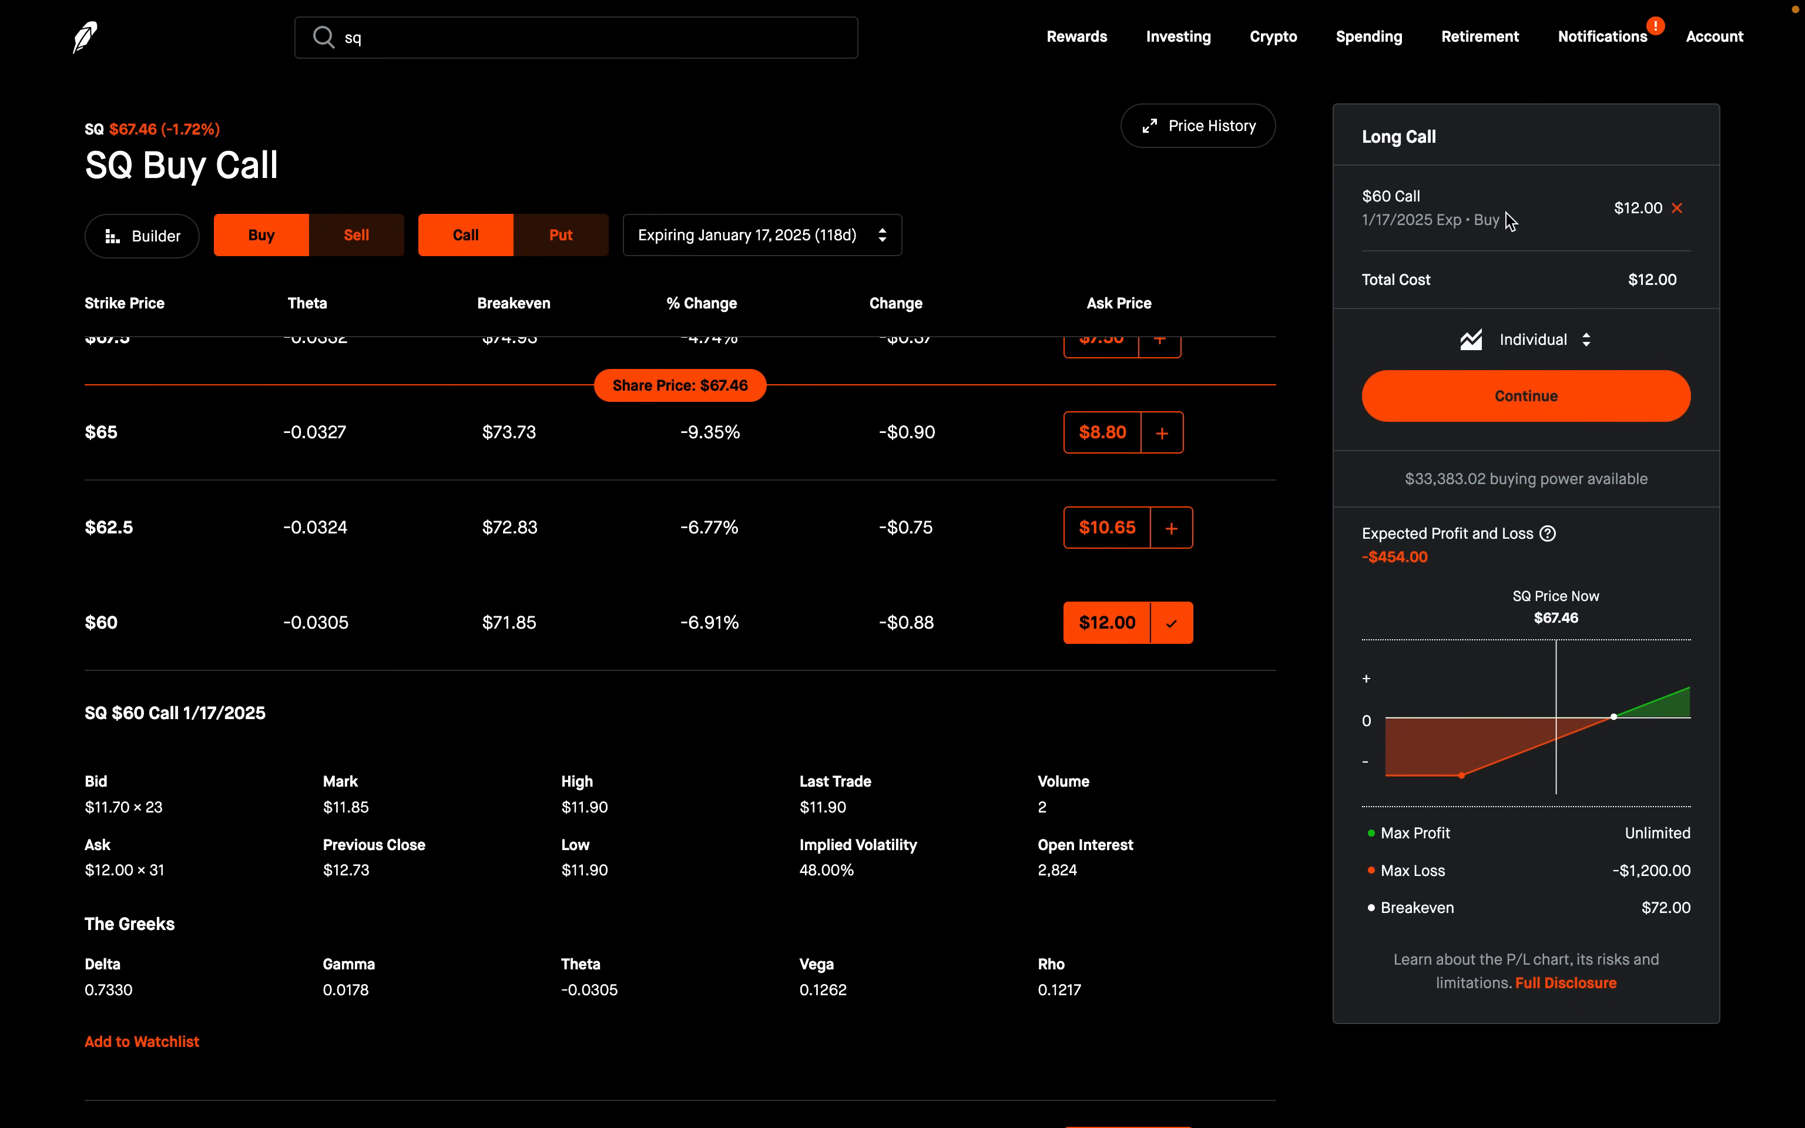
{"action": "mouse_move", "coordinate": [464, 181]}
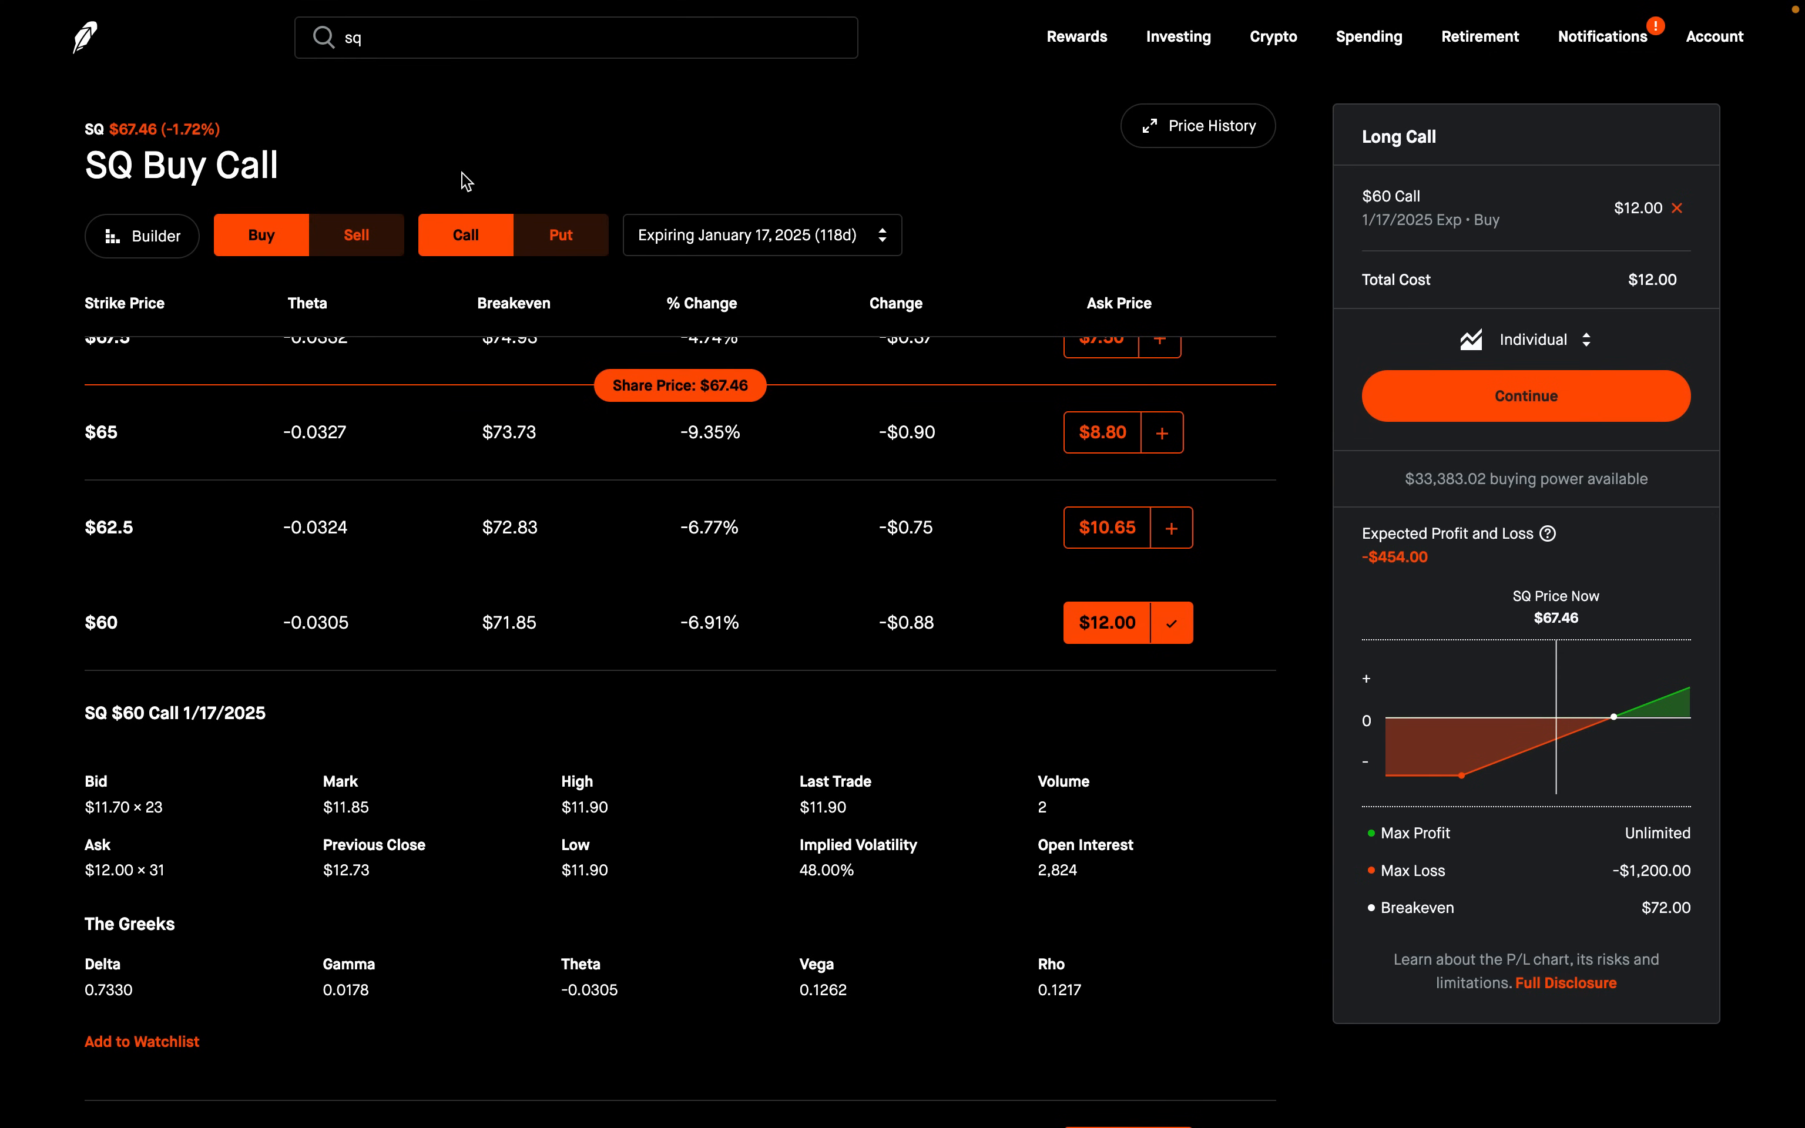
Step: Sell the $70 January 2025 call at $6.20 against the $60 call and reveal each leg's quantity
{"action": "left_click", "coordinate": [356, 235]}
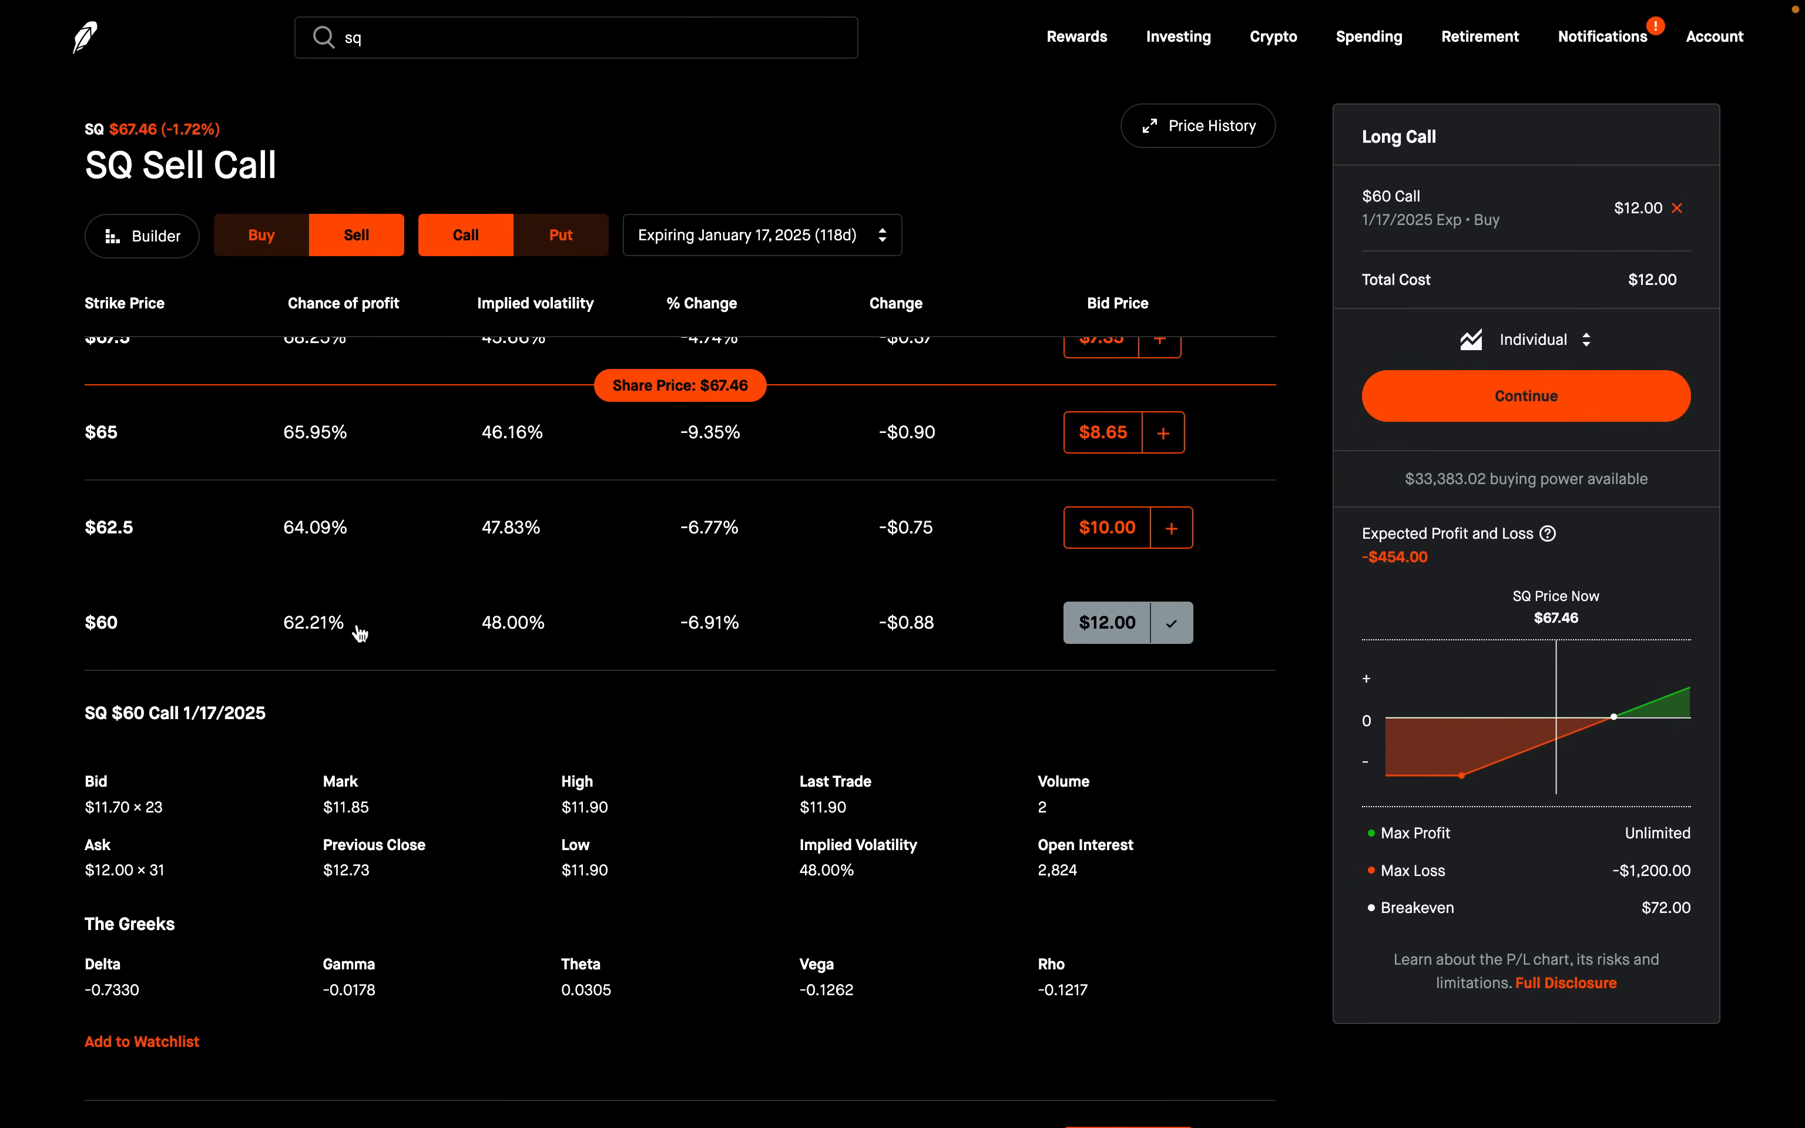
{"action": "scroll", "scroll_direction": "up", "scroll_amount": 3}
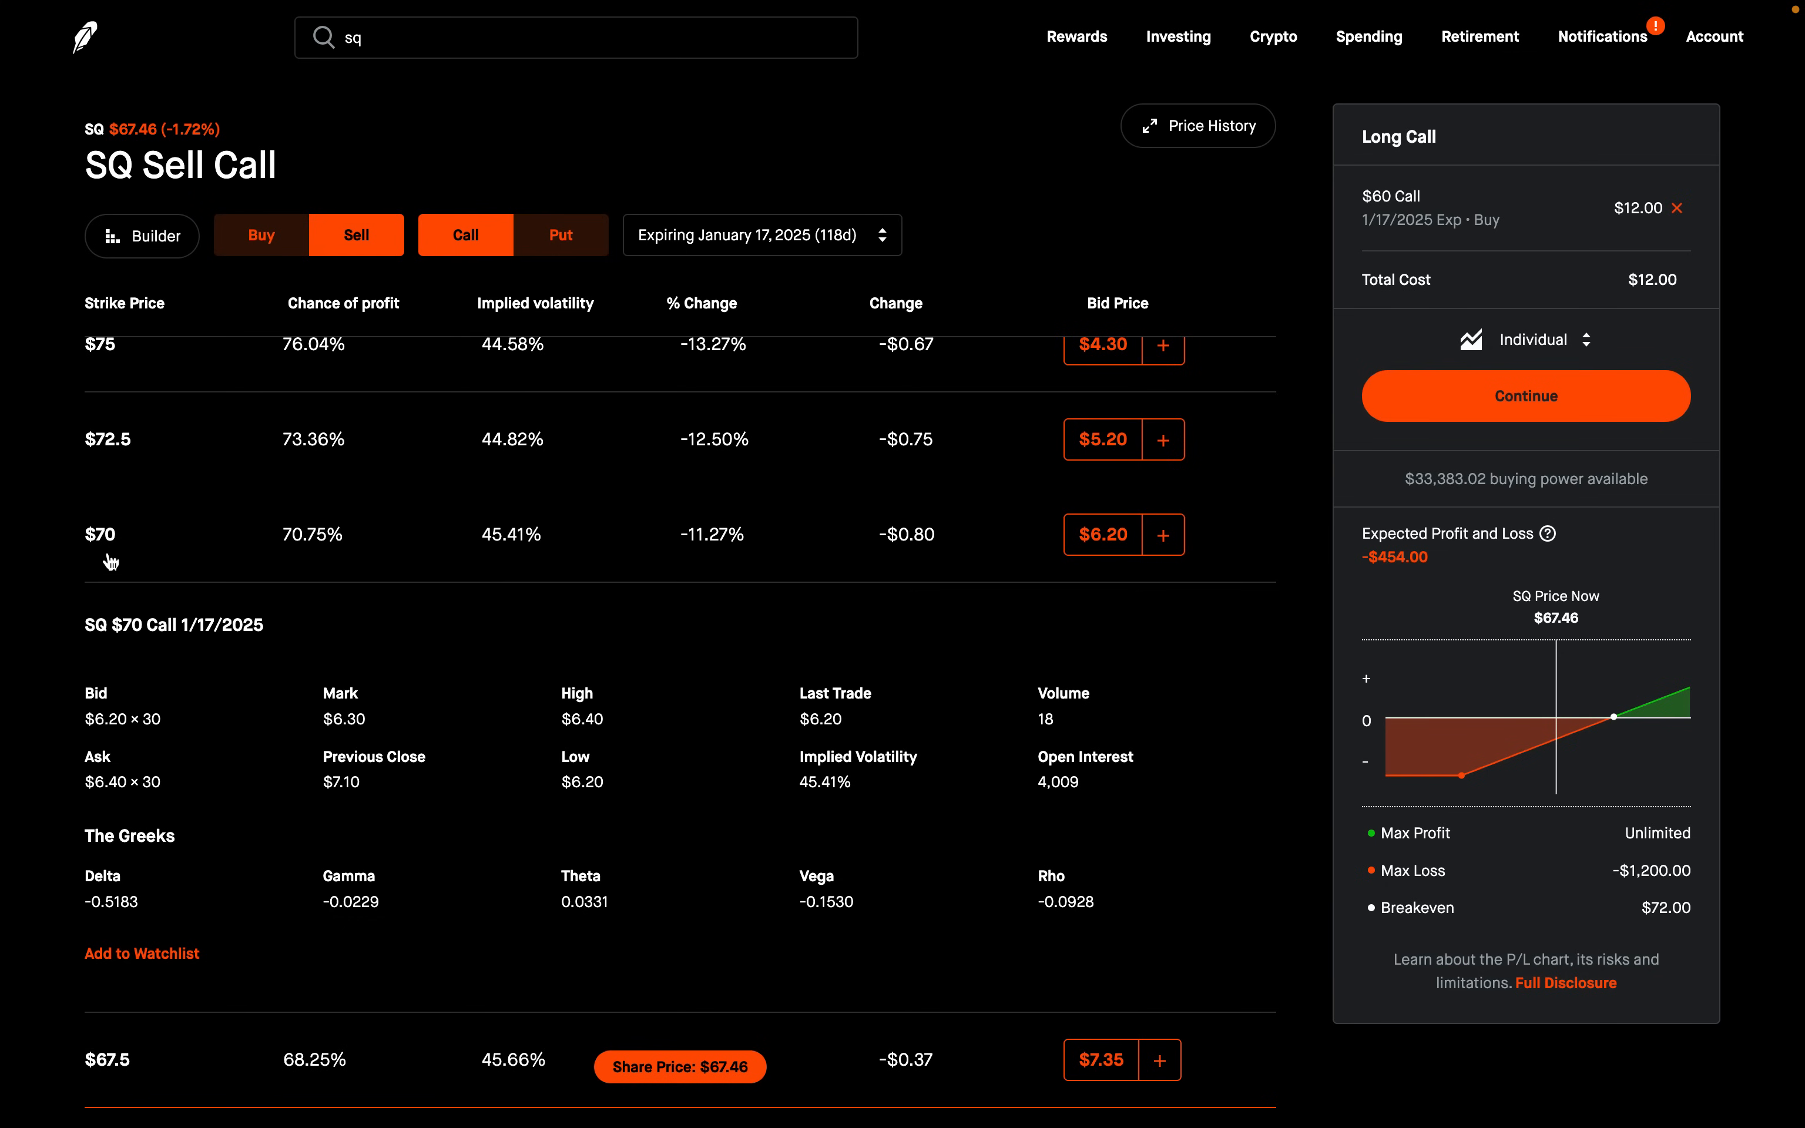
{"action": "mouse_move", "coordinate": [110, 924]}
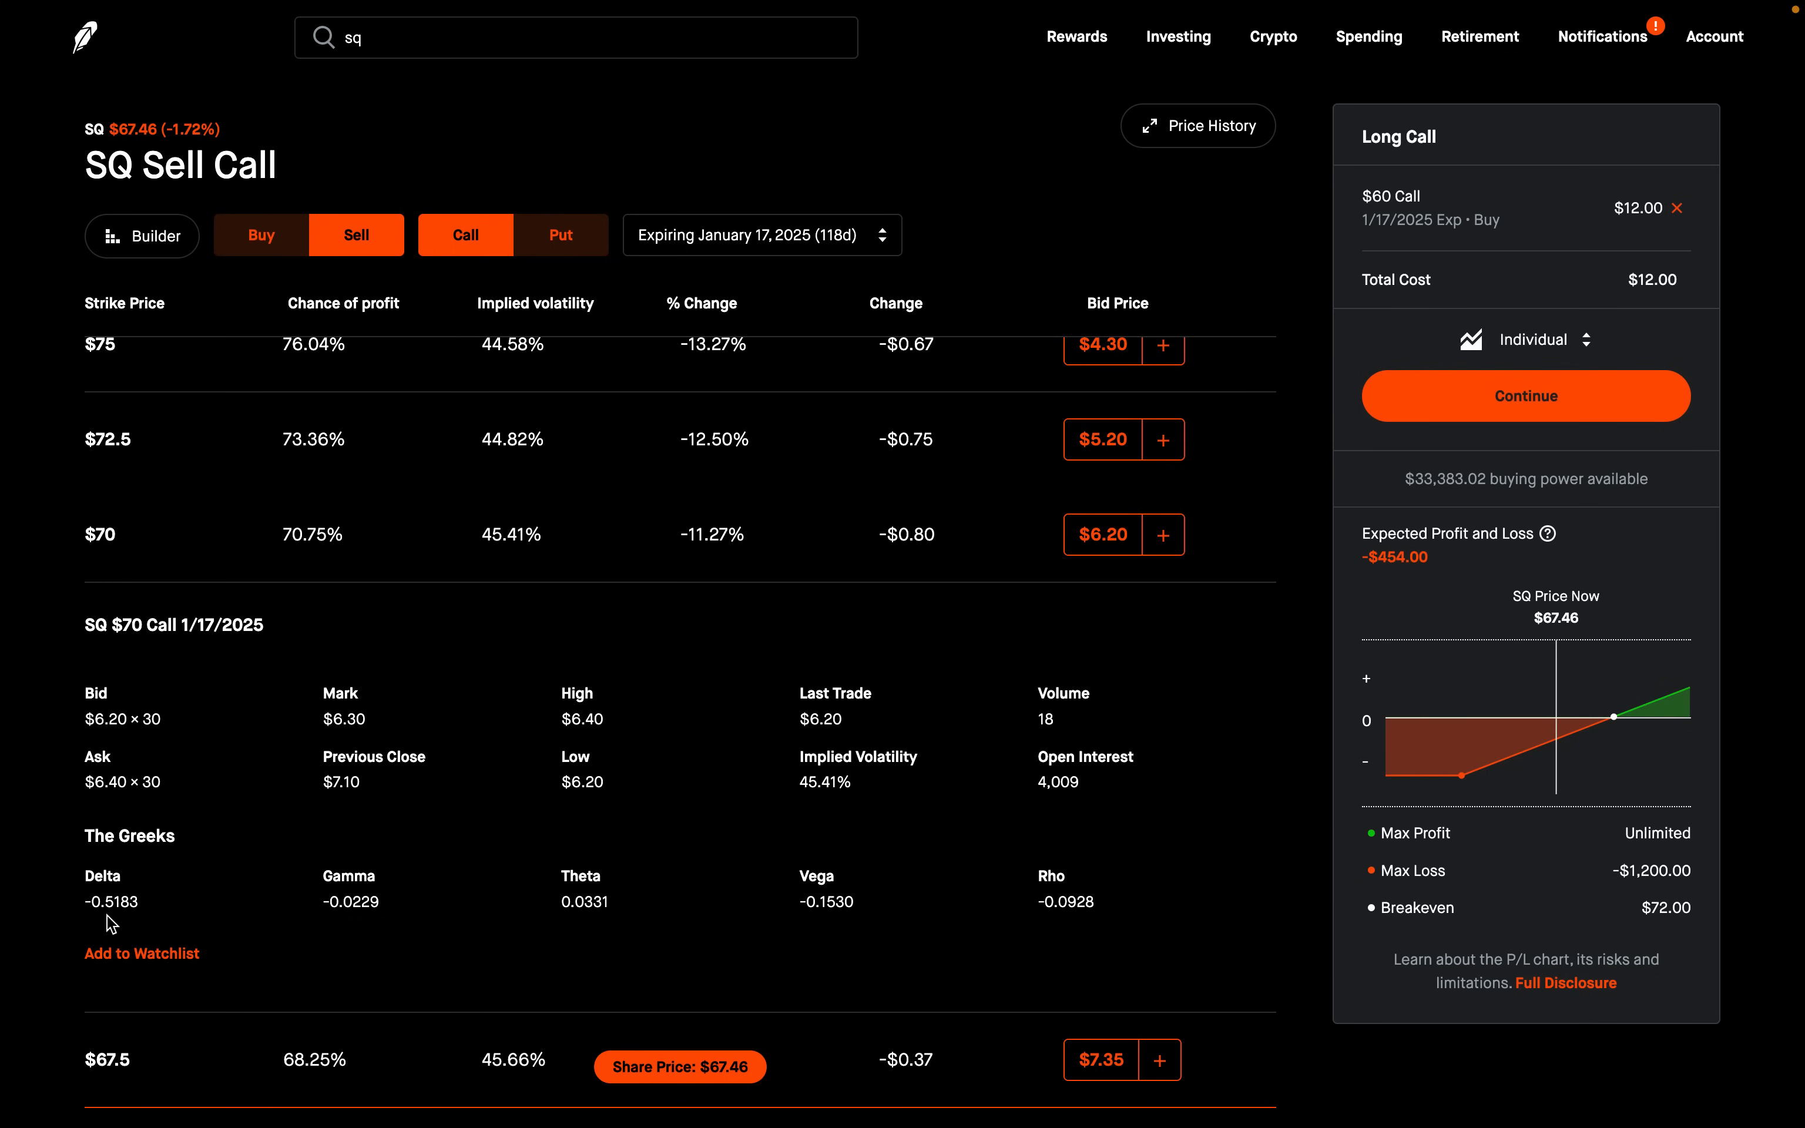
{"action": "mouse_move", "coordinate": [120, 926]}
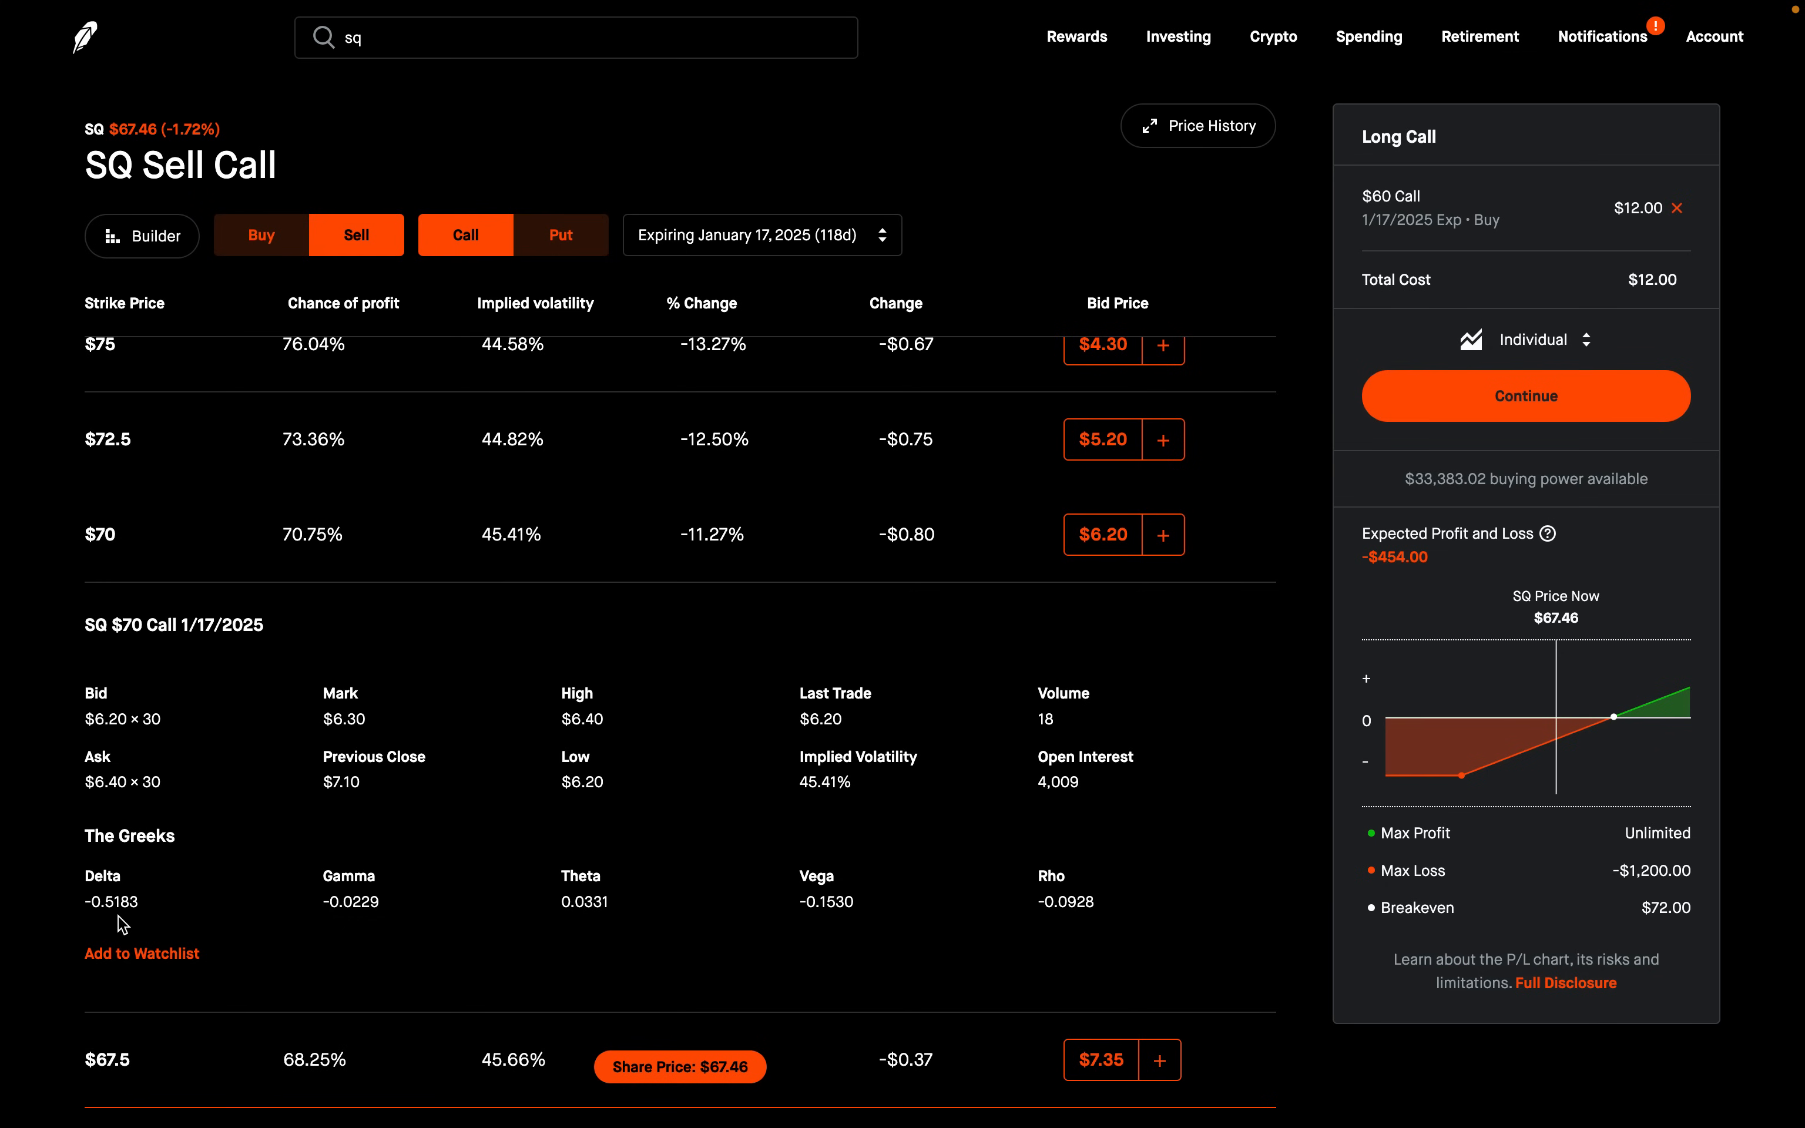
{"action": "mouse_move", "coordinate": [443, 543]}
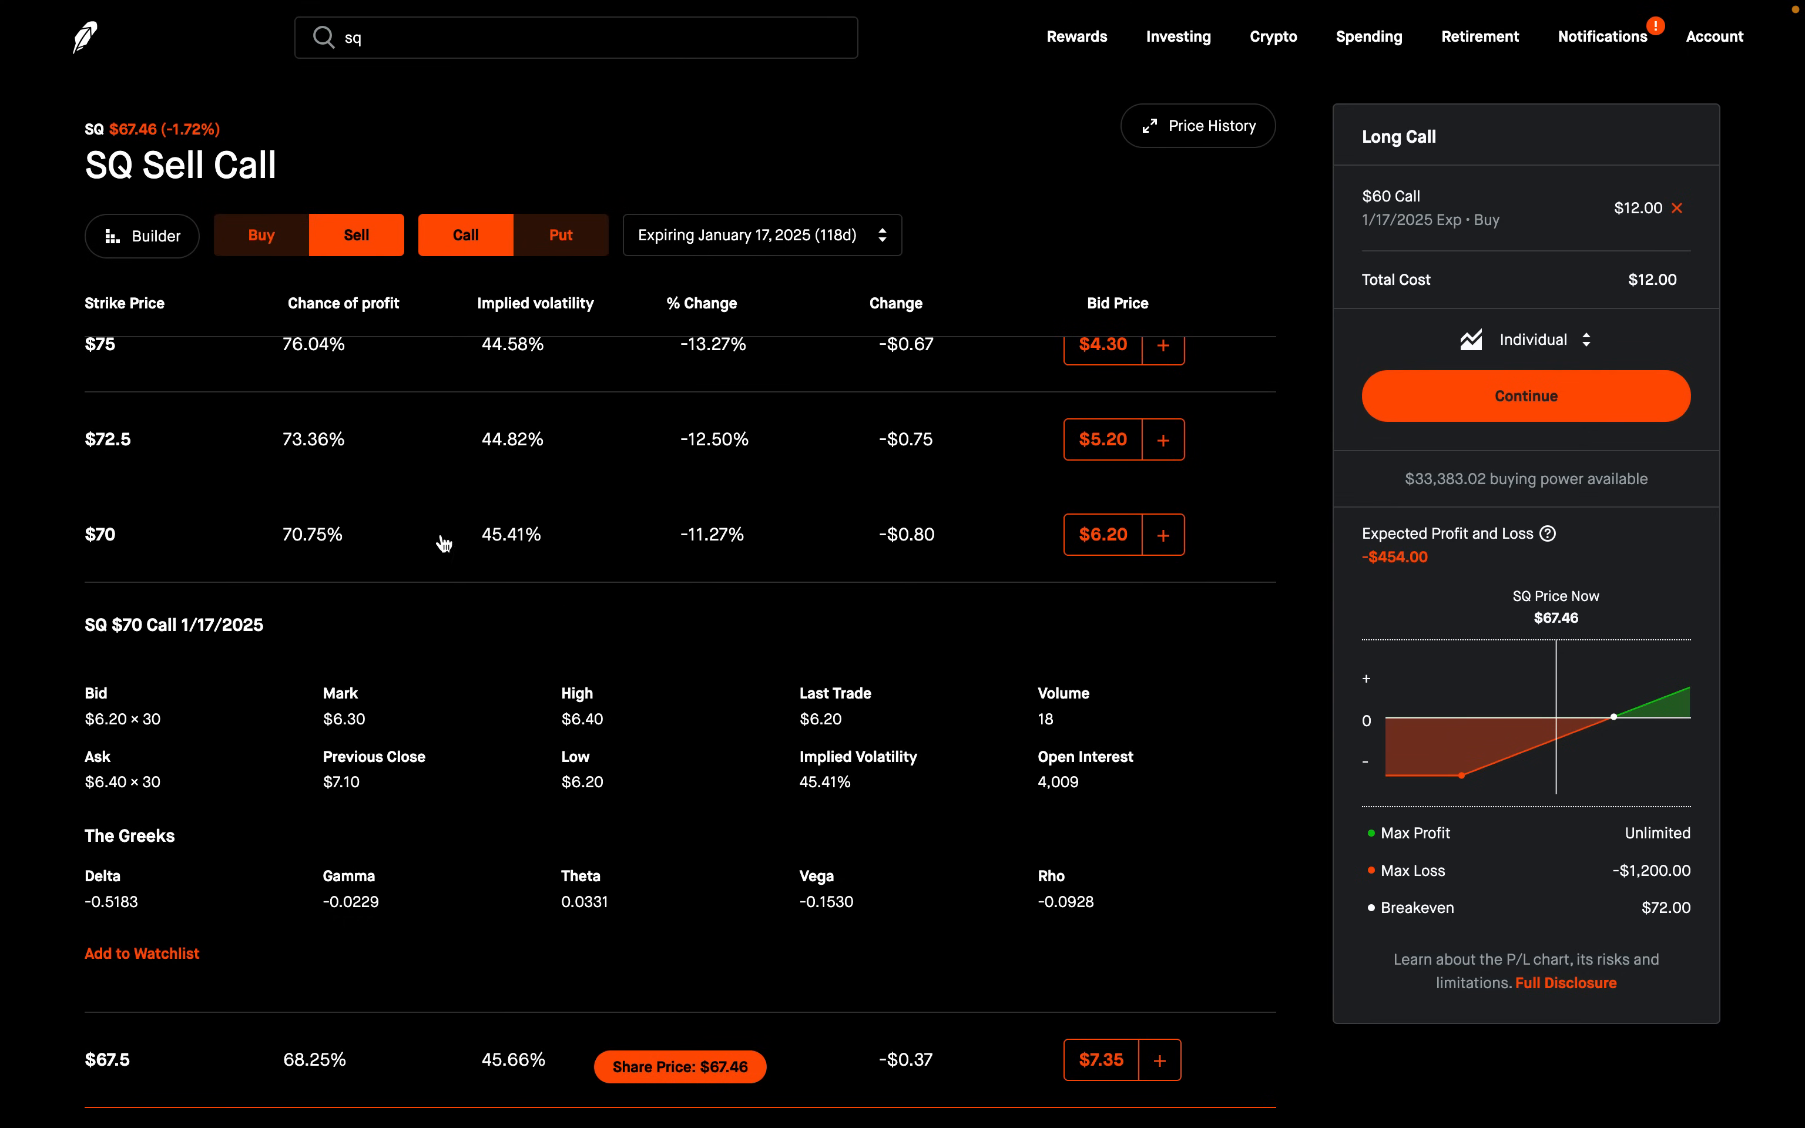
{"action": "left_click", "coordinate": [1162, 534]}
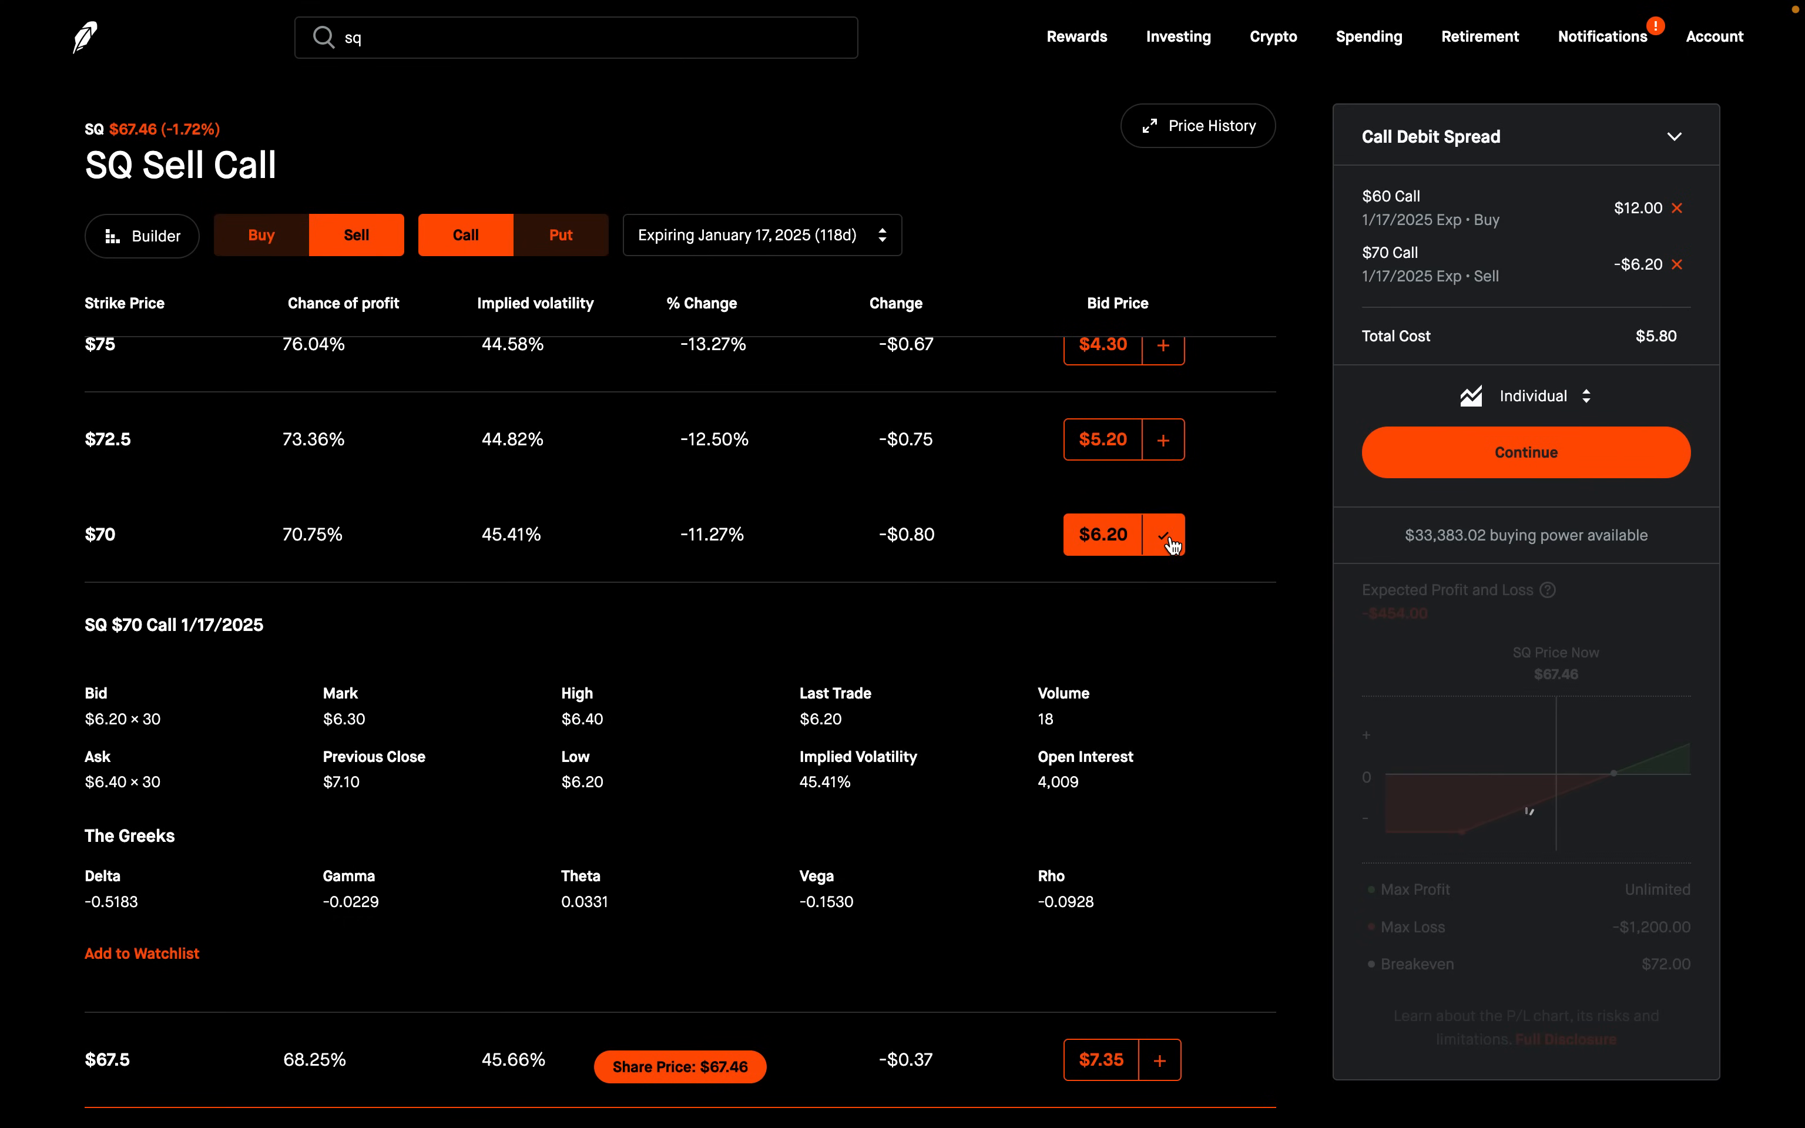
{"action": "left_click", "coordinate": [1161, 535]}
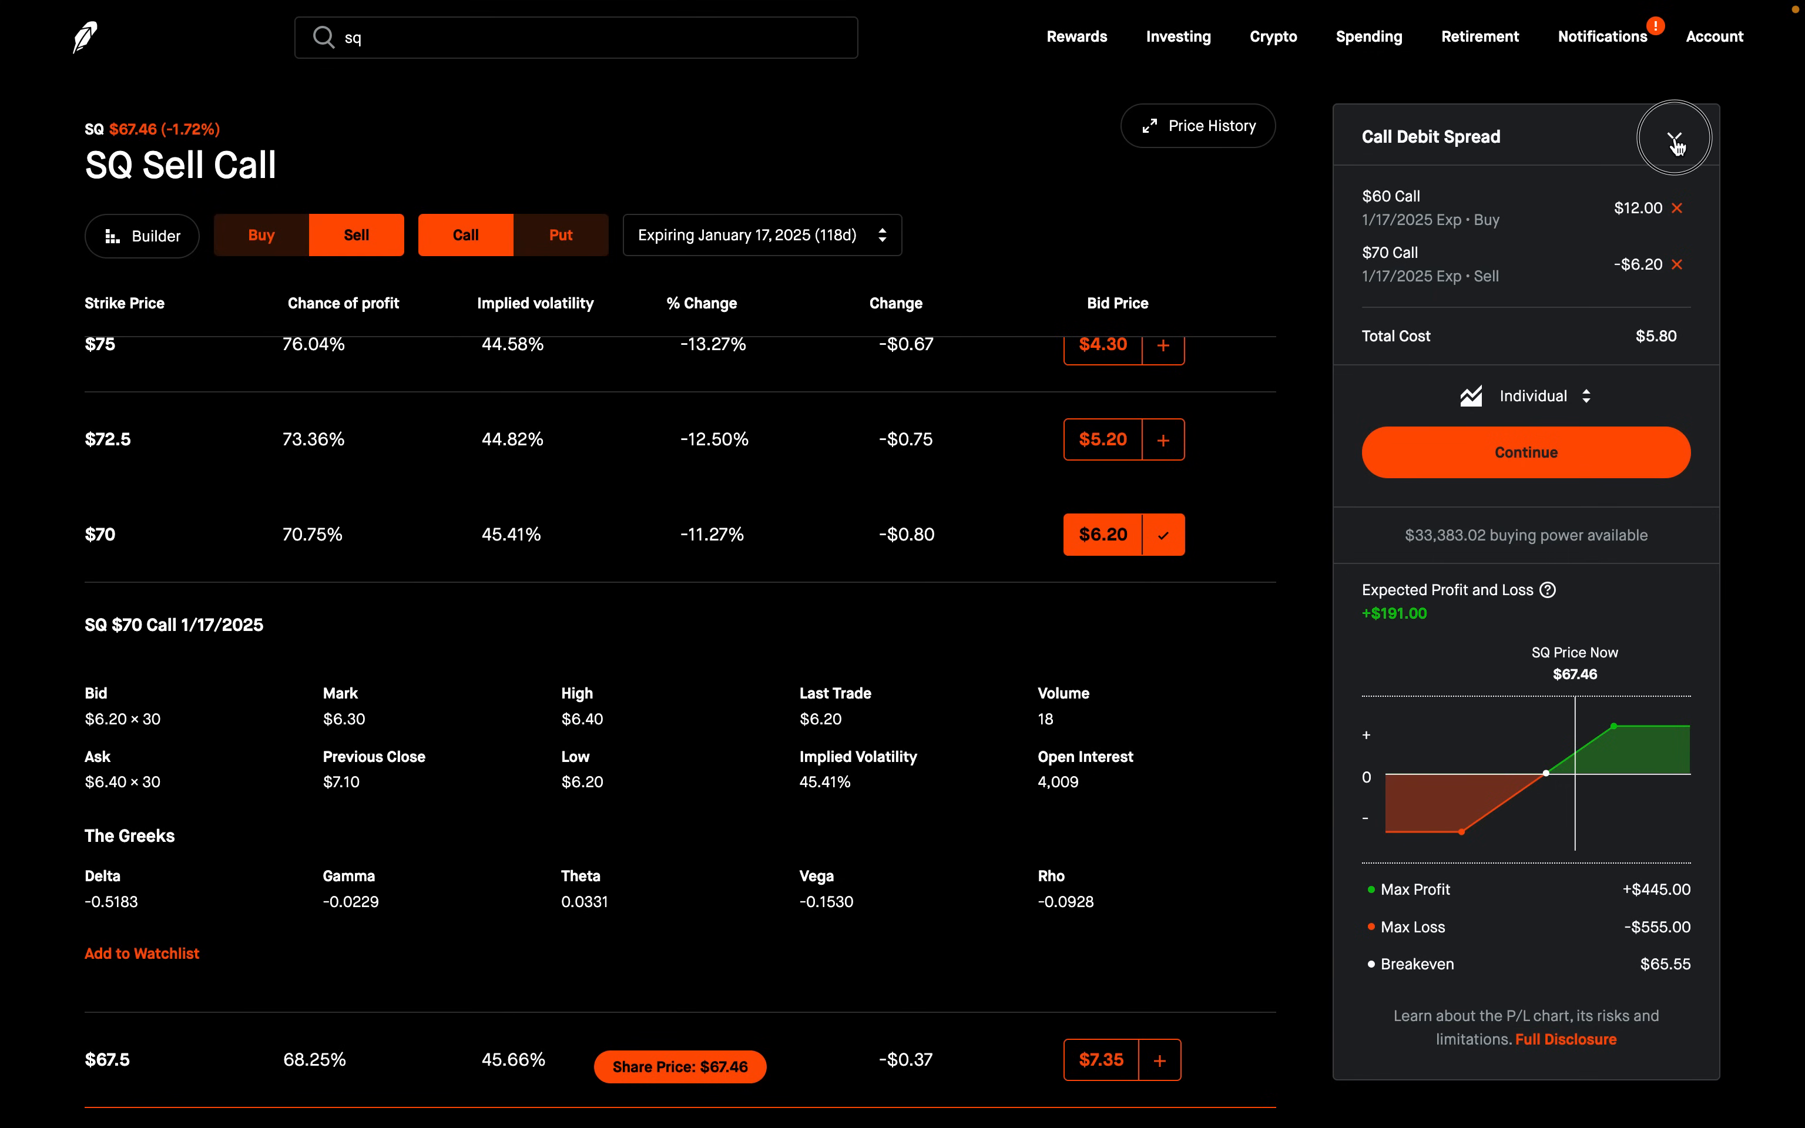
{"action": "left_click", "coordinate": [1674, 136]}
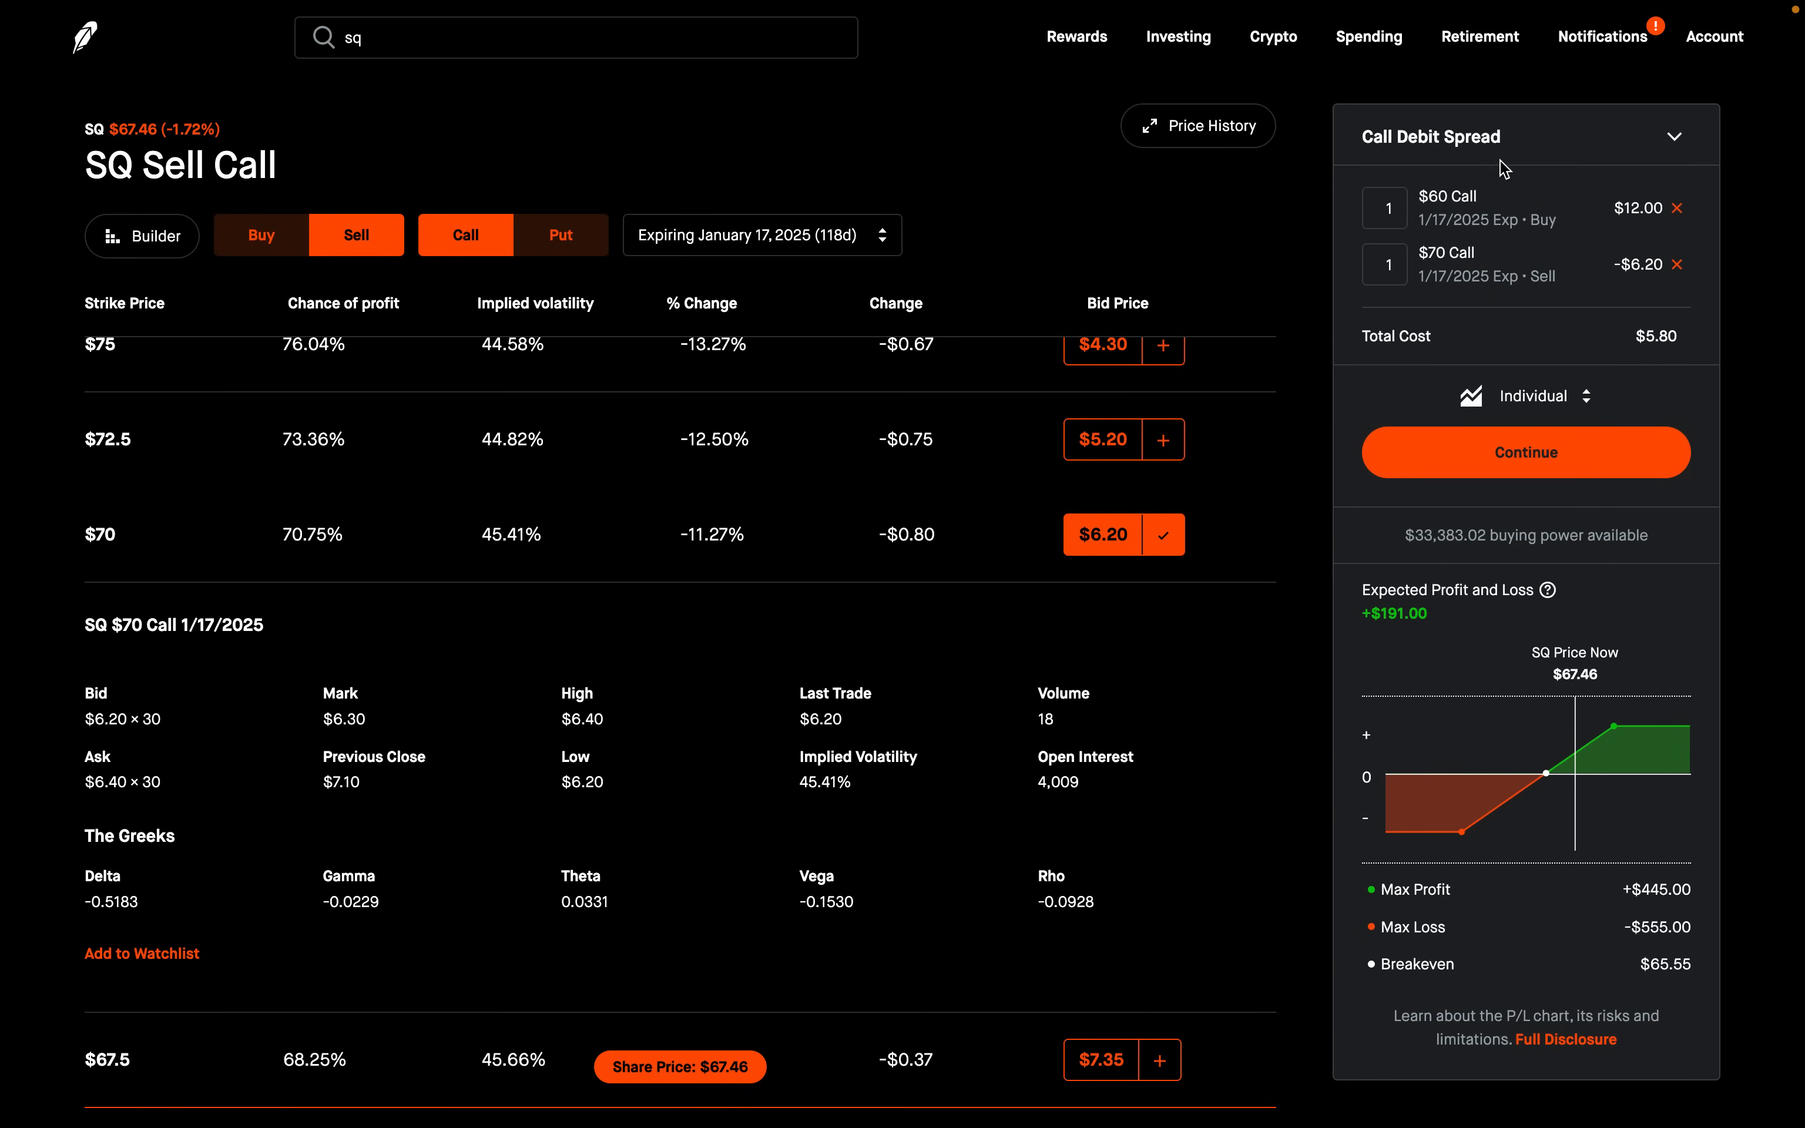
{"action": "mouse_move", "coordinate": [1501, 185]}
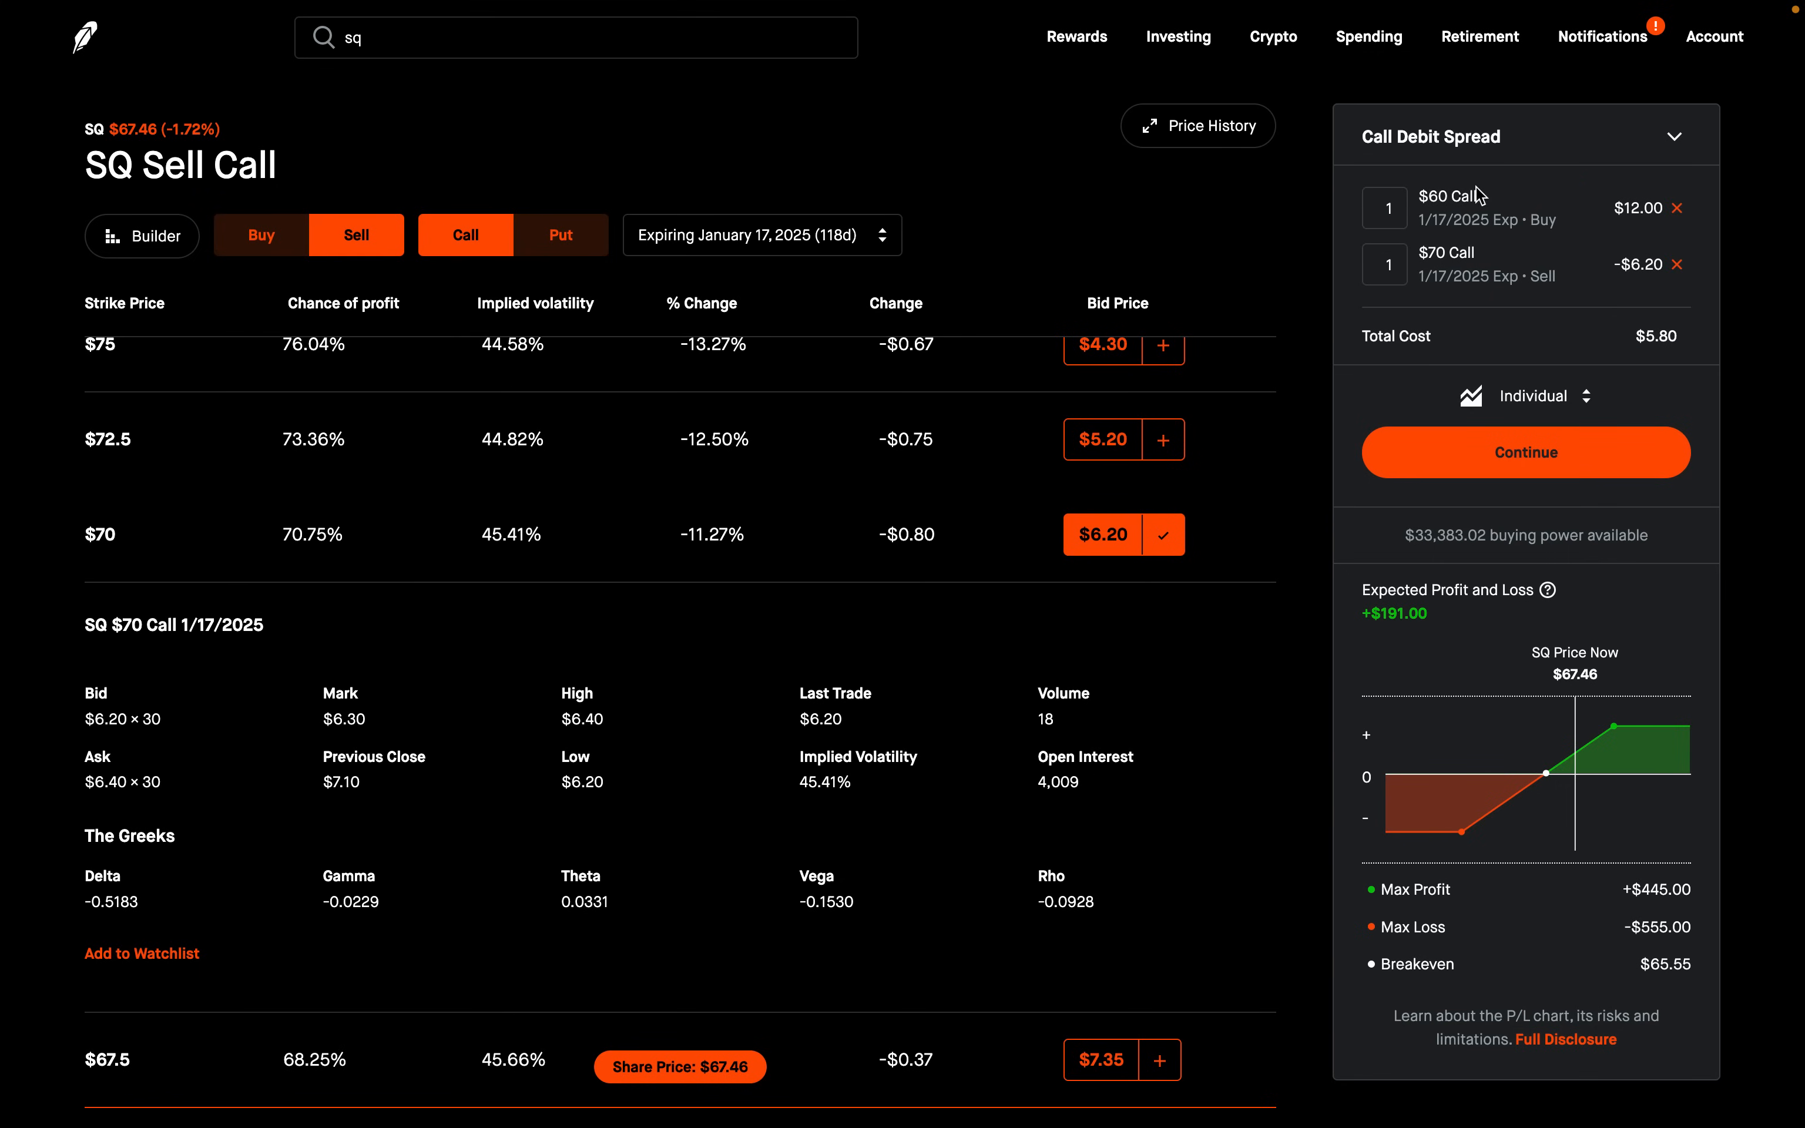
{"action": "mouse_move", "coordinate": [1475, 188]}
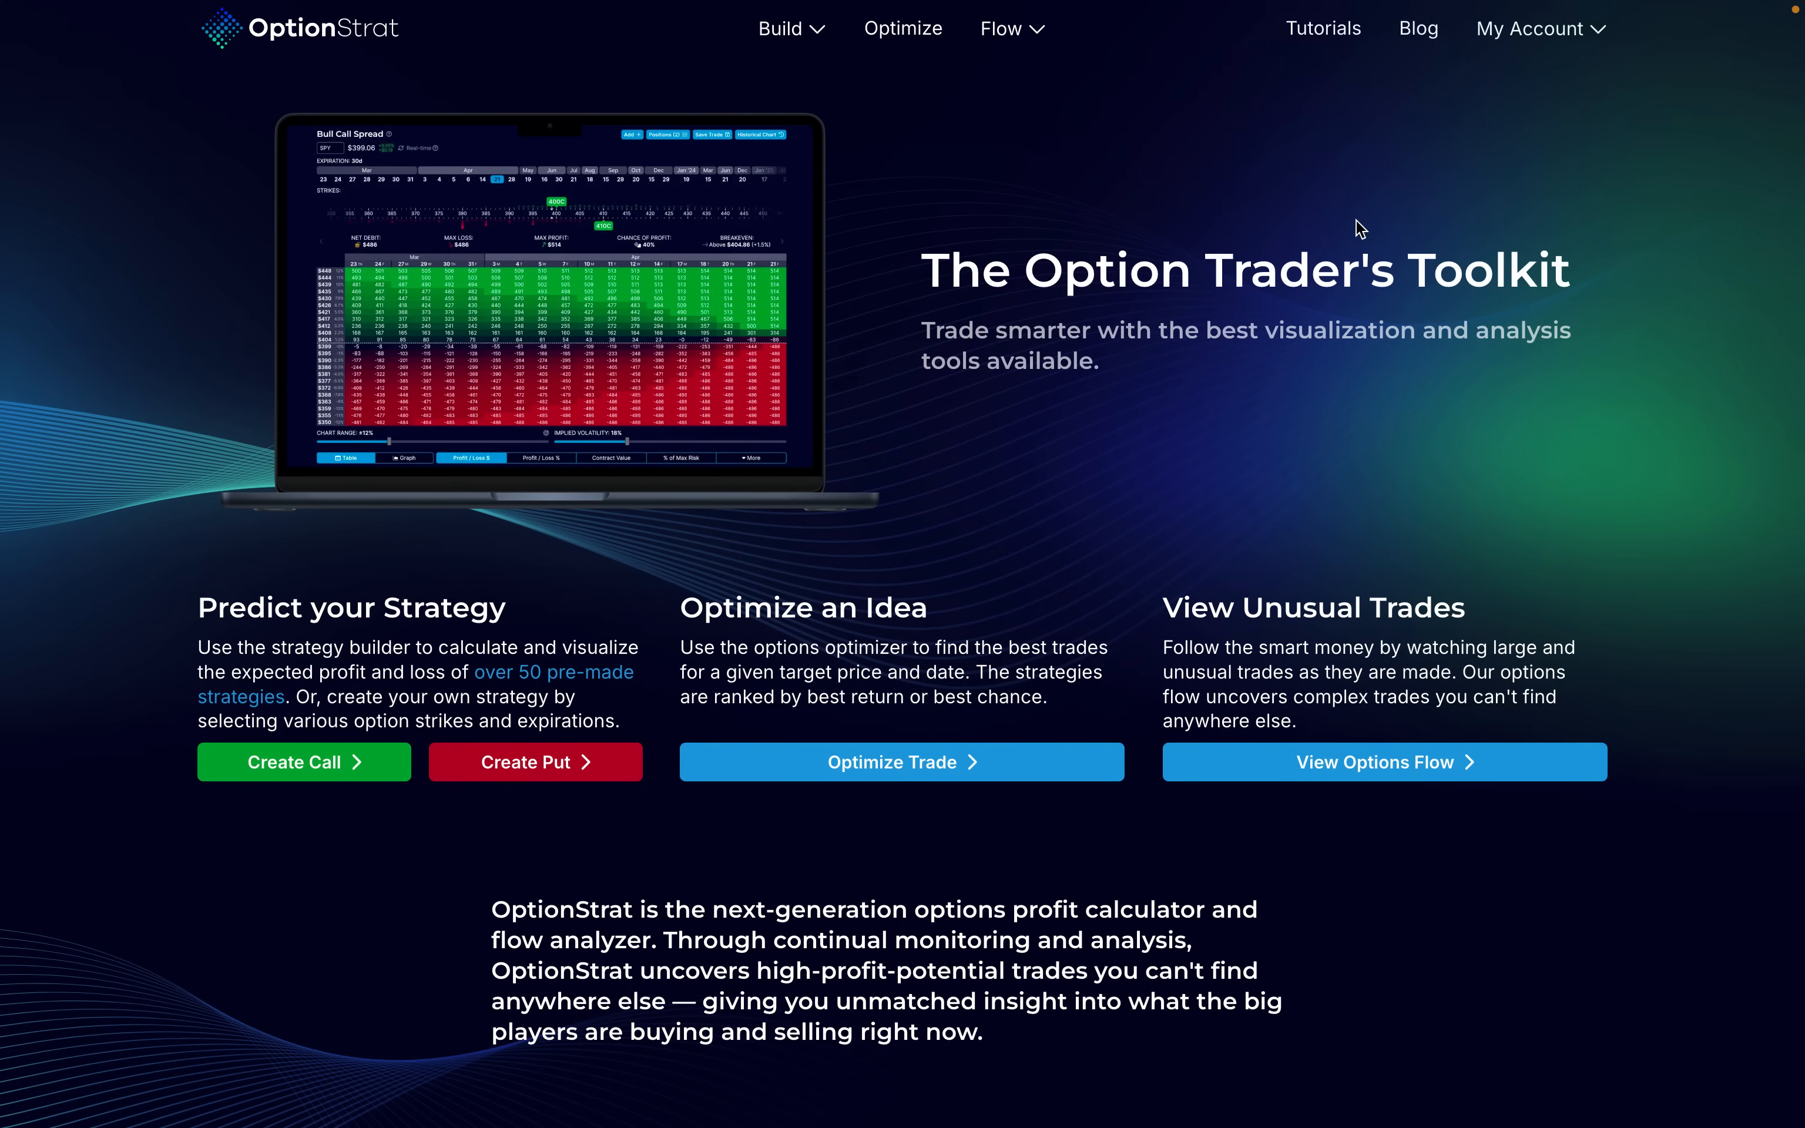
Step: Start a Long Call strategy in OptionStrat on SQ Block
{"action": "left_click", "coordinate": [789, 29]}
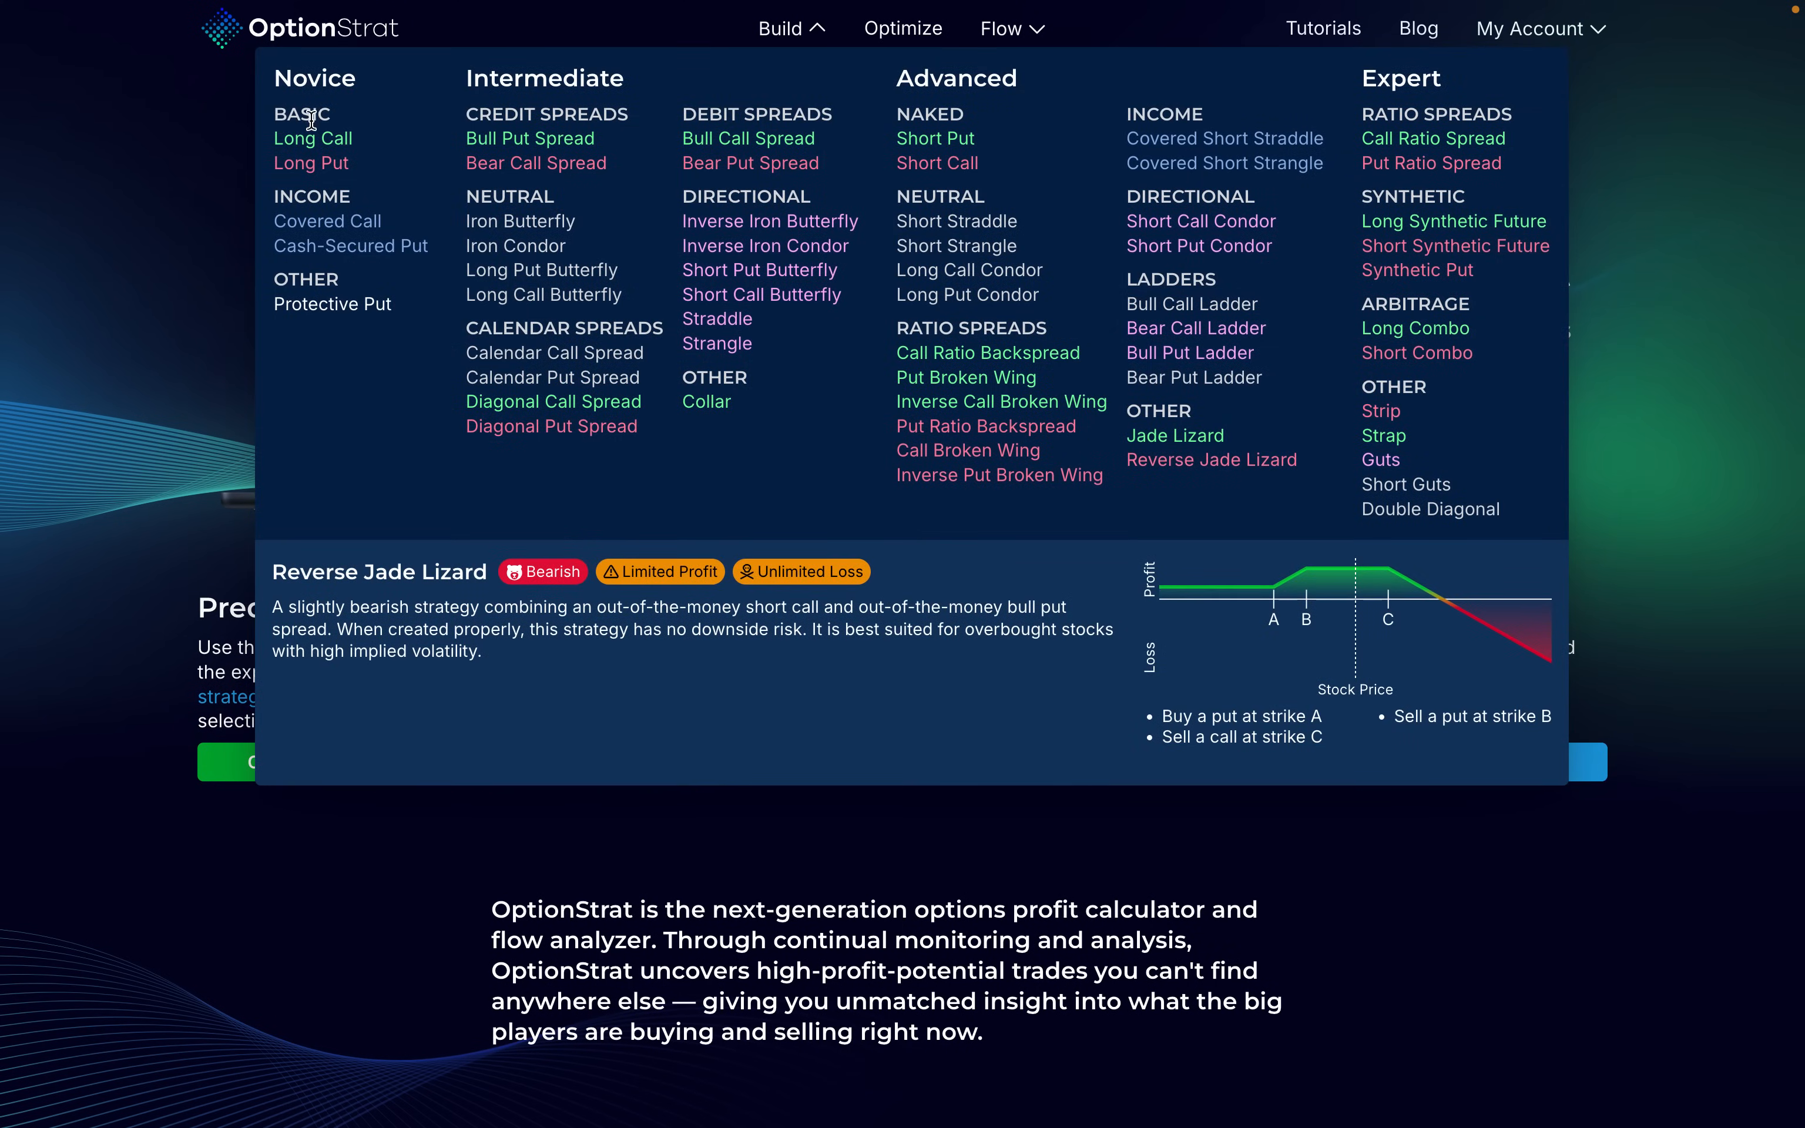
{"action": "left_click", "coordinate": [311, 139]}
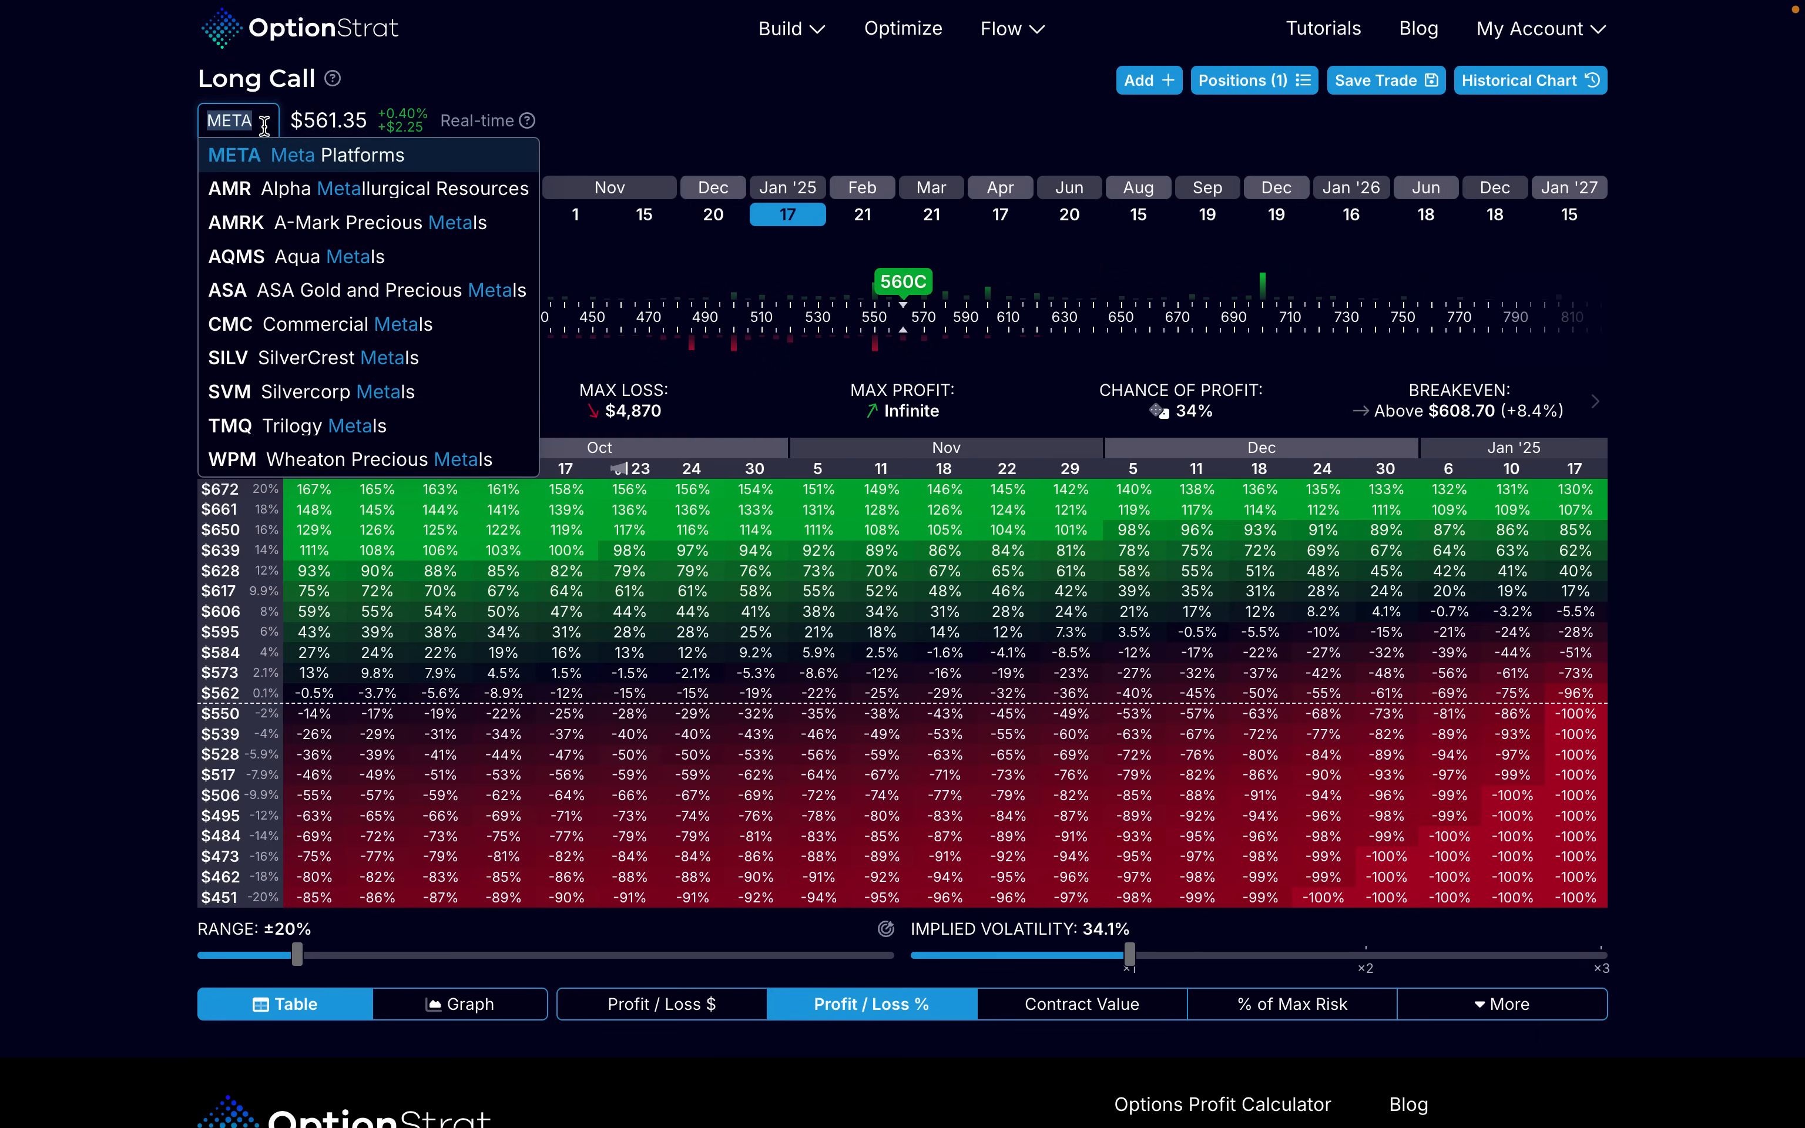
{"action": "type", "text": "sq"}
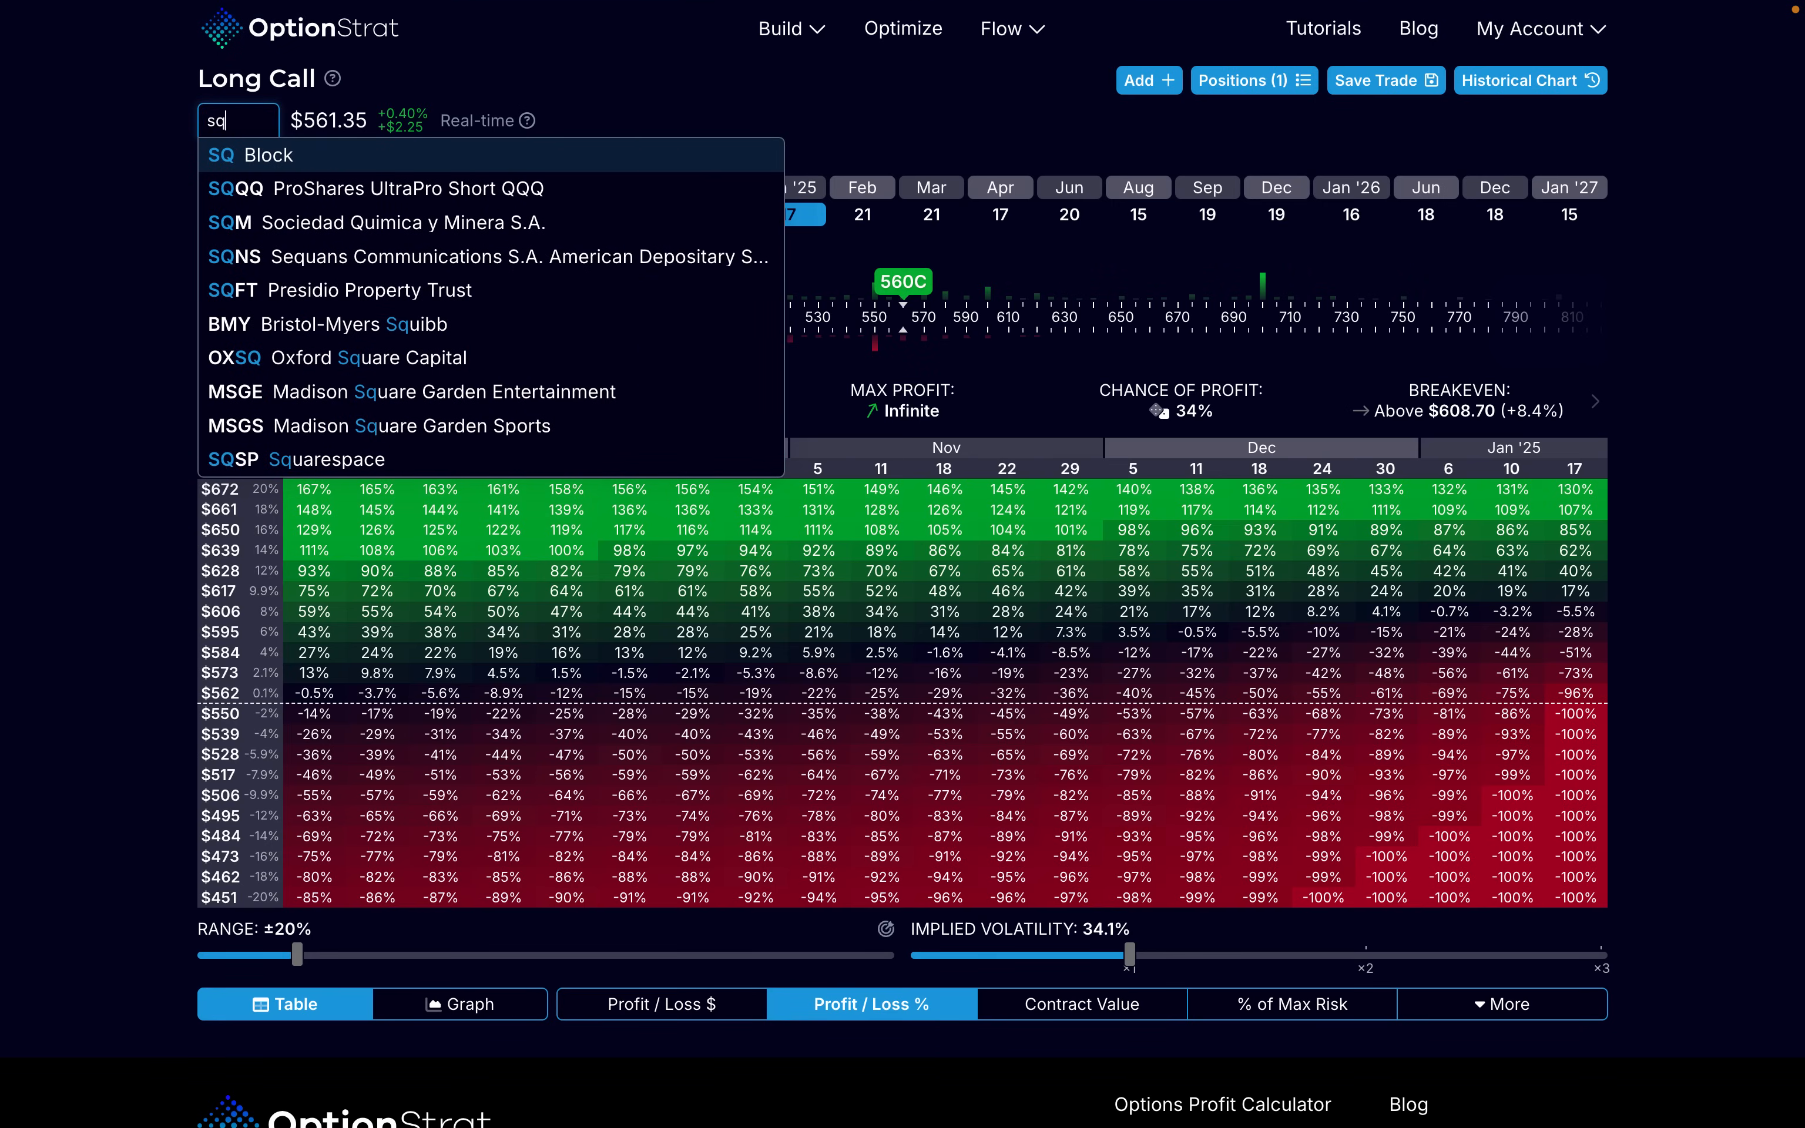
{"action": "left_click", "coordinate": [221, 154]}
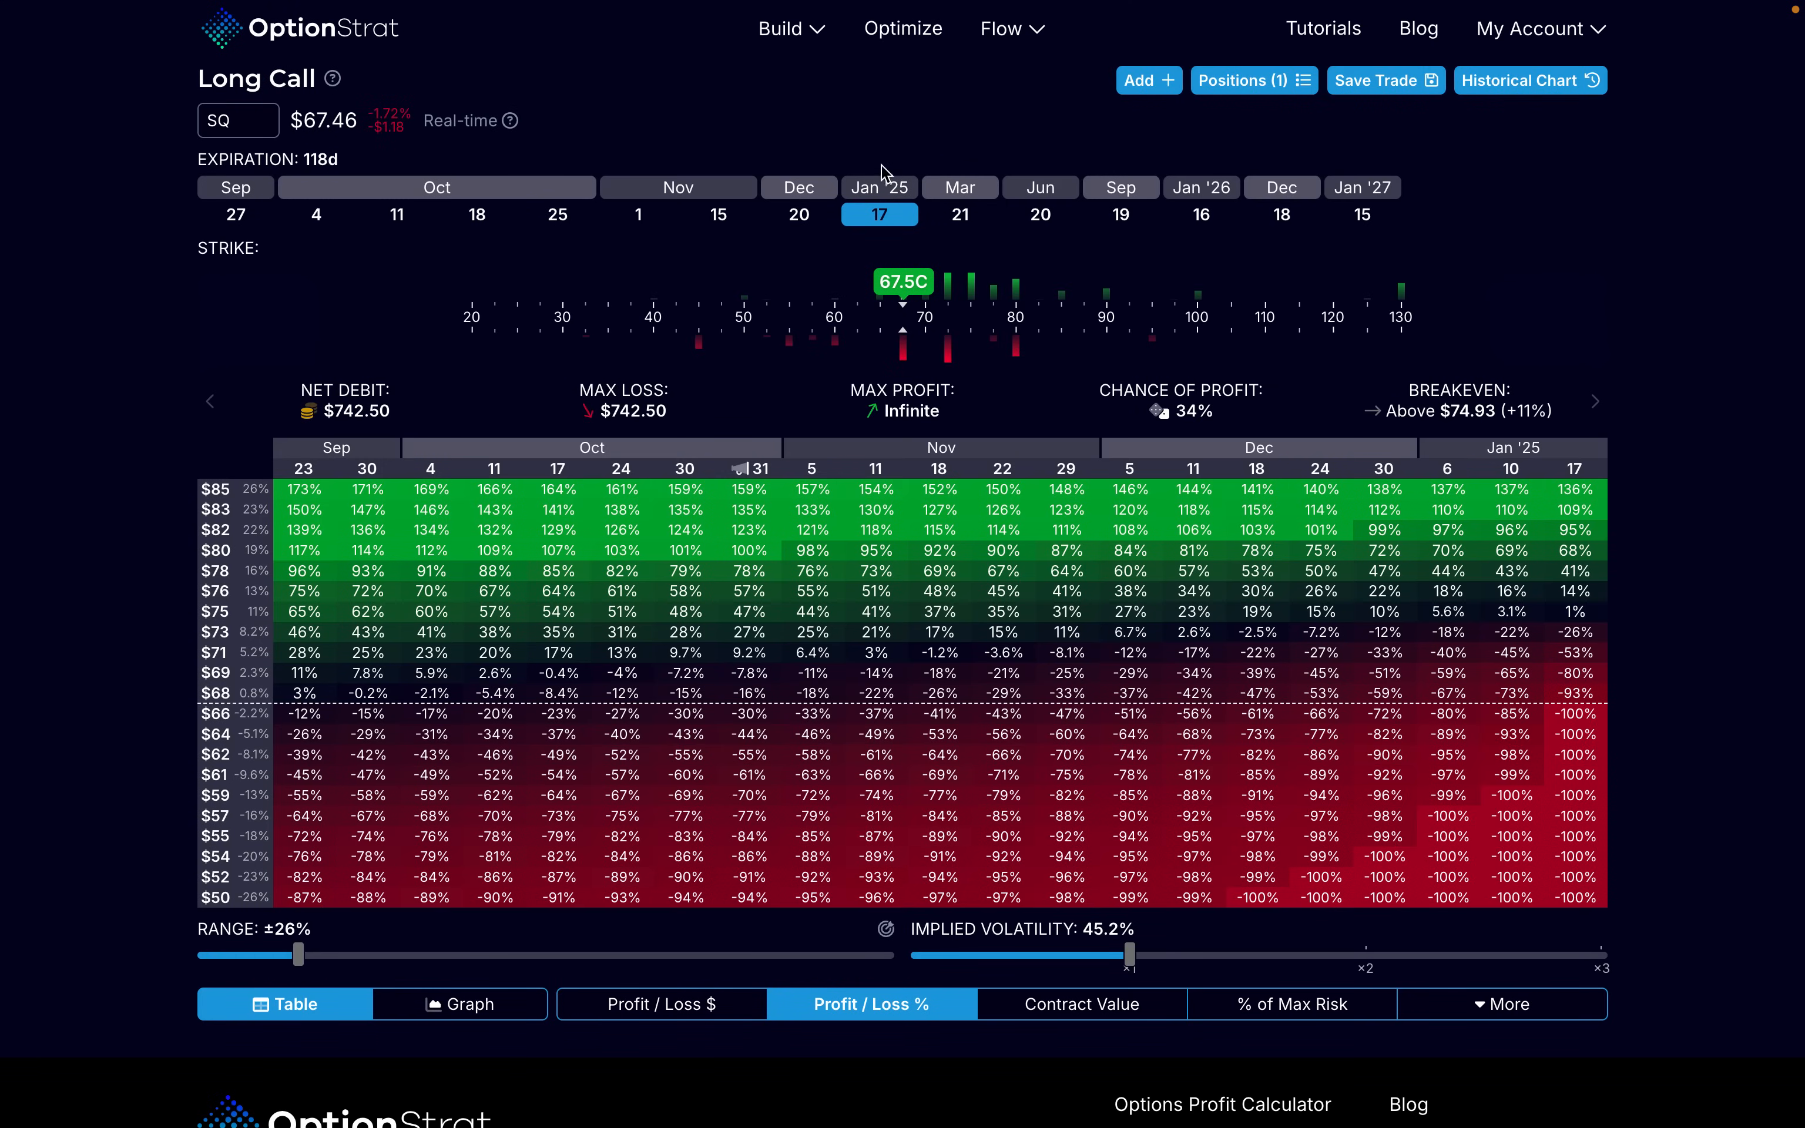
{"action": "mouse_move", "coordinate": [852, 198]}
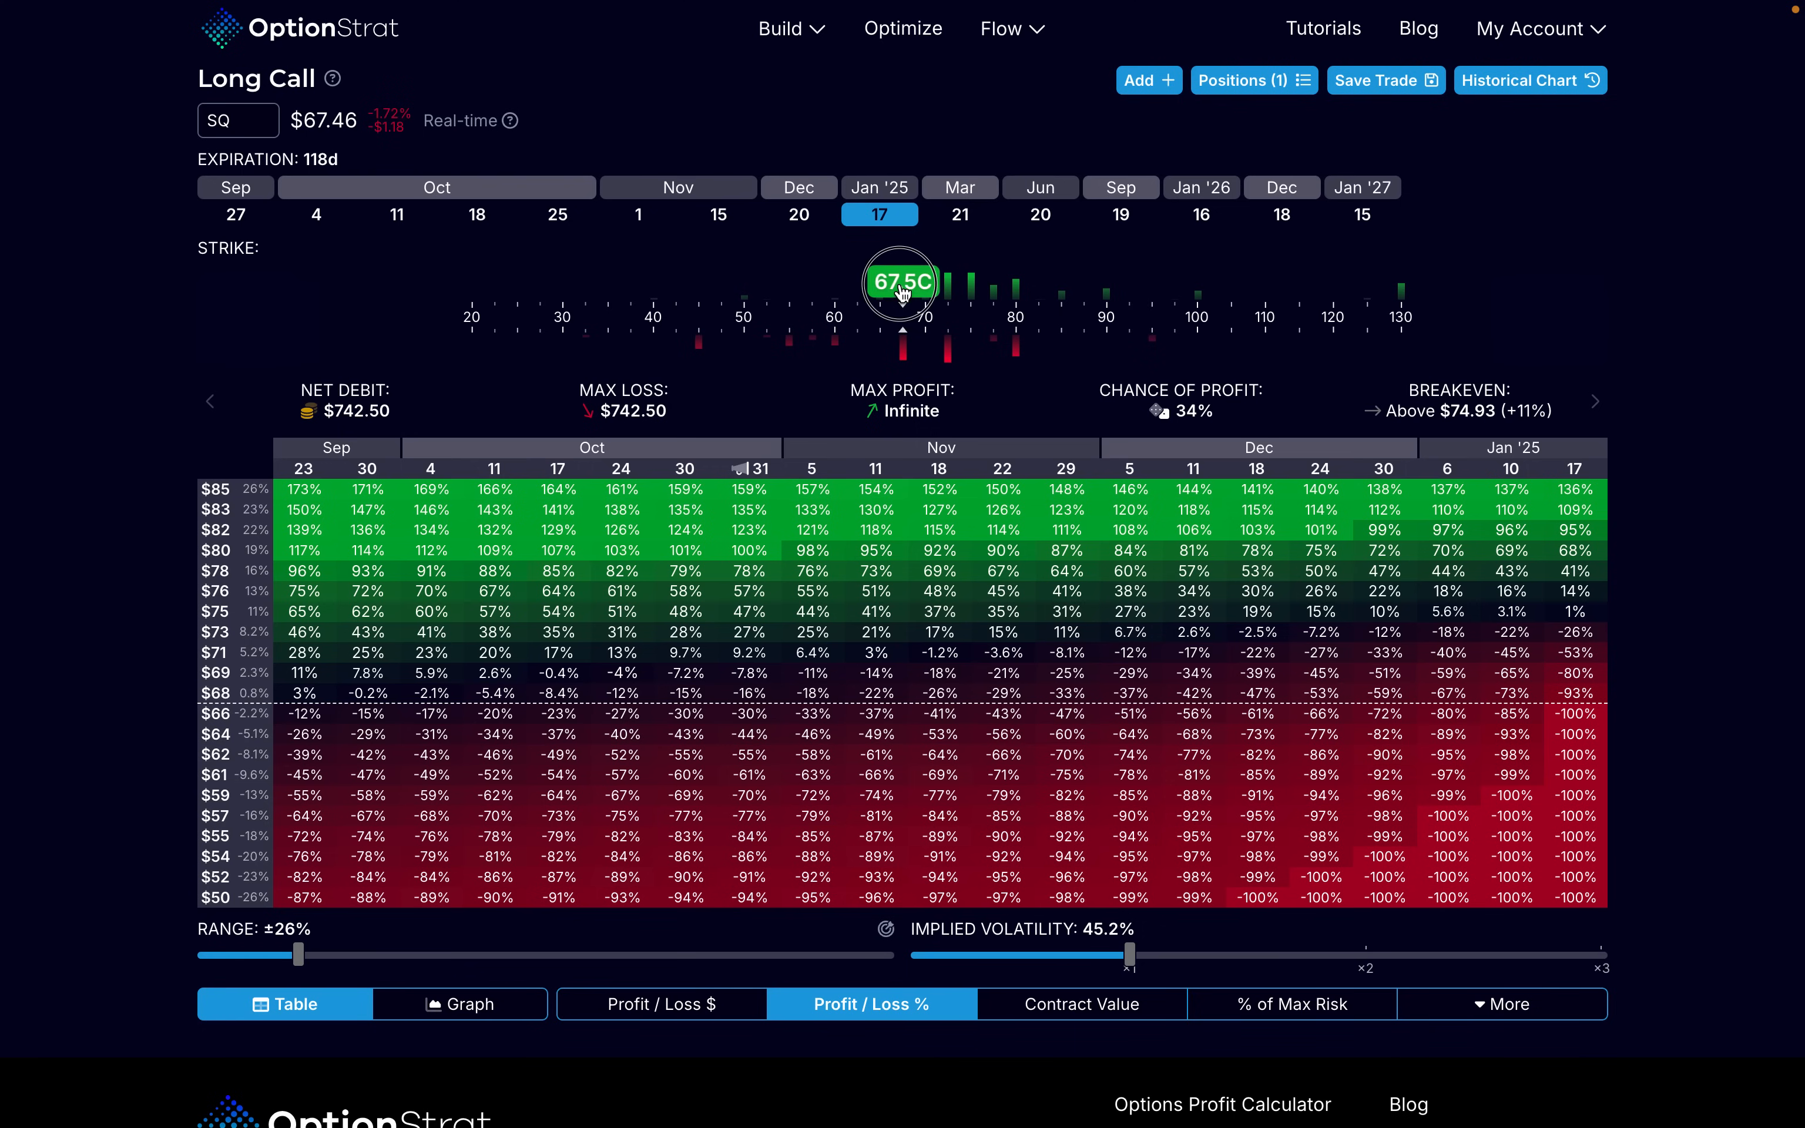
Step: Move the call strike down to 60 and bring up the trade's positions list
{"action": "left_click_drag", "start_coordinate": [901, 281], "coordinate": [831, 280]}
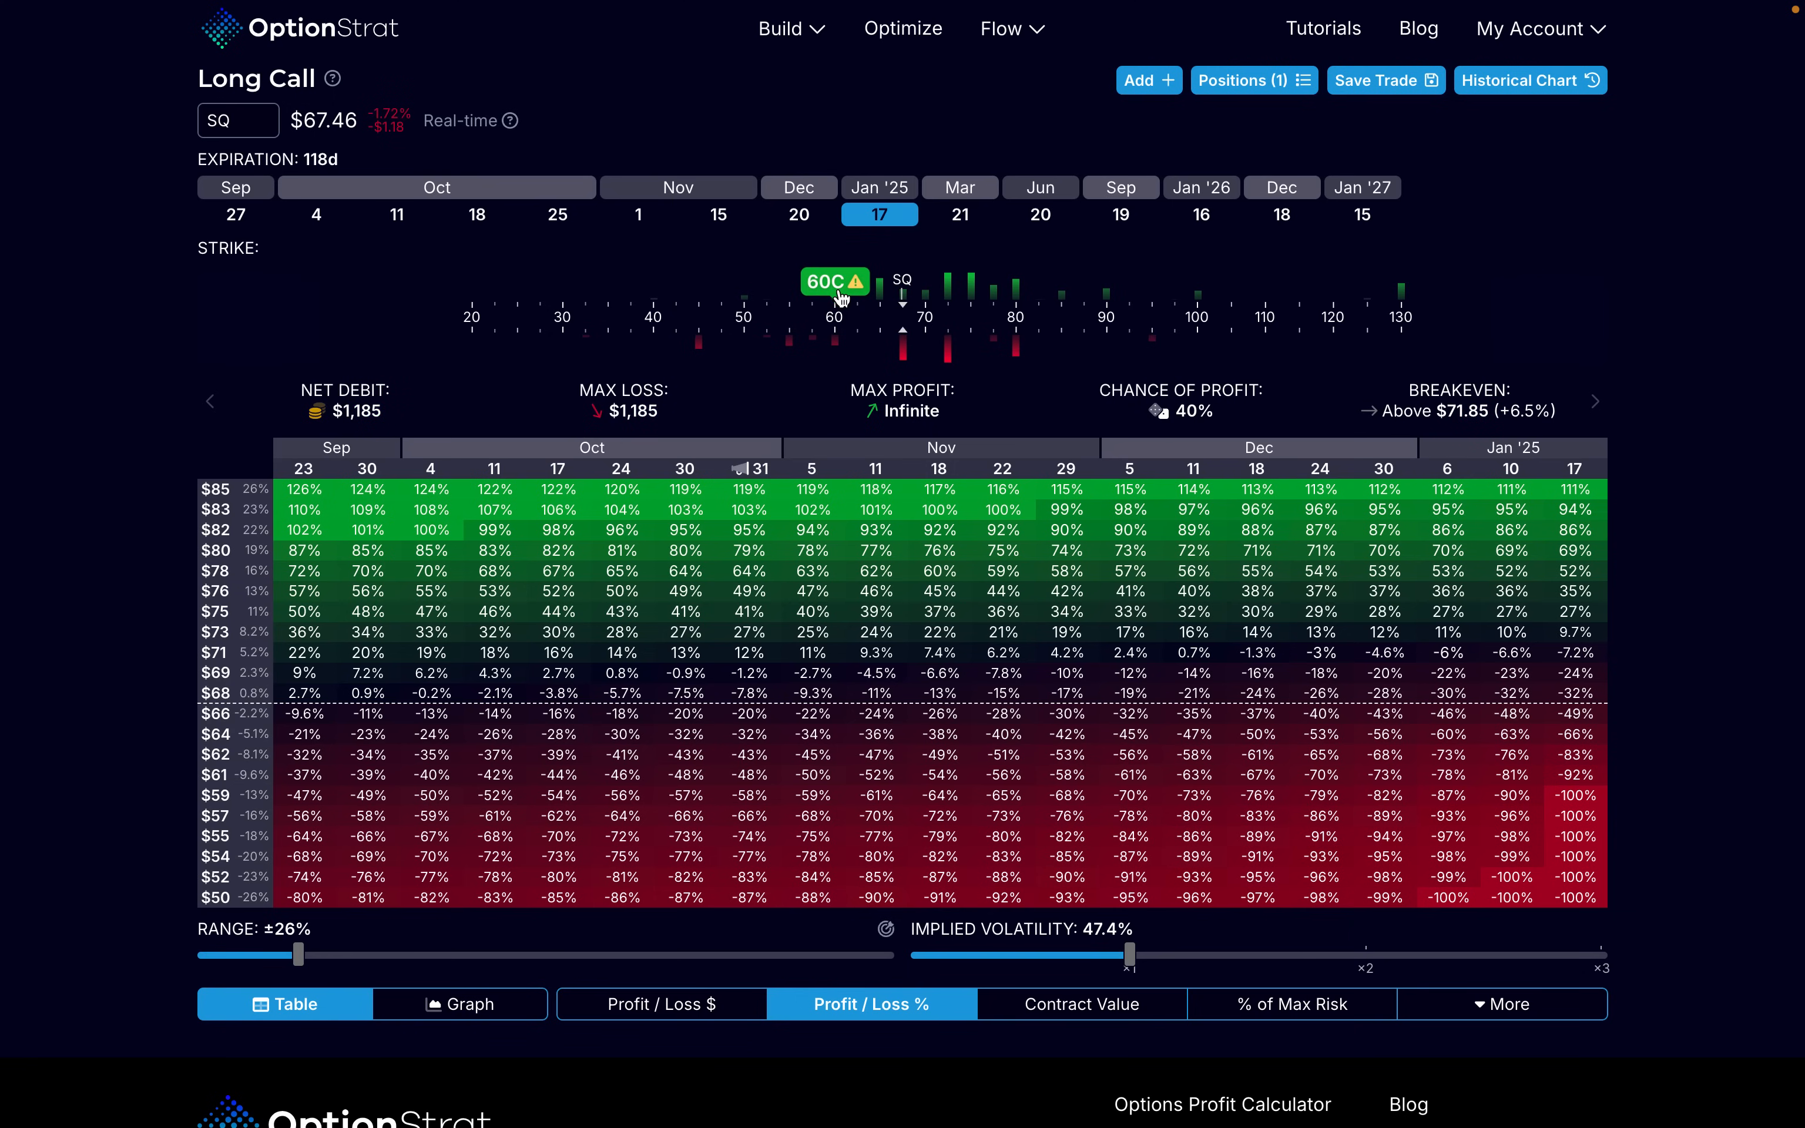
{"action": "mouse_move", "coordinate": [765, 342]}
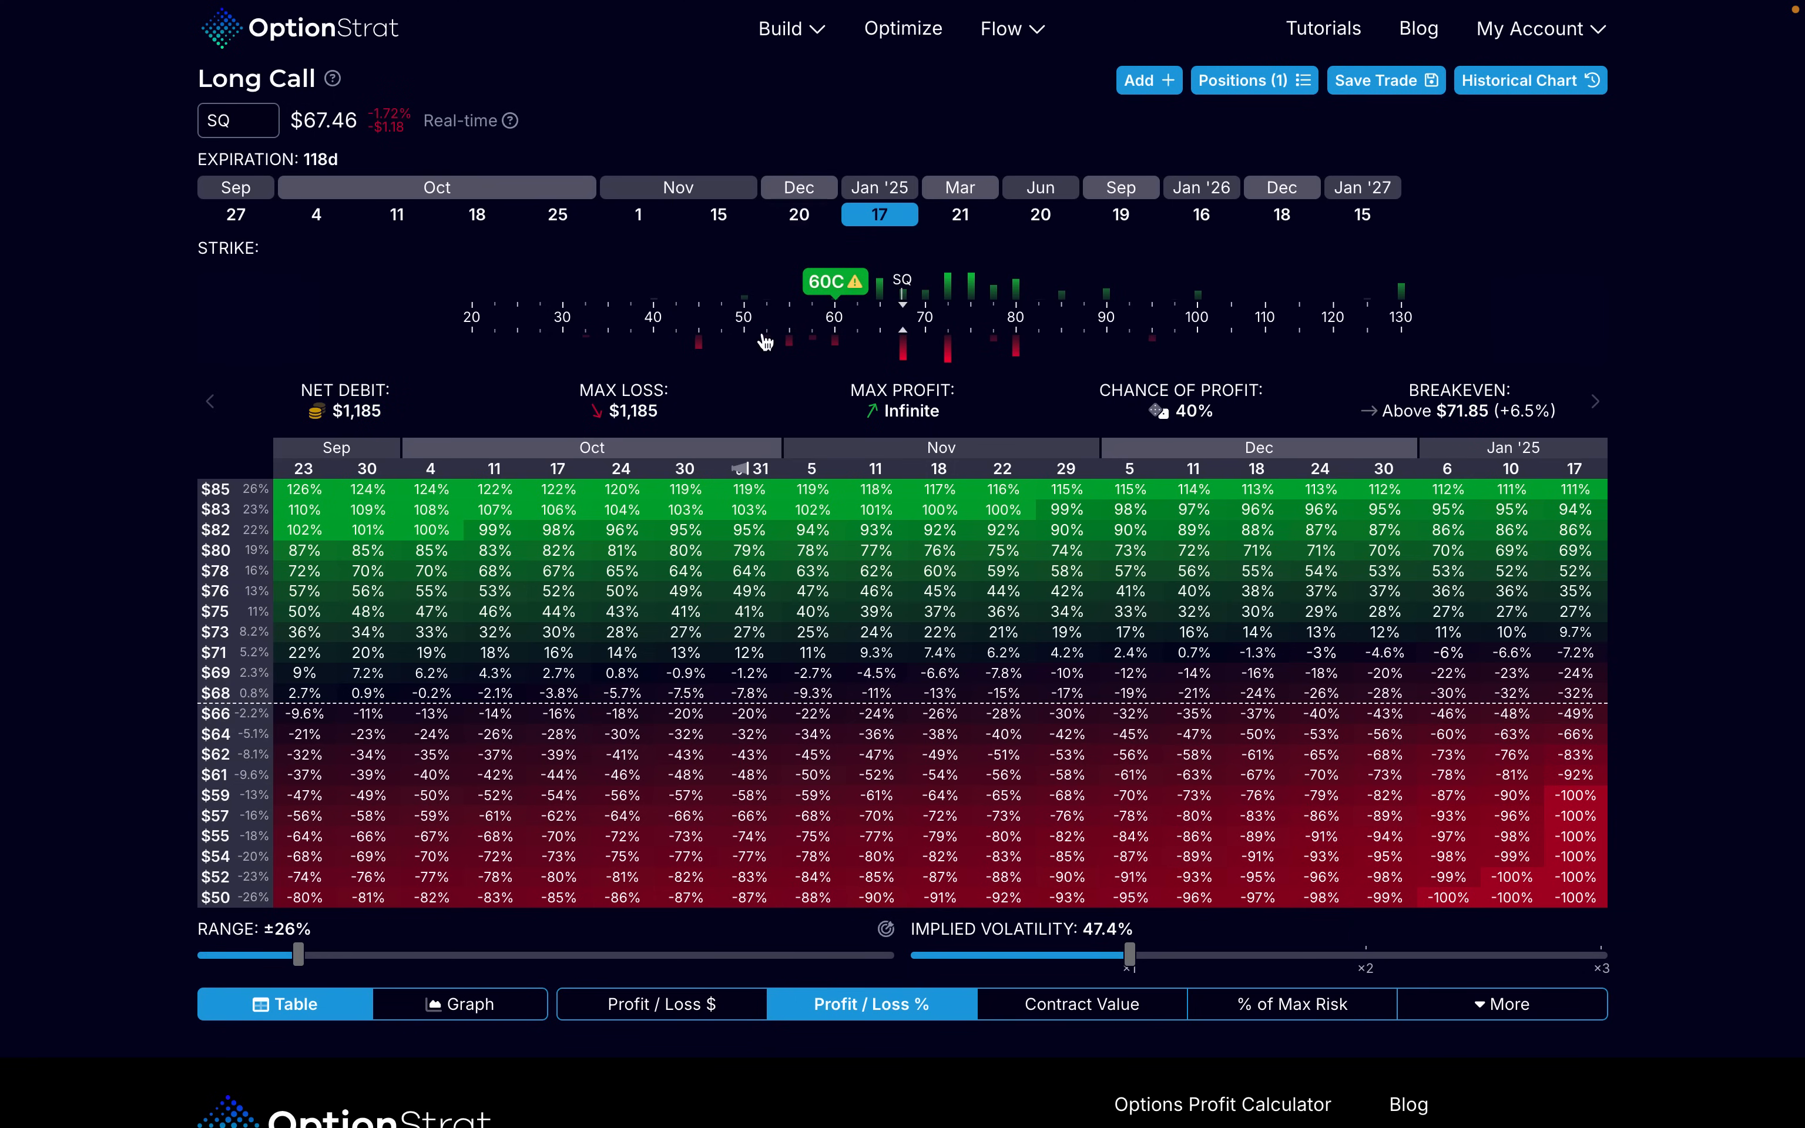
{"action": "mouse_move", "coordinate": [813, 302]}
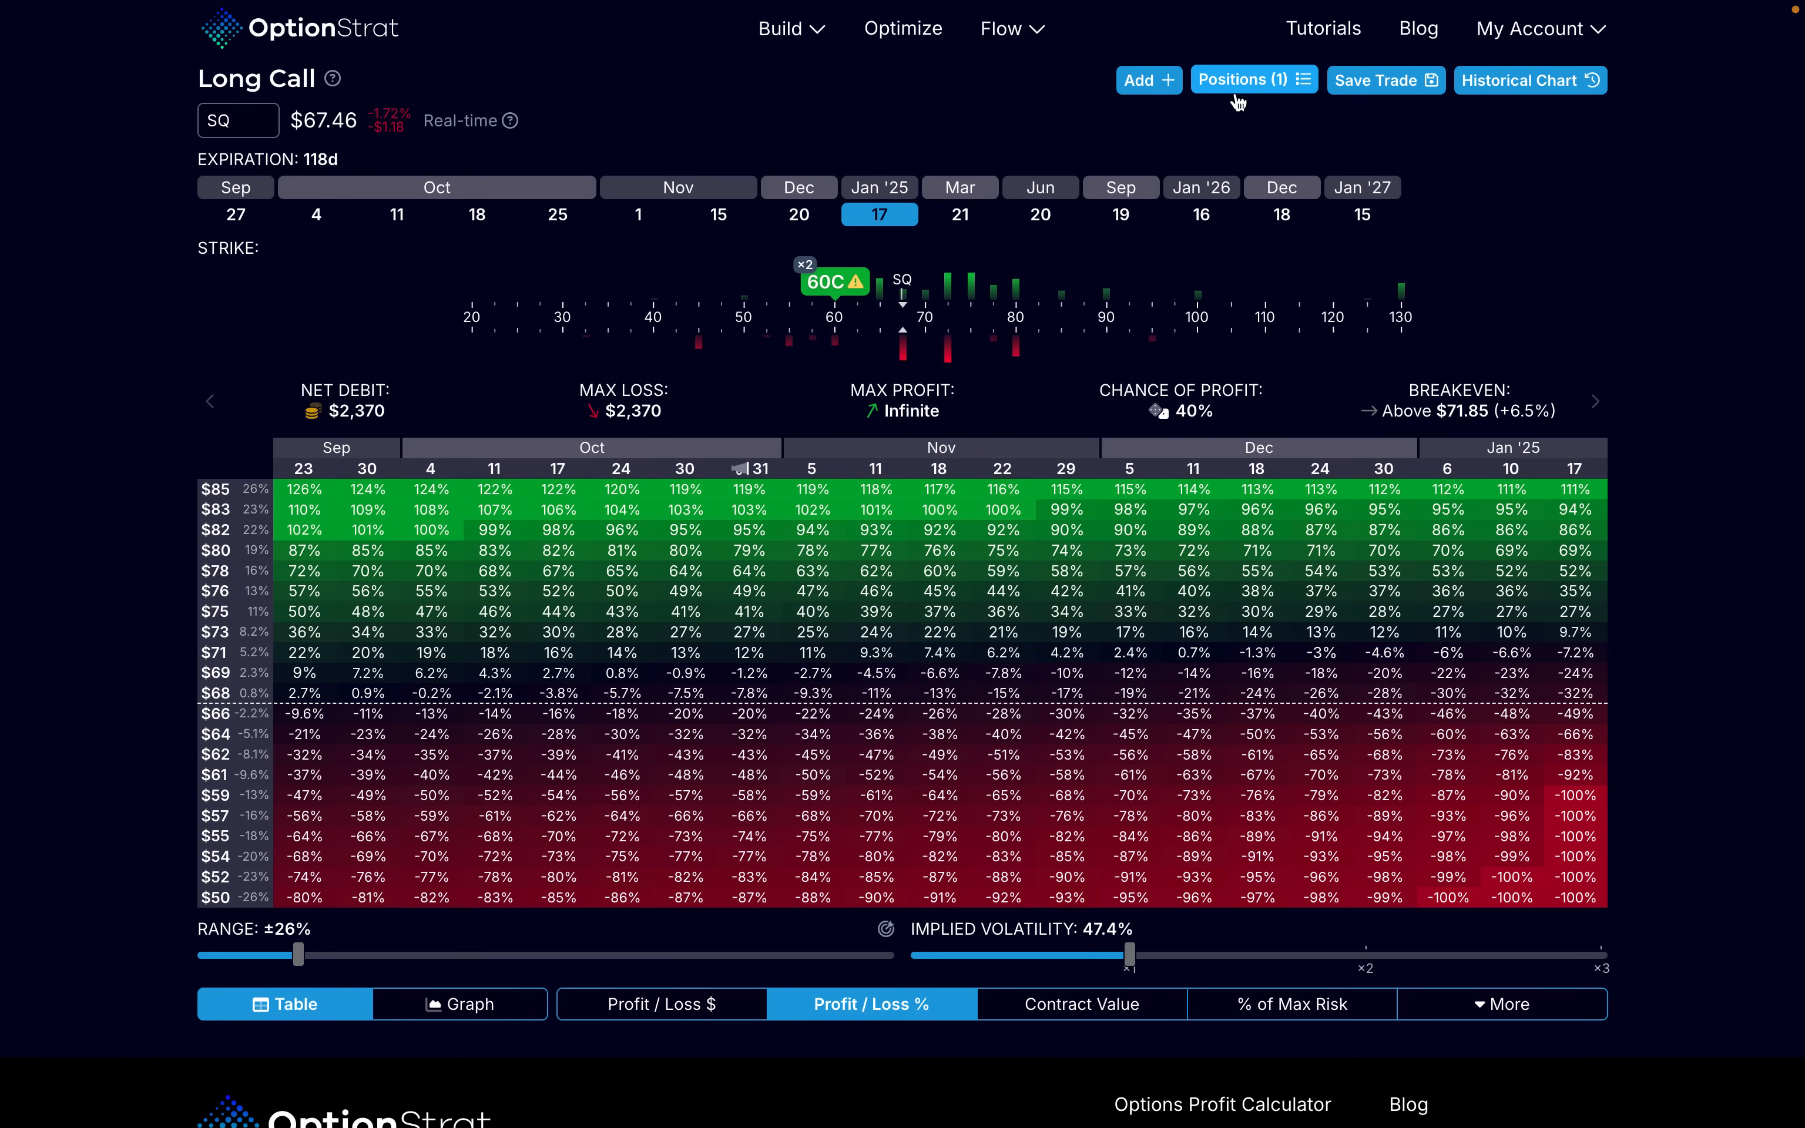
{"action": "left_click", "coordinate": [1145, 80]}
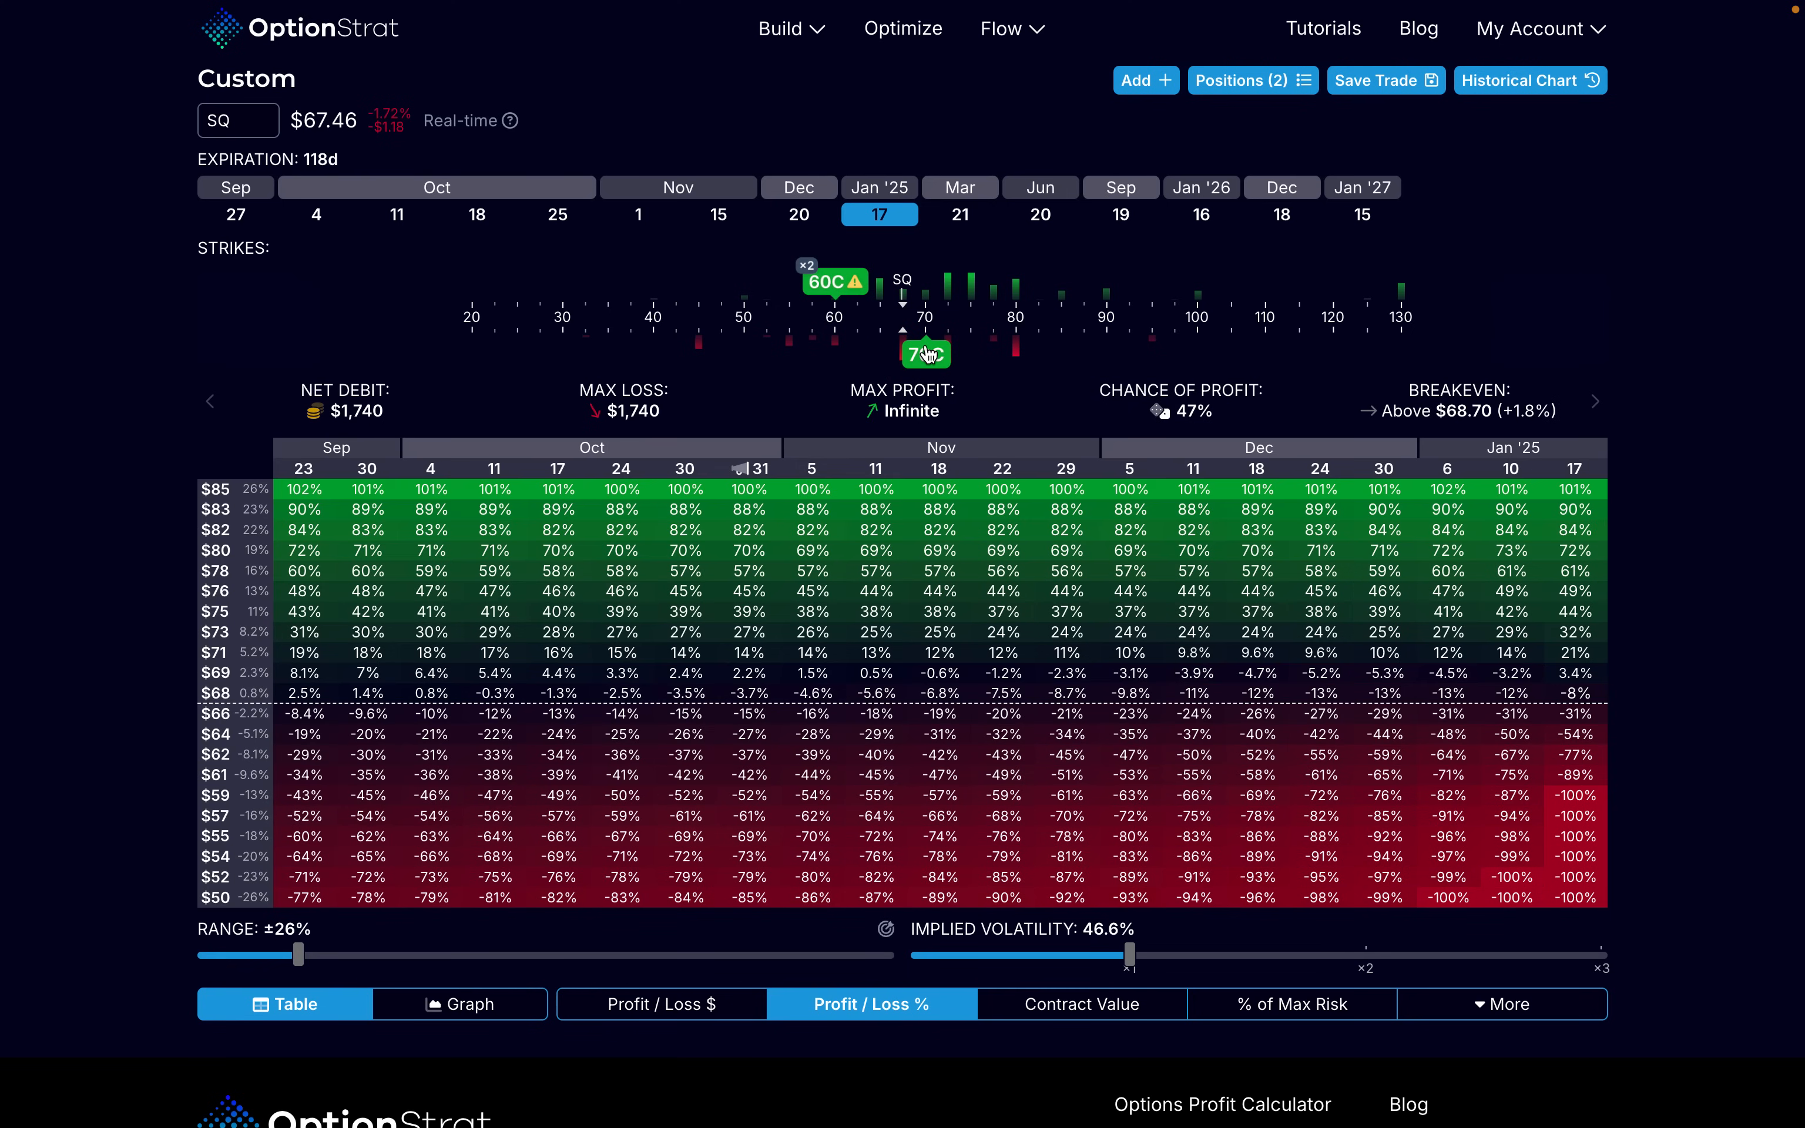
{"action": "mouse_move", "coordinate": [645, 332]}
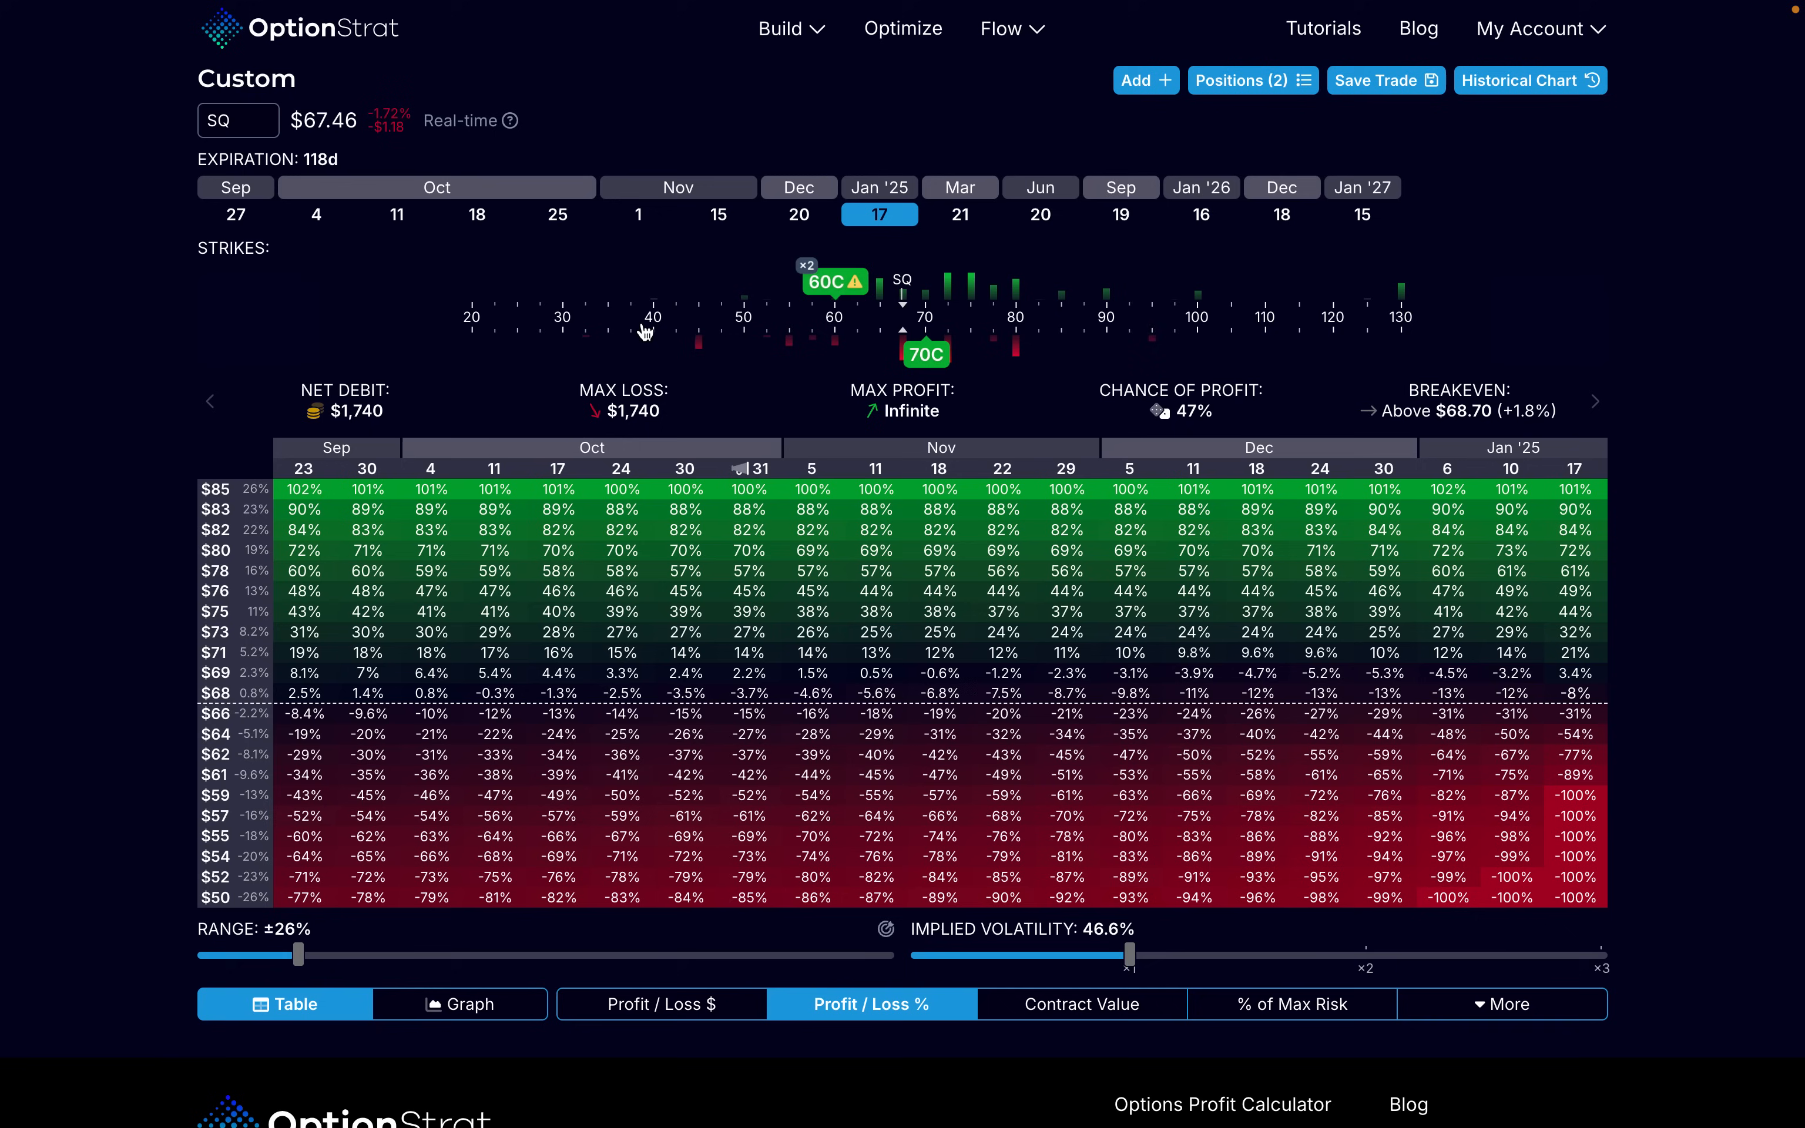
{"action": "mouse_move", "coordinate": [368, 435]}
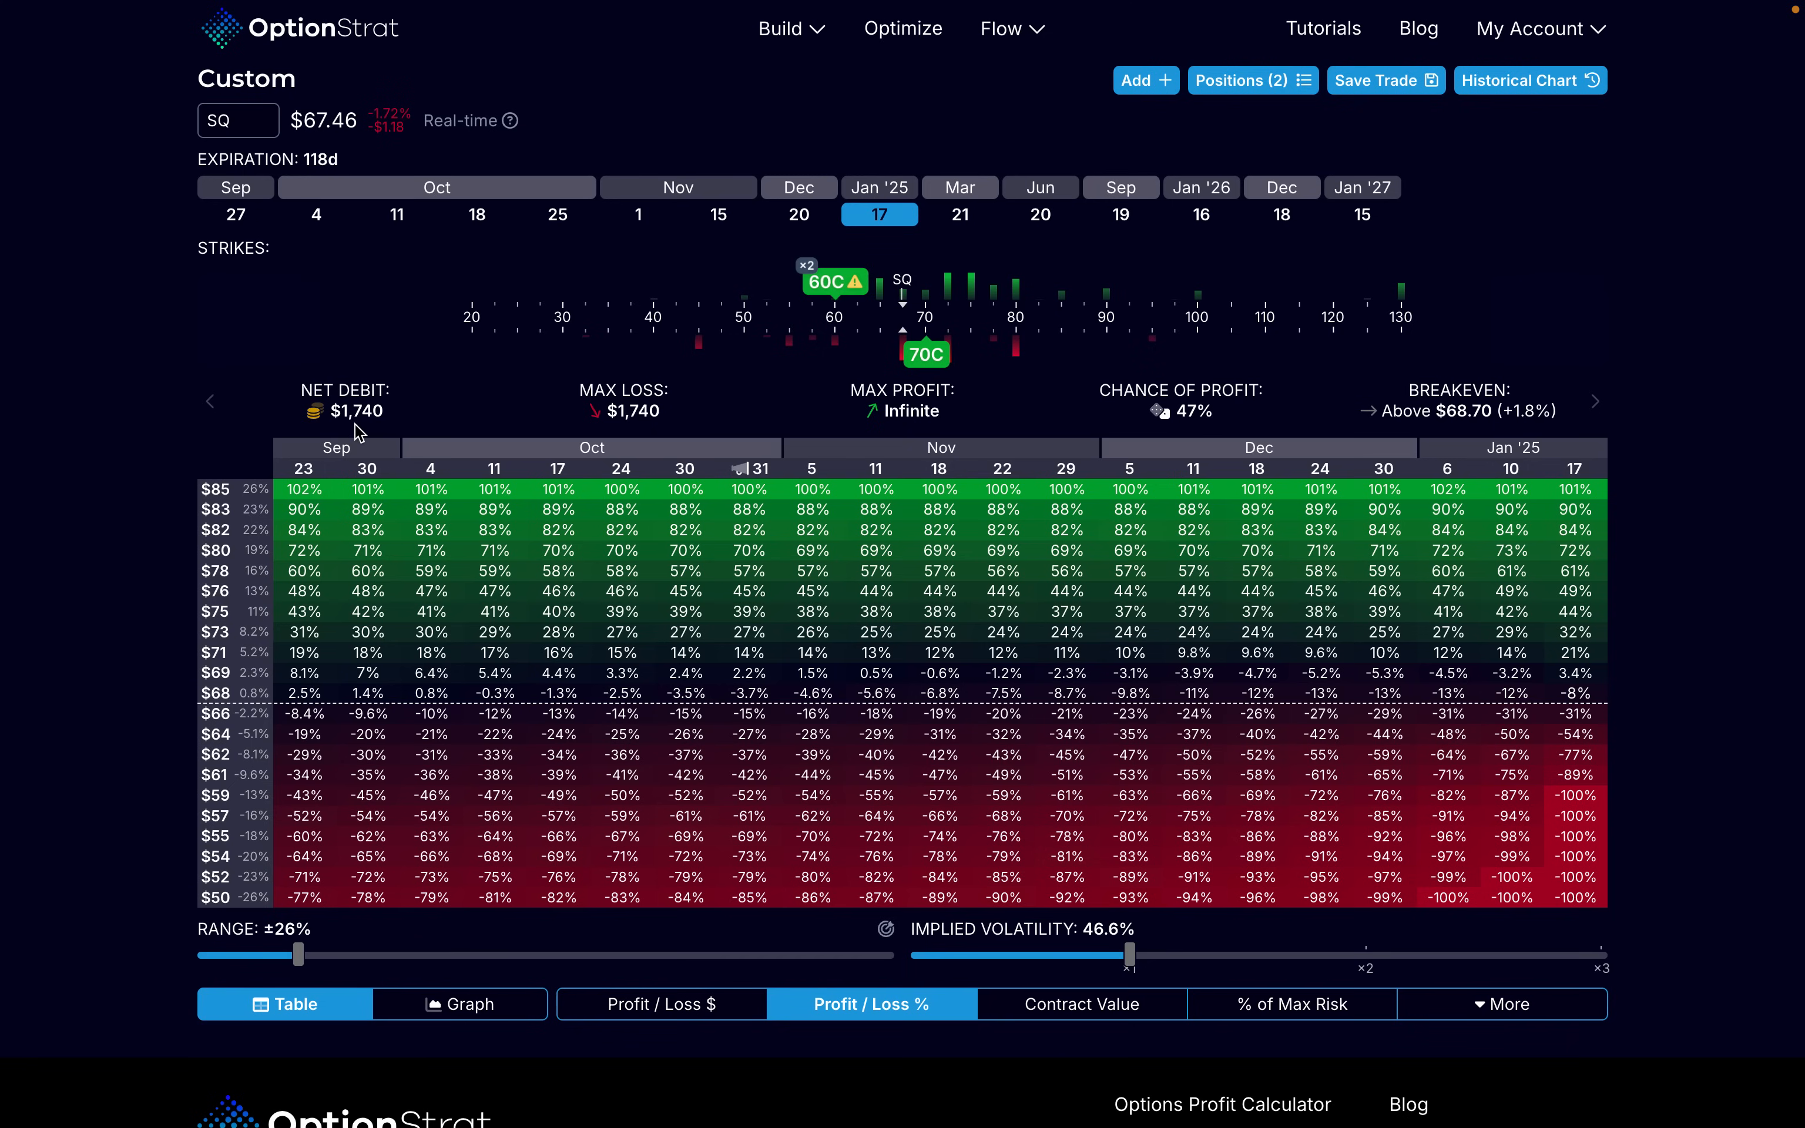
{"action": "mouse_move", "coordinate": [676, 465]}
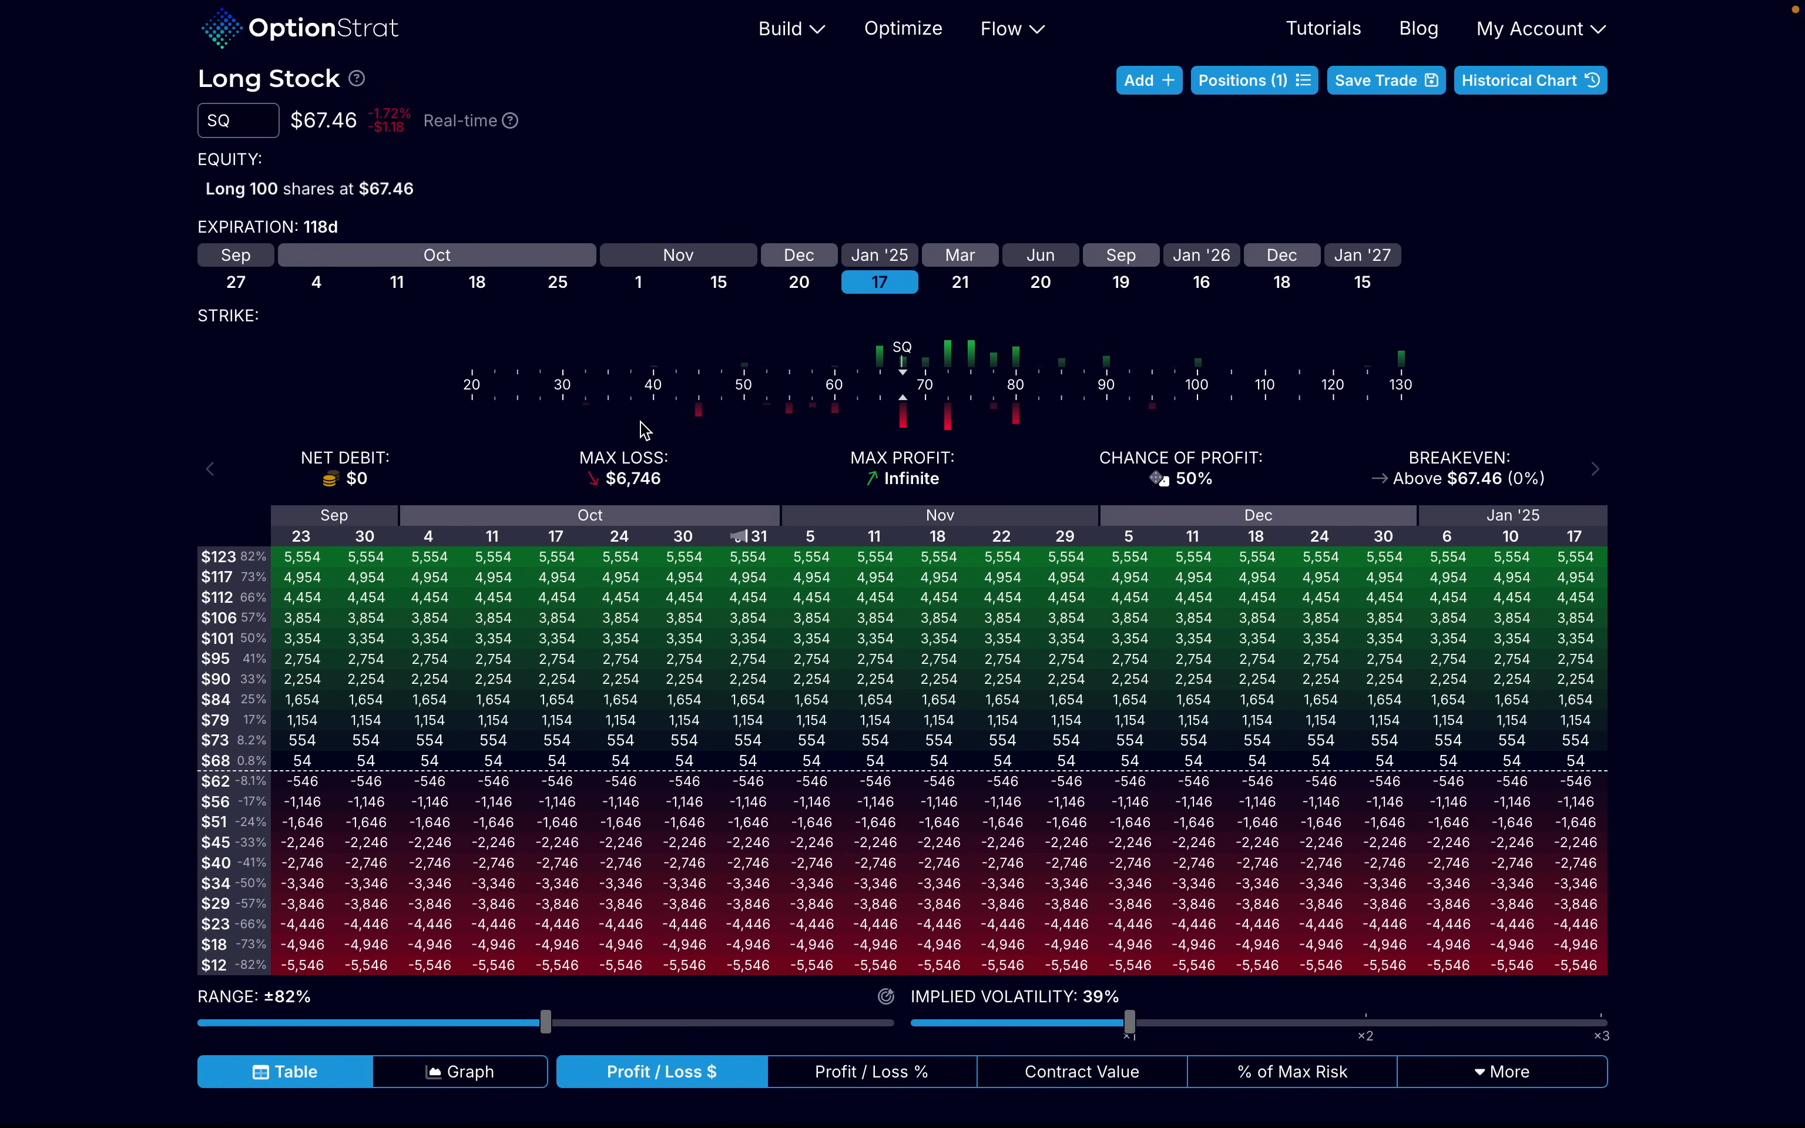
{"action": "mouse_move", "coordinate": [640, 519]}
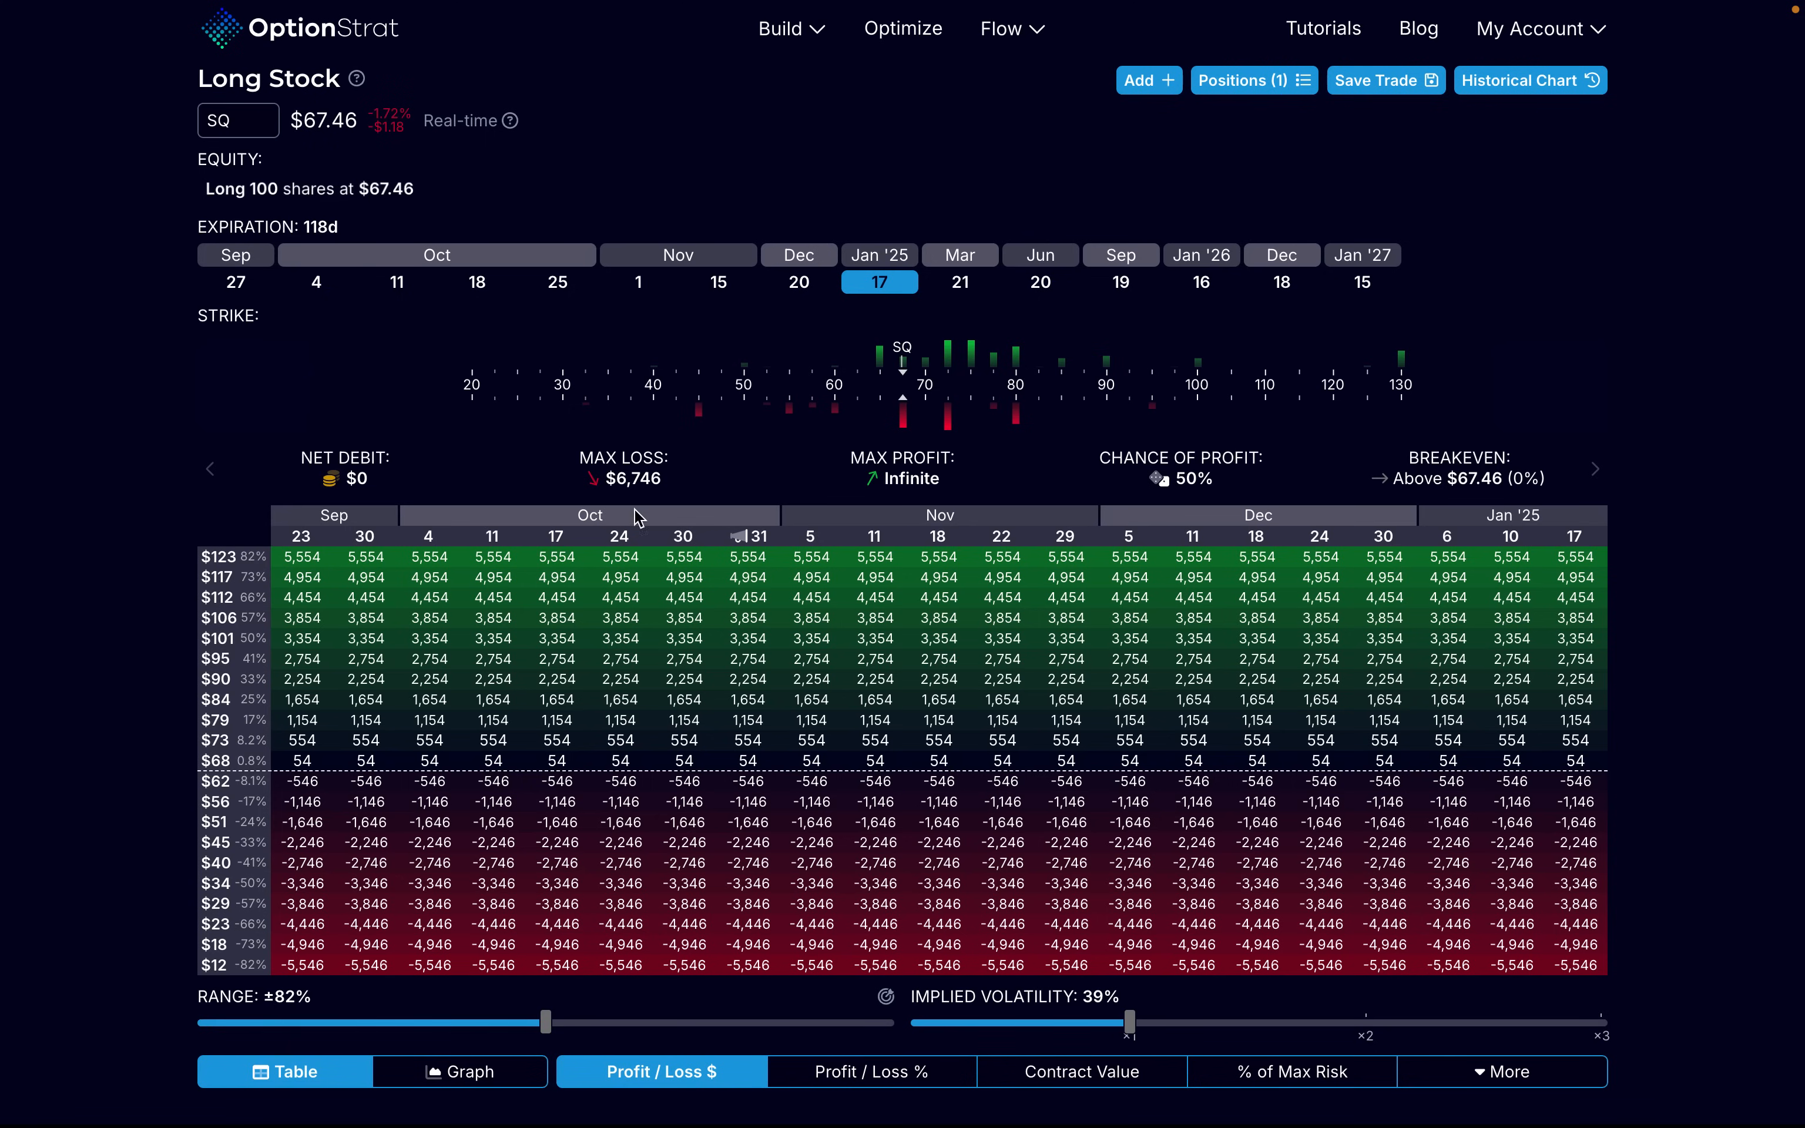
{"action": "mouse_move", "coordinate": [665, 470]}
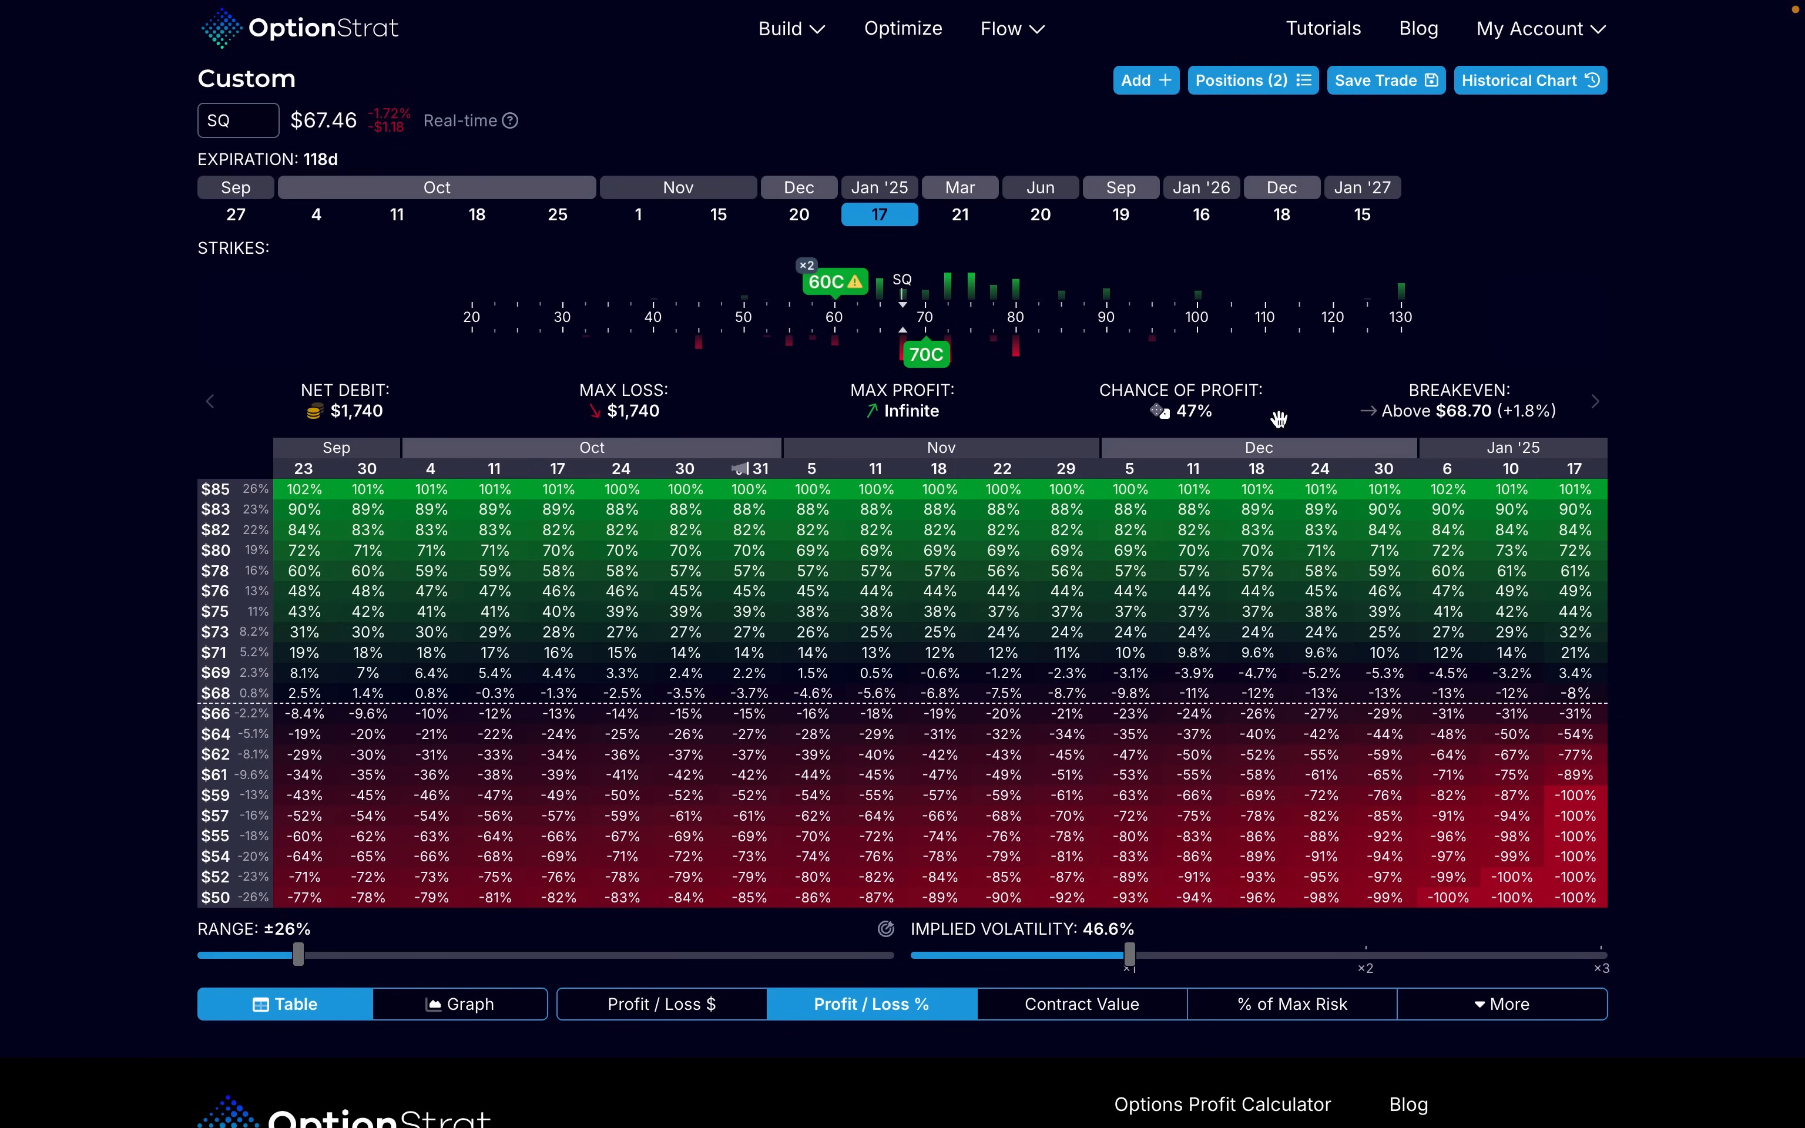
{"action": "mouse_move", "coordinate": [1201, 441]}
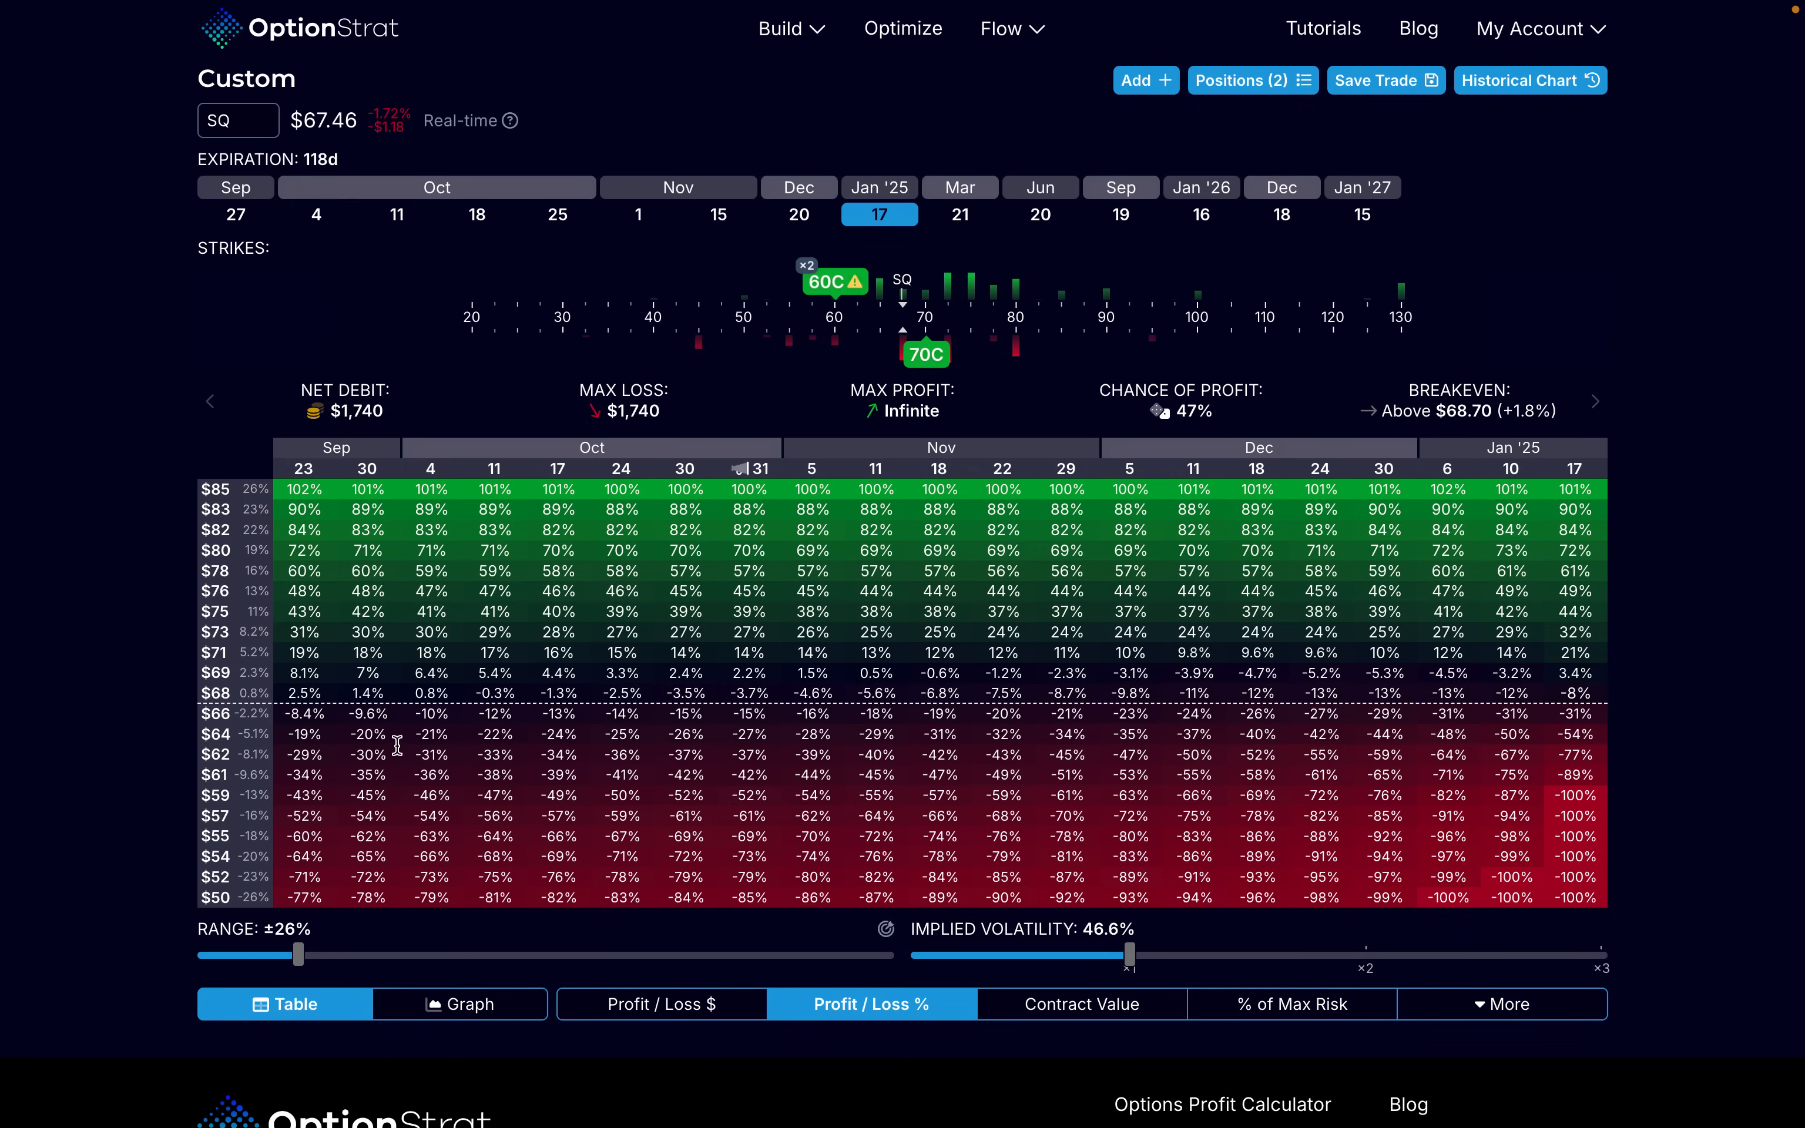
Step: Show the ZEBRA's profit and loss table in dollars
{"action": "left_click", "coordinate": [659, 1004]}
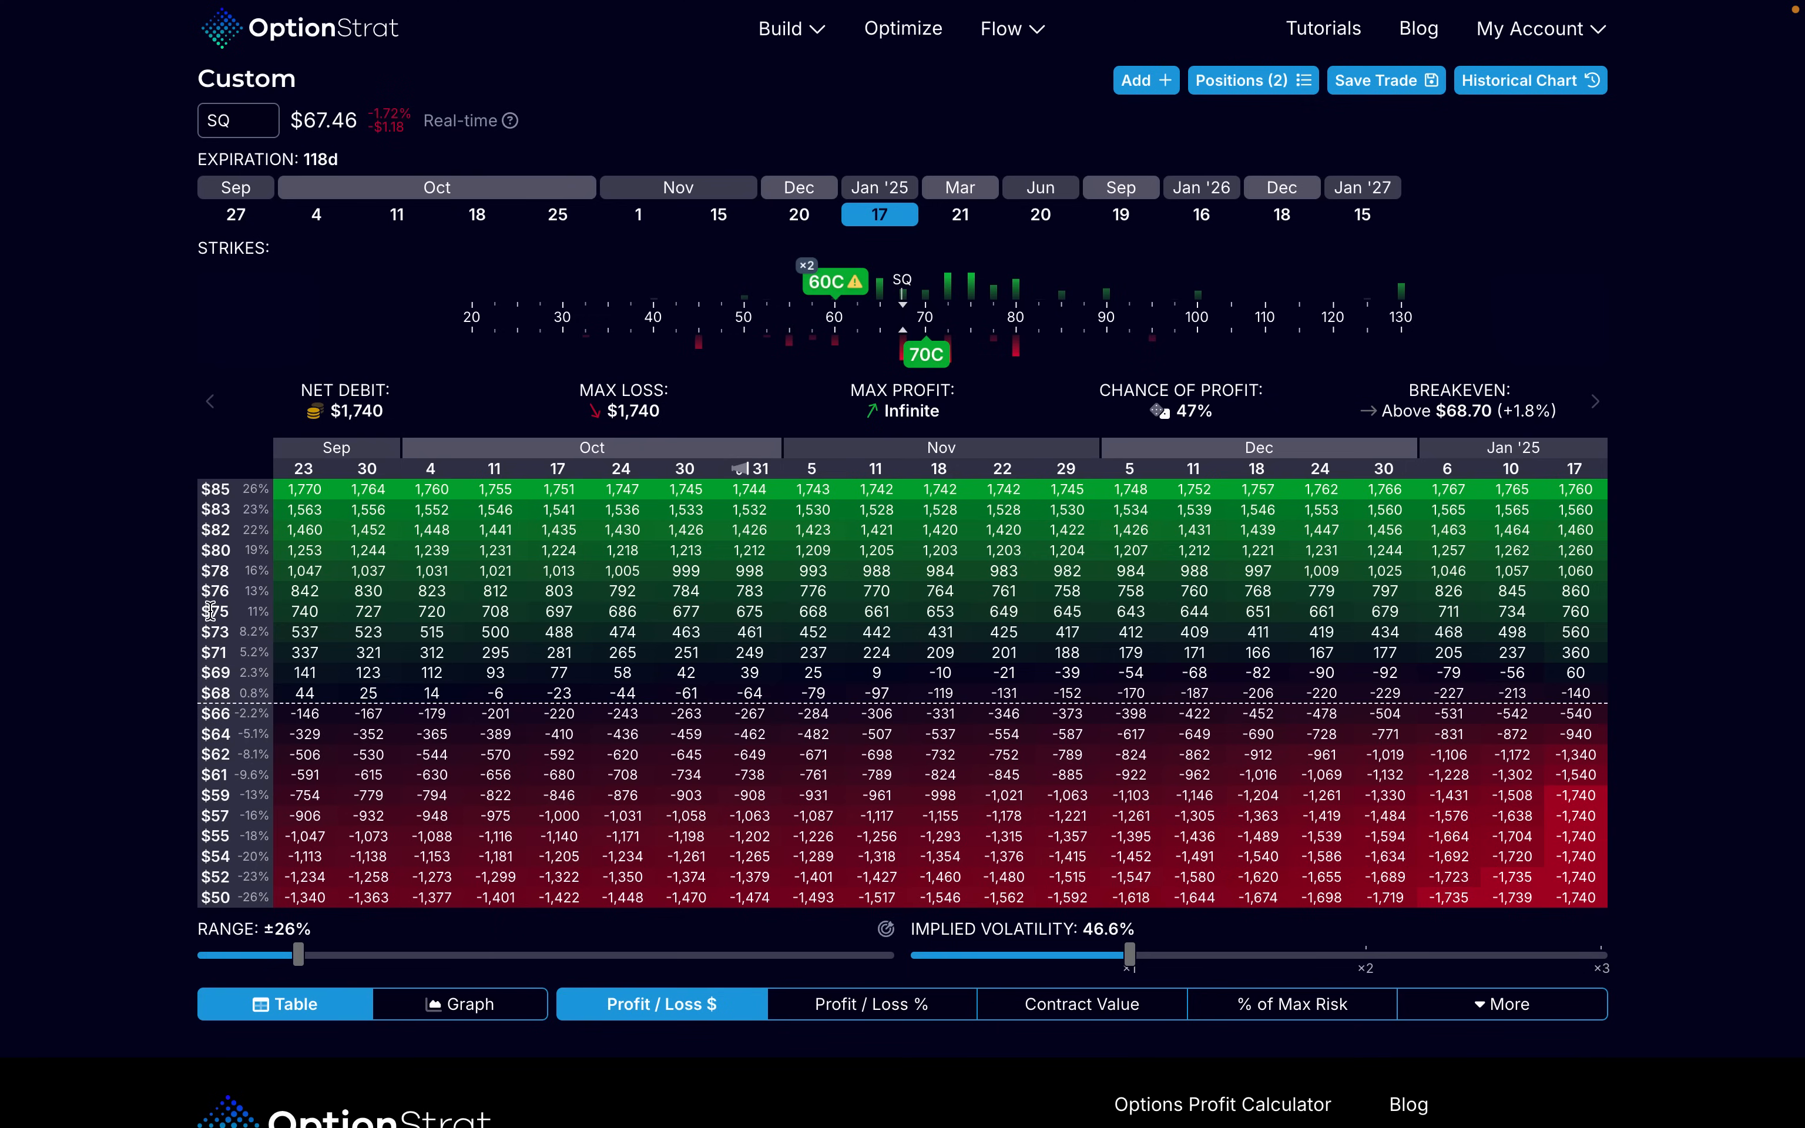
{"action": "mouse_move", "coordinate": [1574, 591]}
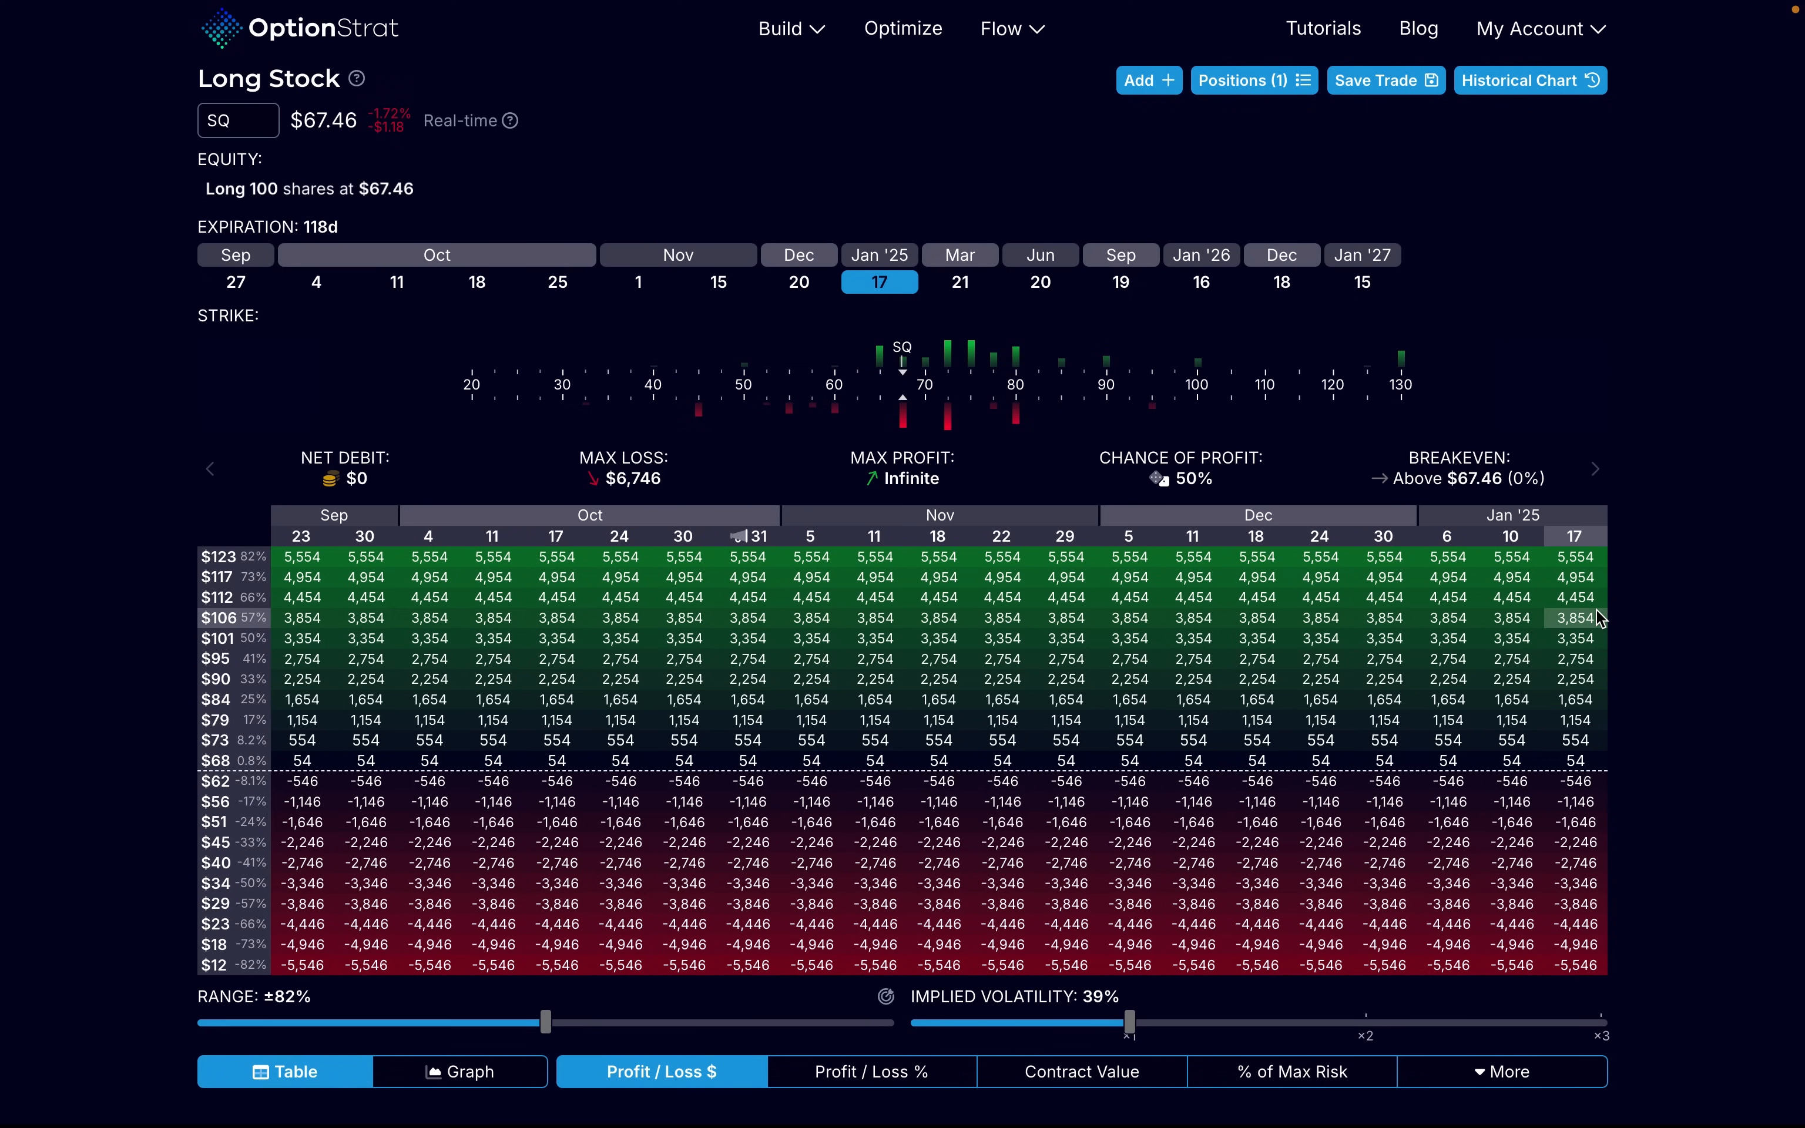
Step: Drag the Range slider from ±82% down to about ±56% on the 100-share SQ model
{"action": "left_click_drag", "start_coordinate": [555, 1022], "coordinate": [524, 1022]}
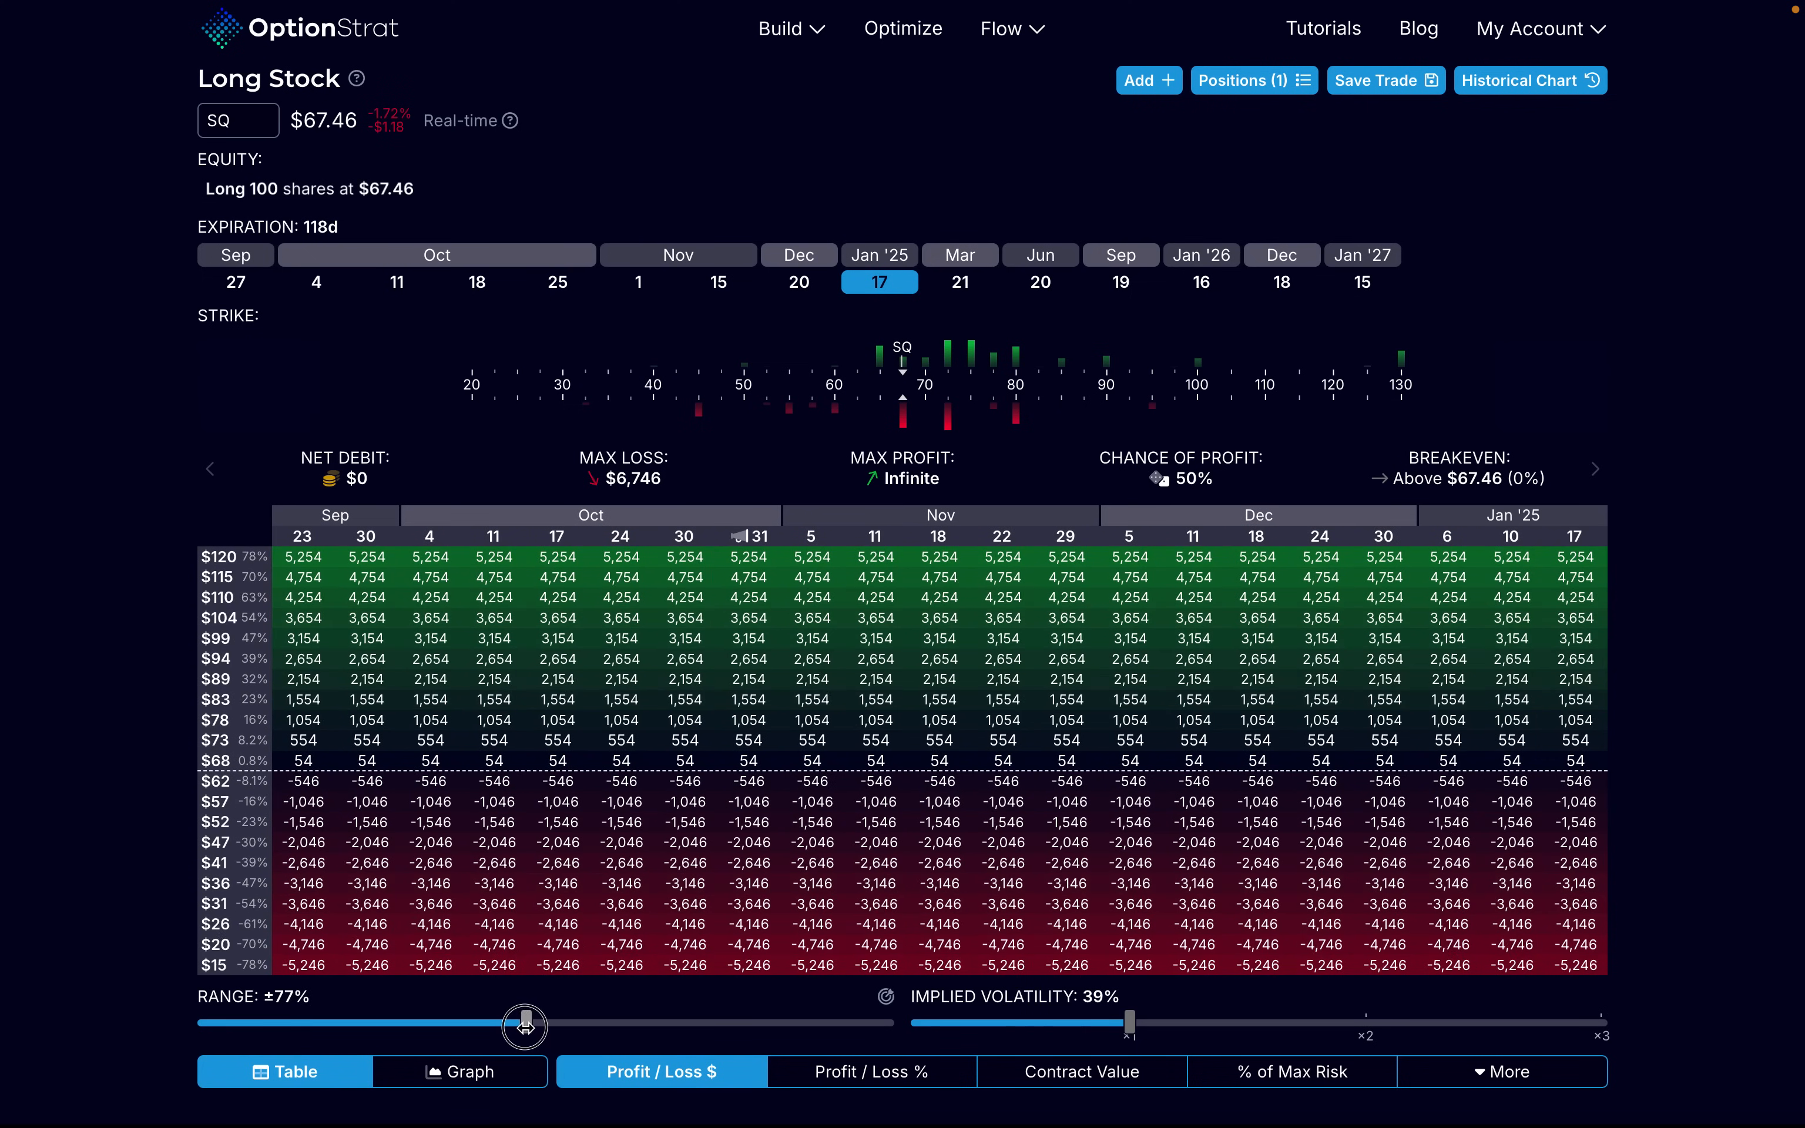
{"action": "left_click_drag", "start_coordinate": [524, 1026], "coordinate": [483, 1025]}
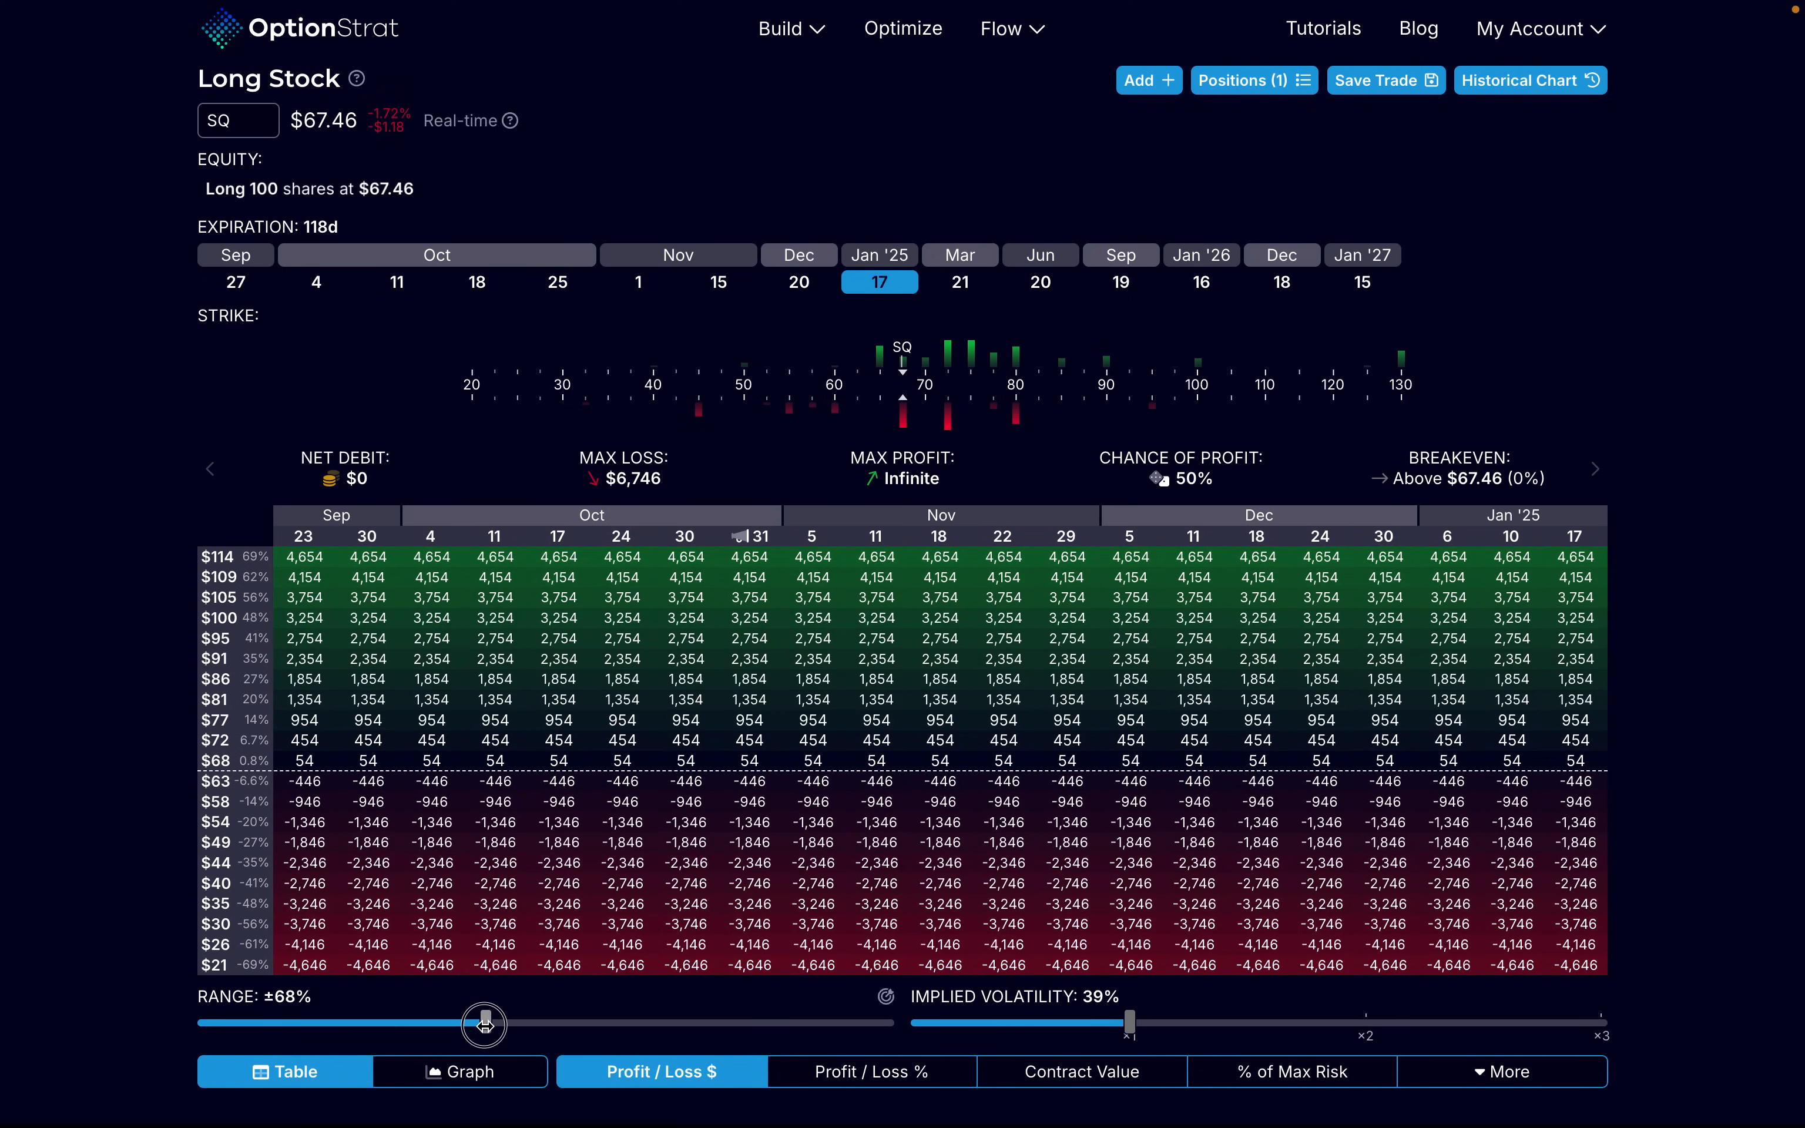
{"action": "left_click_drag", "start_coordinate": [483, 1025], "coordinate": [452, 1021]}
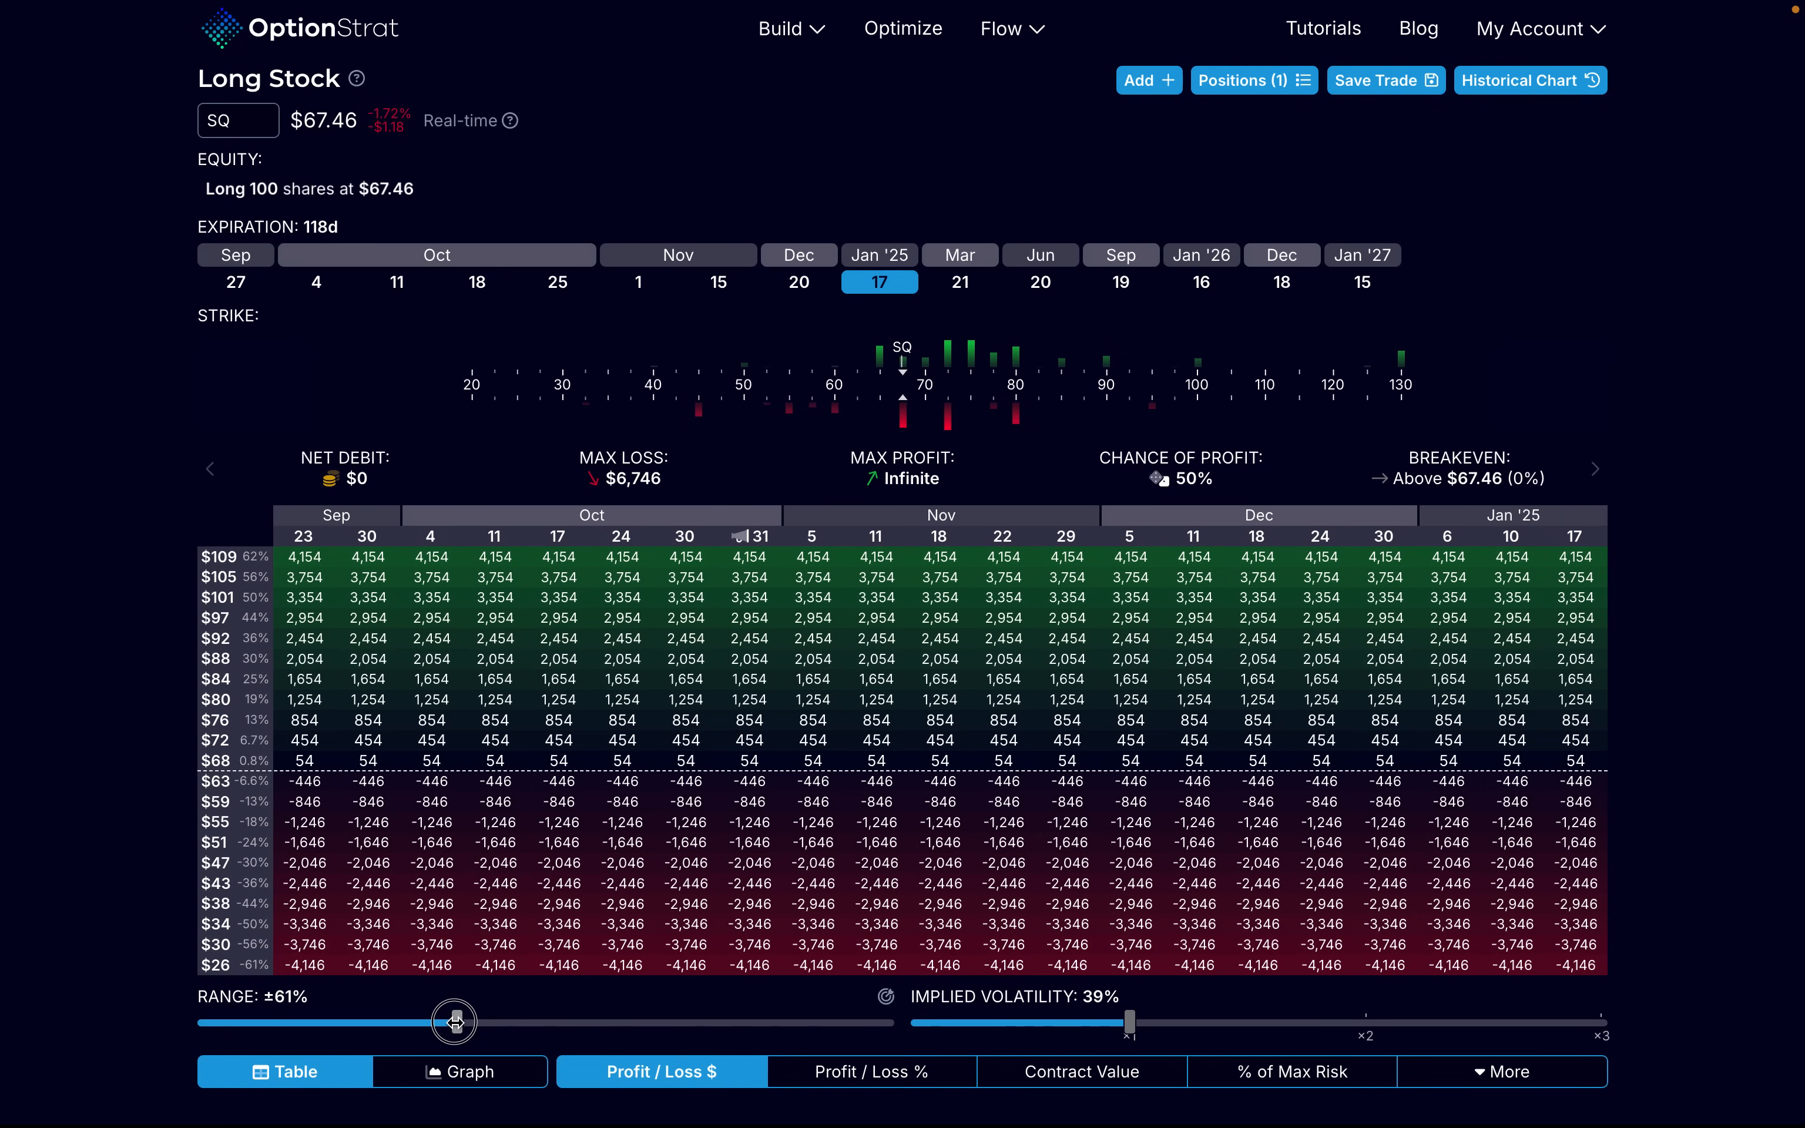
{"action": "left_click_drag", "start_coordinate": [453, 1022], "coordinate": [434, 1022]}
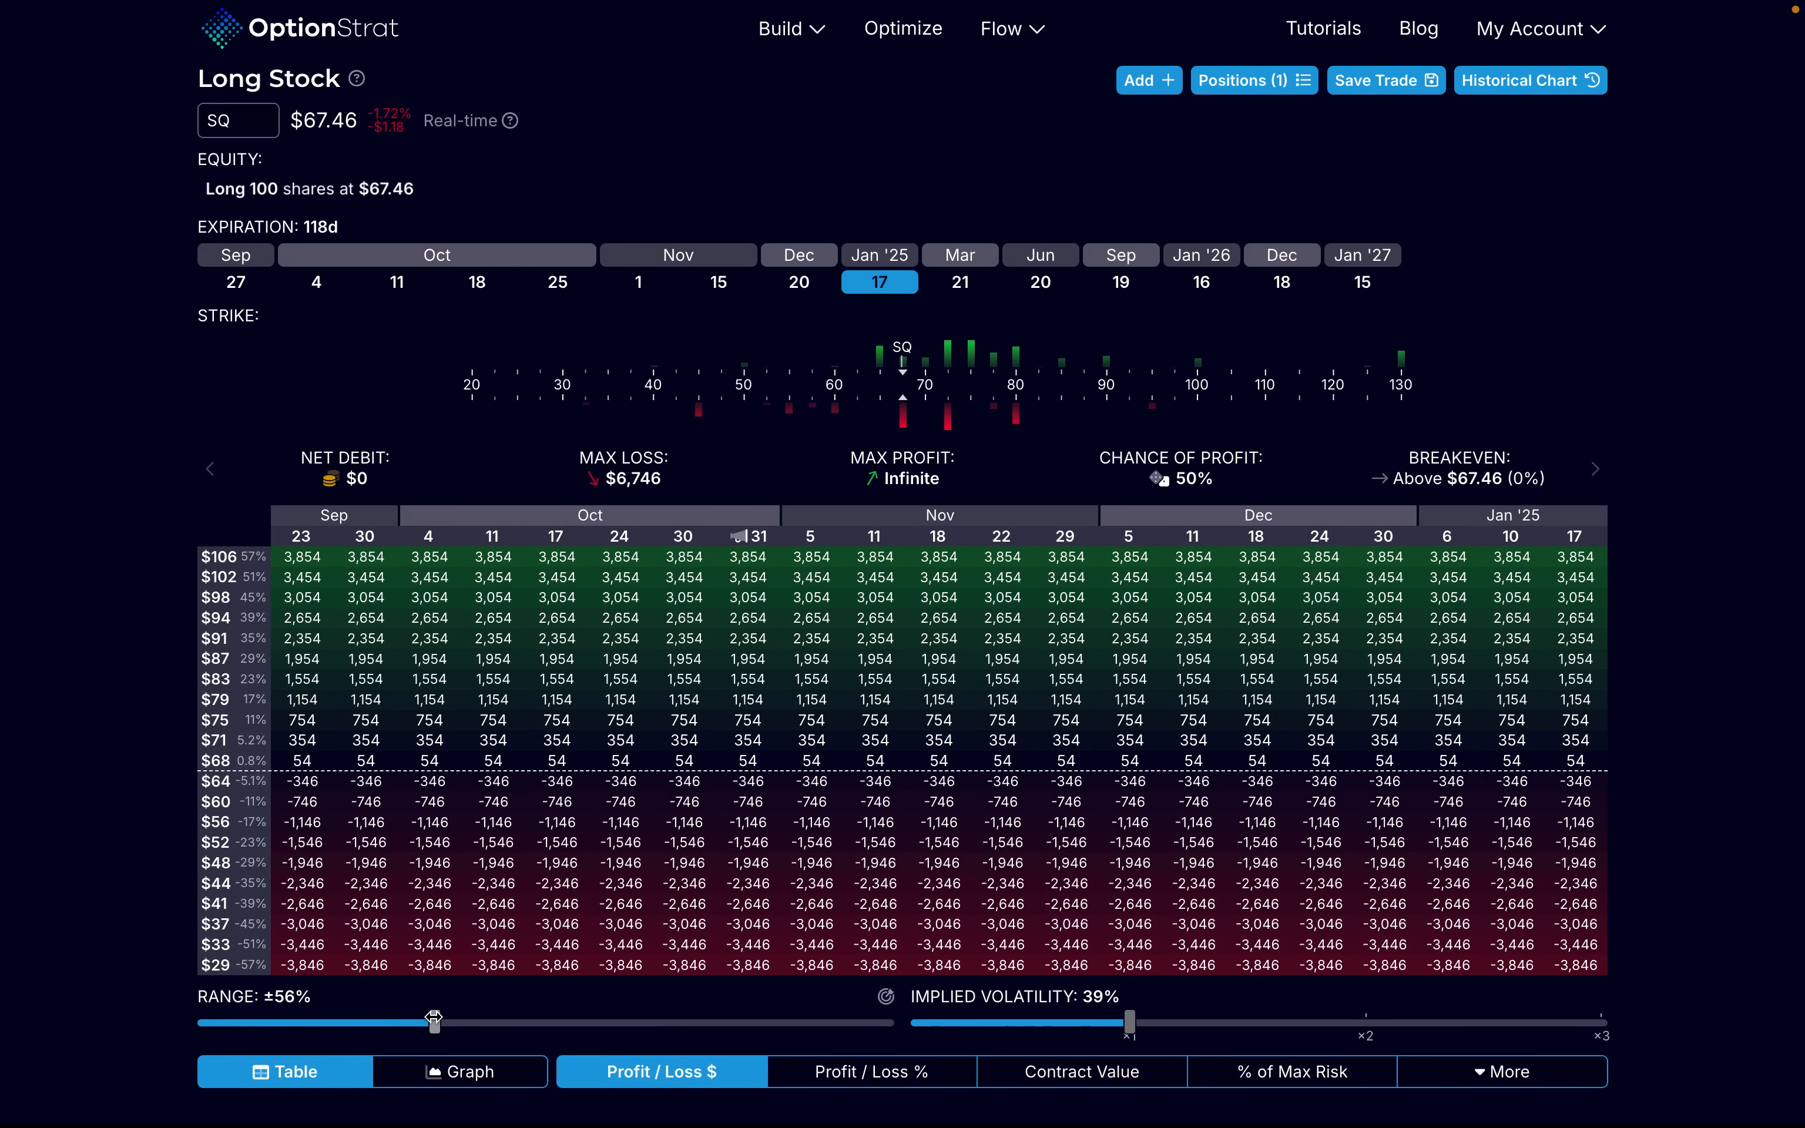
{"action": "mouse_move", "coordinate": [1576, 719]}
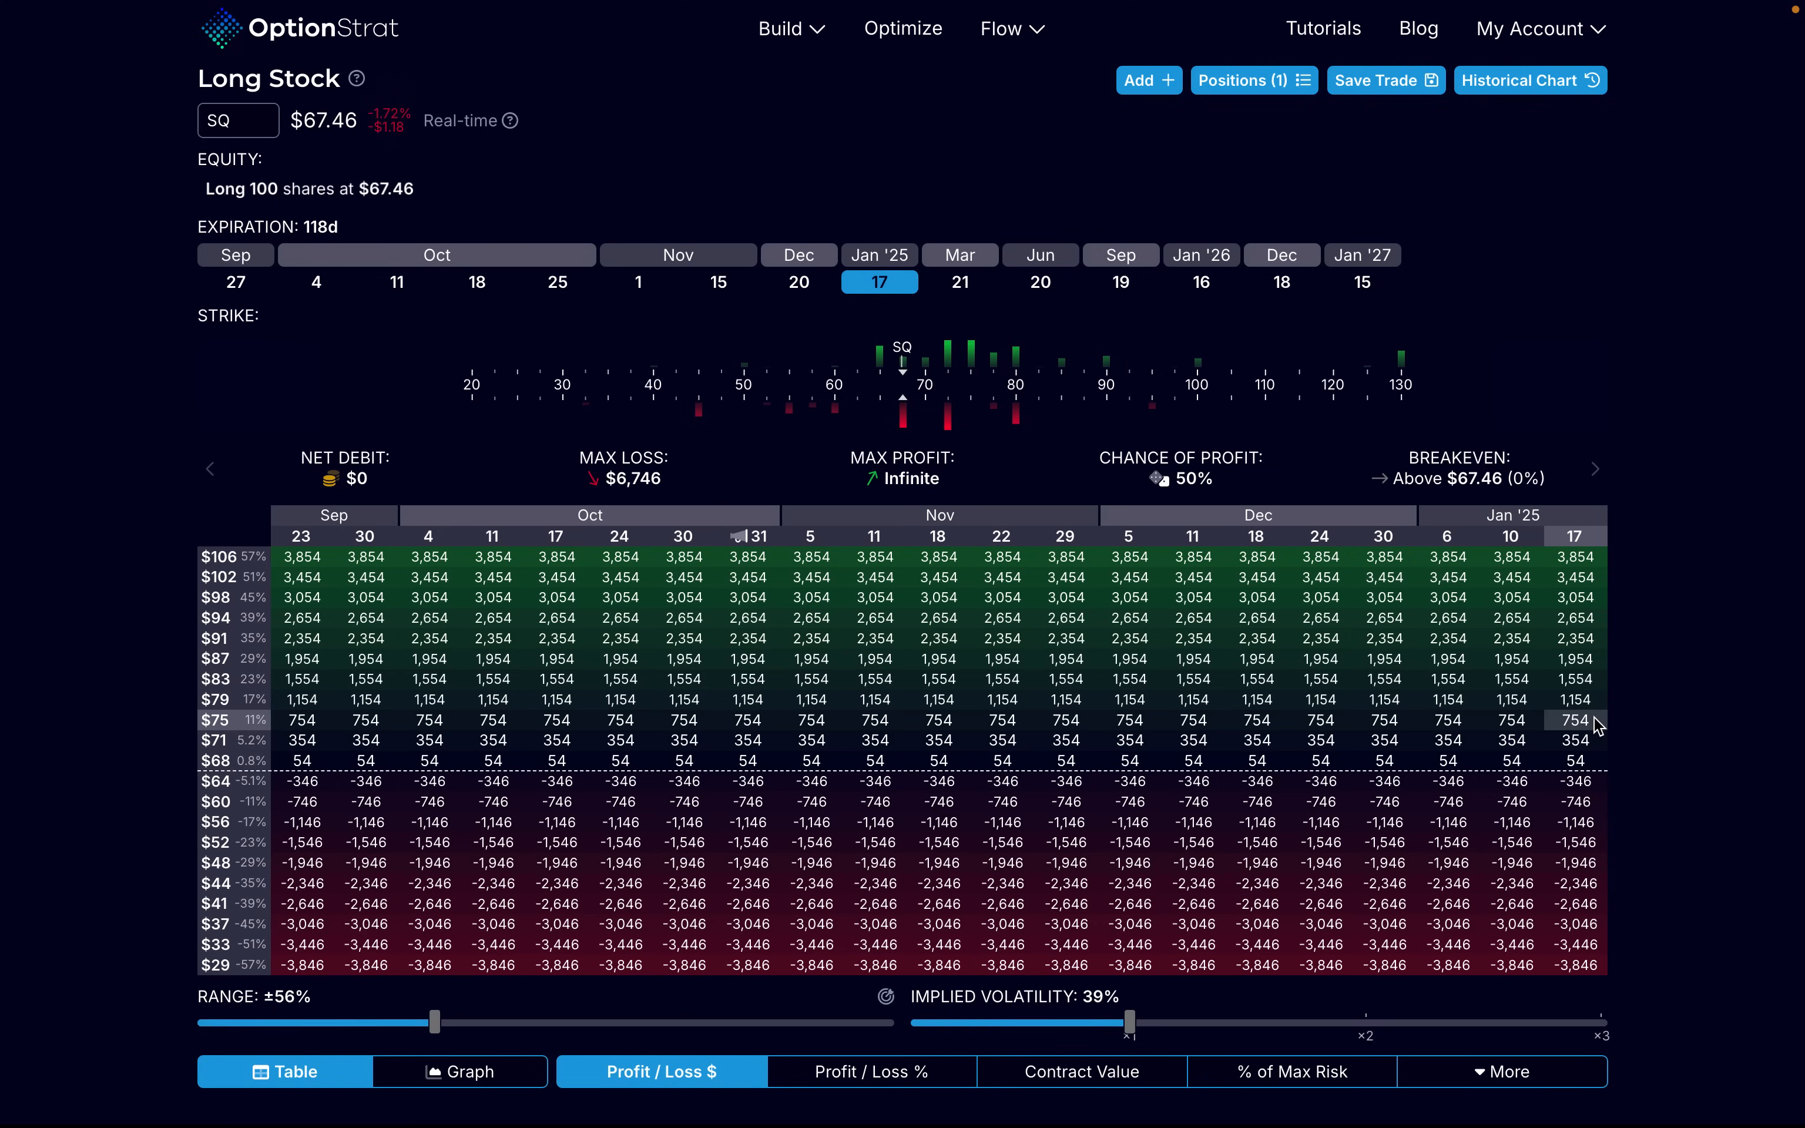
Step: Return to the ZEBRA spread model and show its profit and loss as percentages
{"action": "left_click", "coordinate": [1146, 80]}
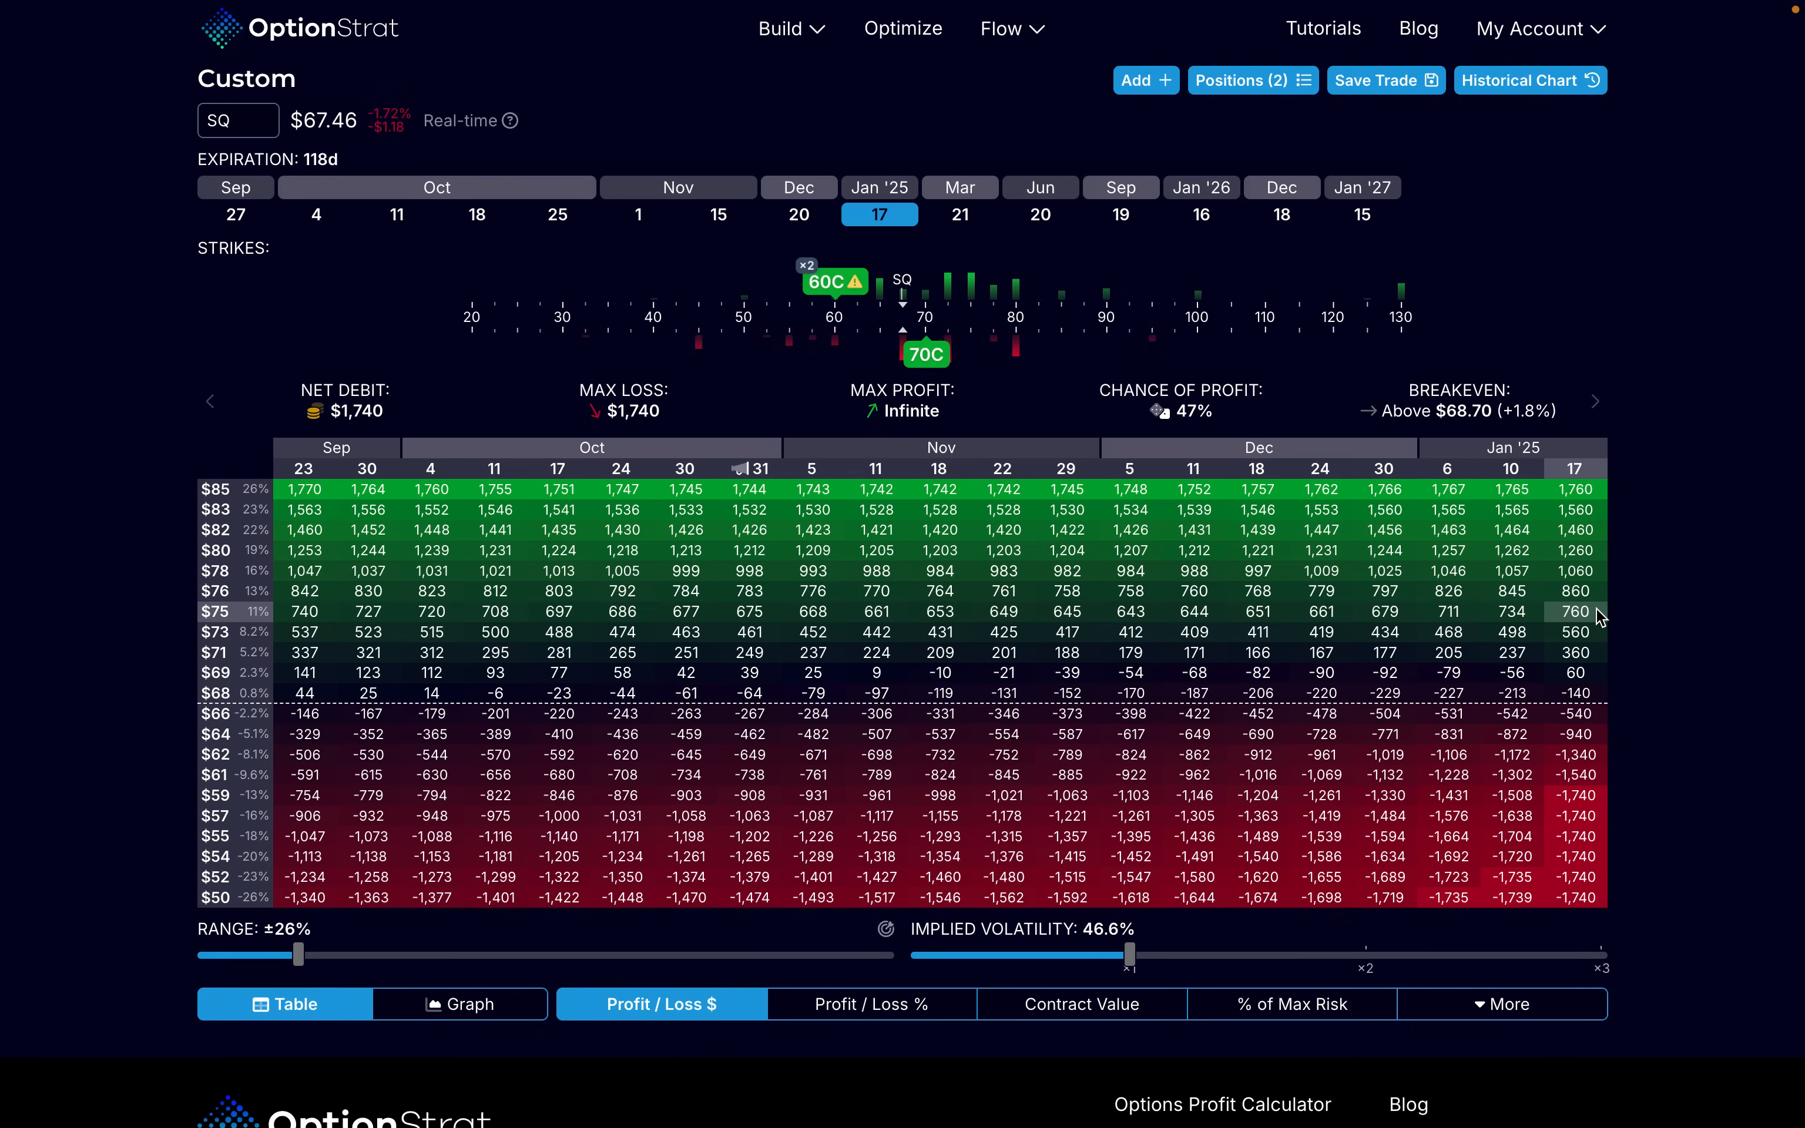
{"action": "left_click", "coordinate": [871, 1003]}
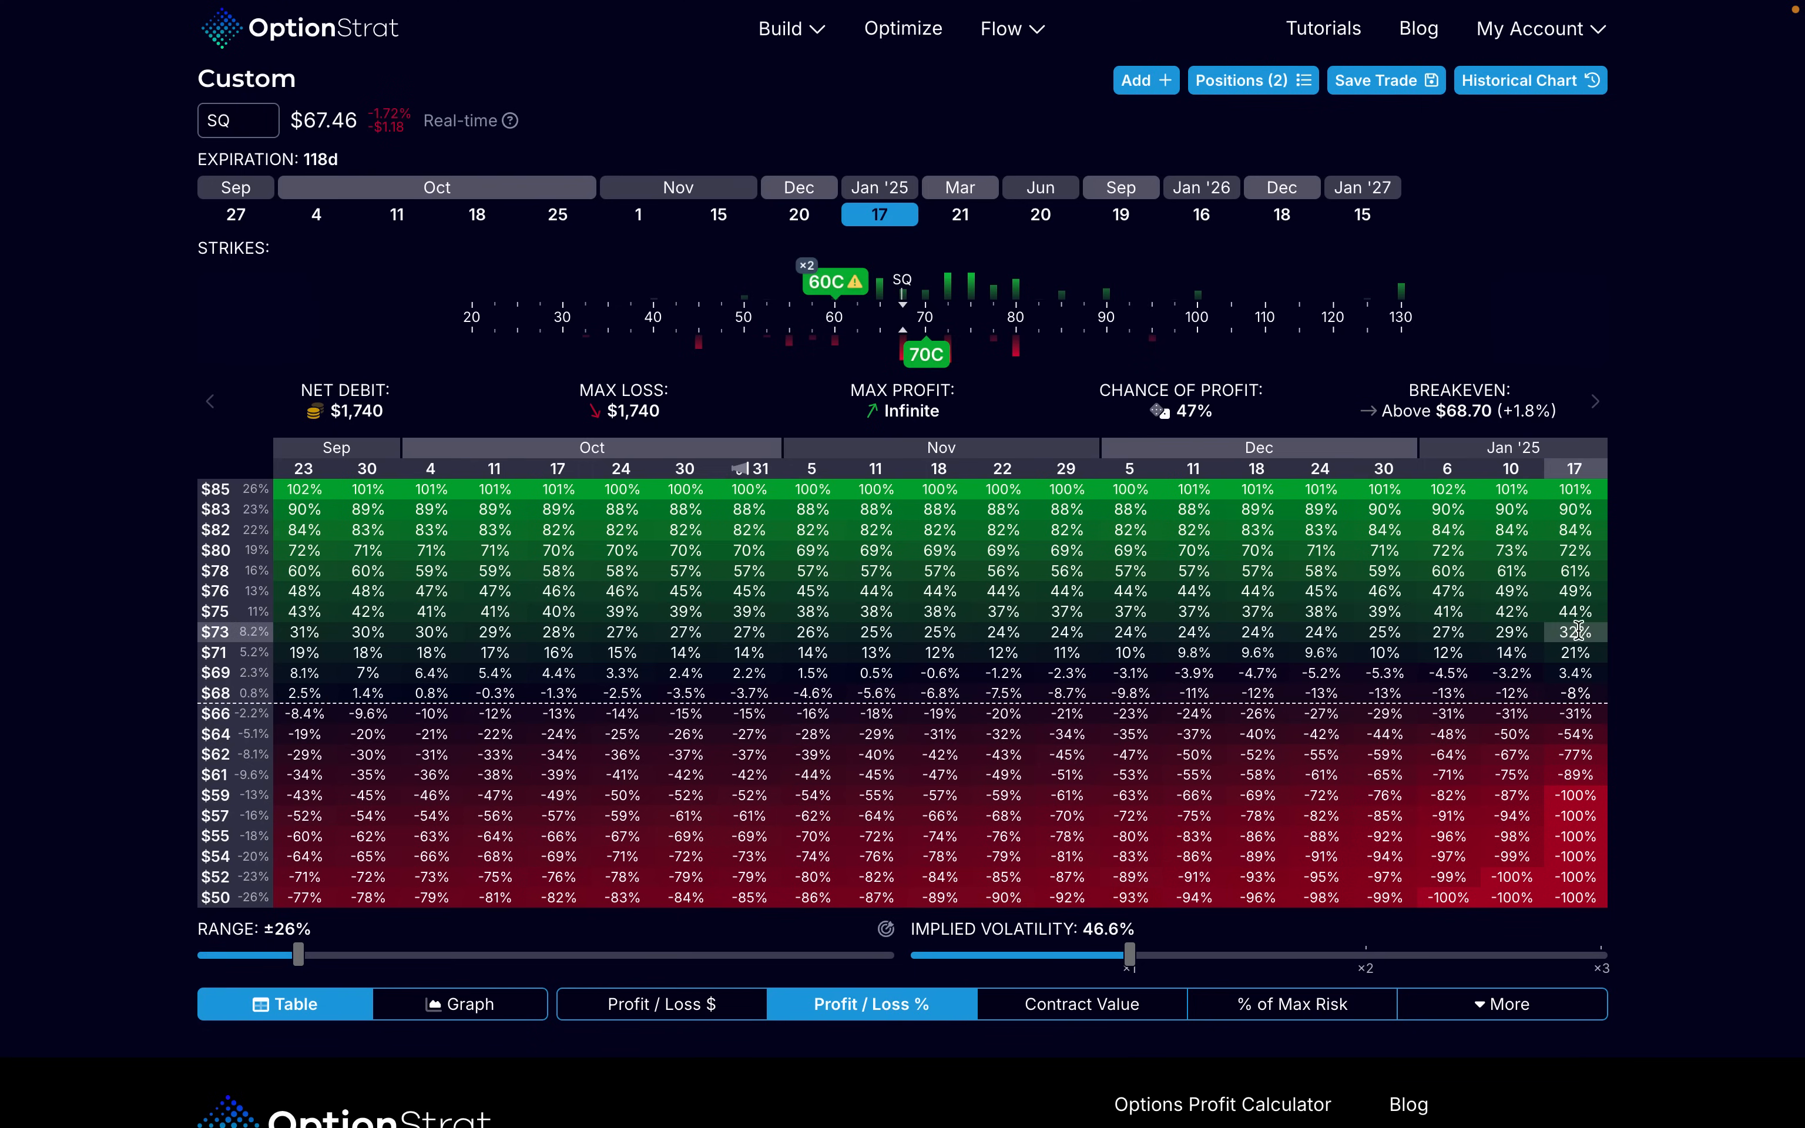
{"action": "mouse_move", "coordinate": [1592, 621]}
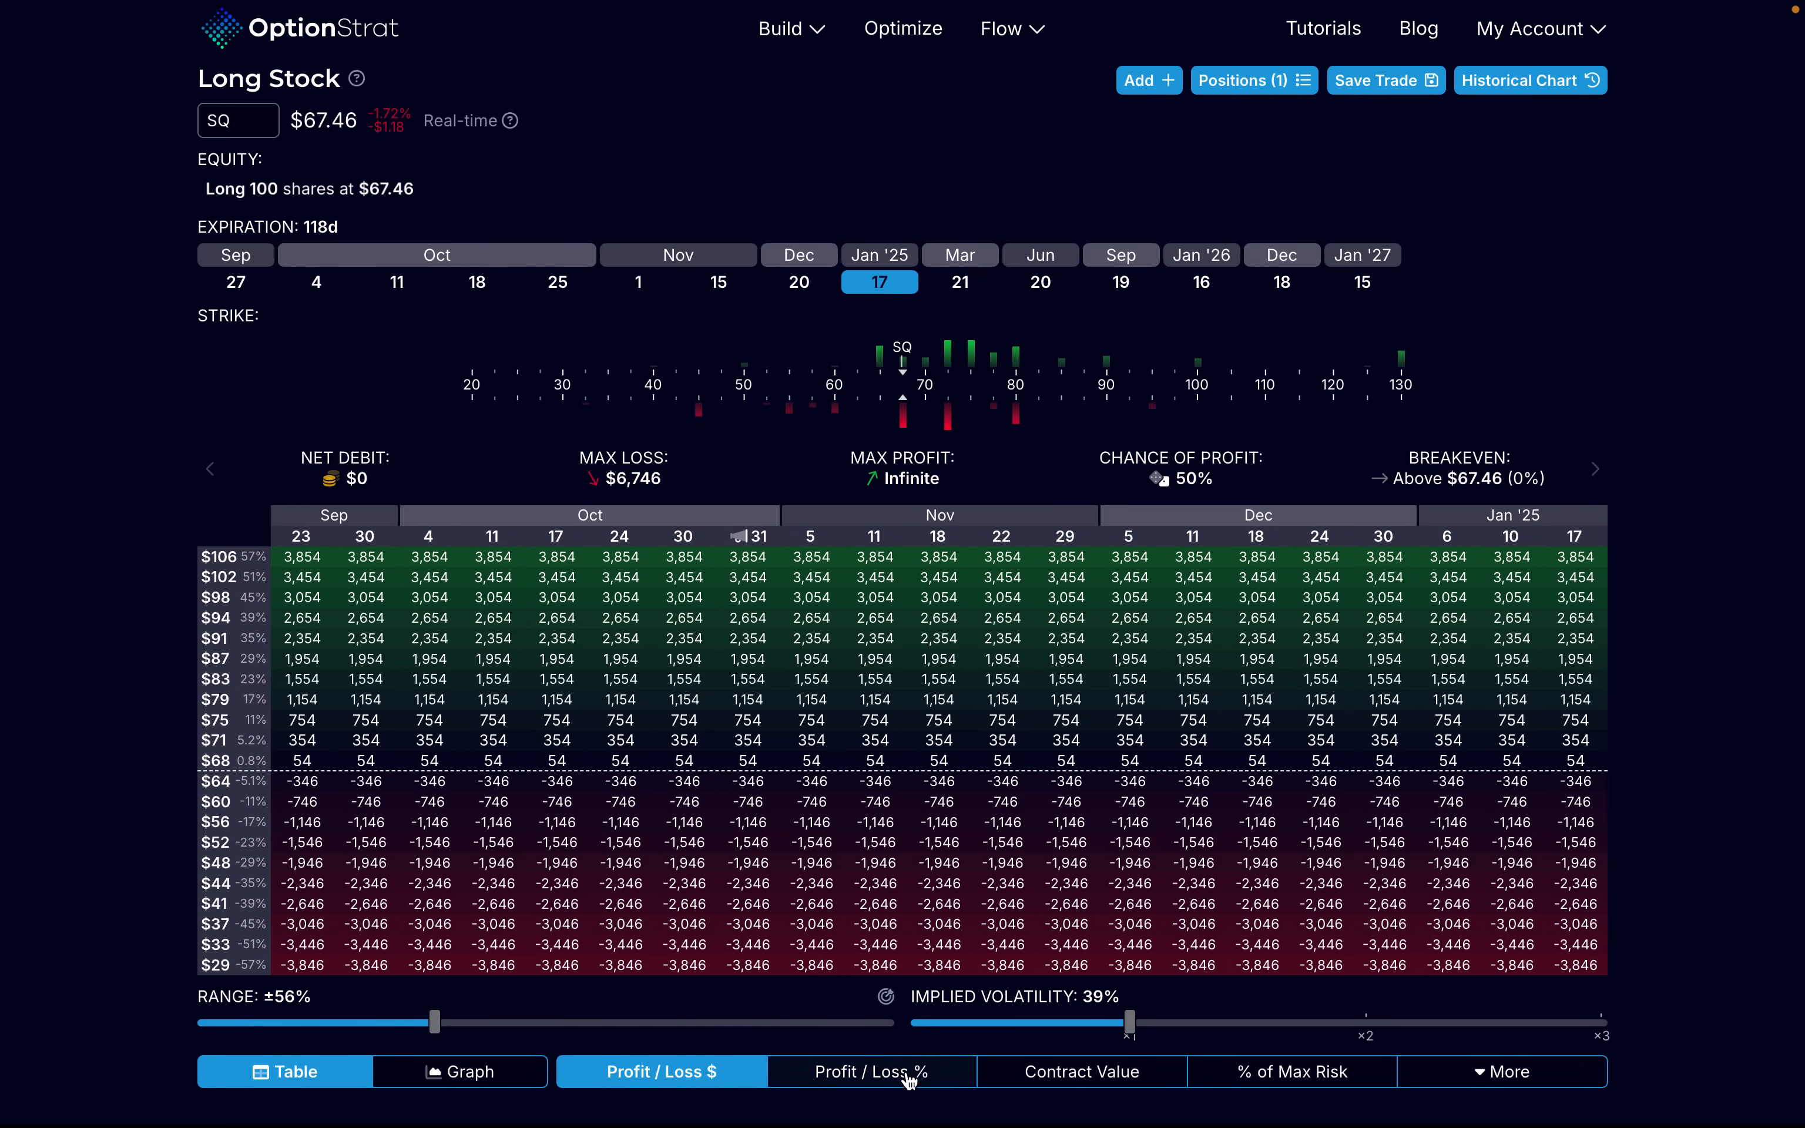
Step: Show the 100-share SQ model's profit and loss as percentages
{"action": "left_click", "coordinate": [872, 1071]}
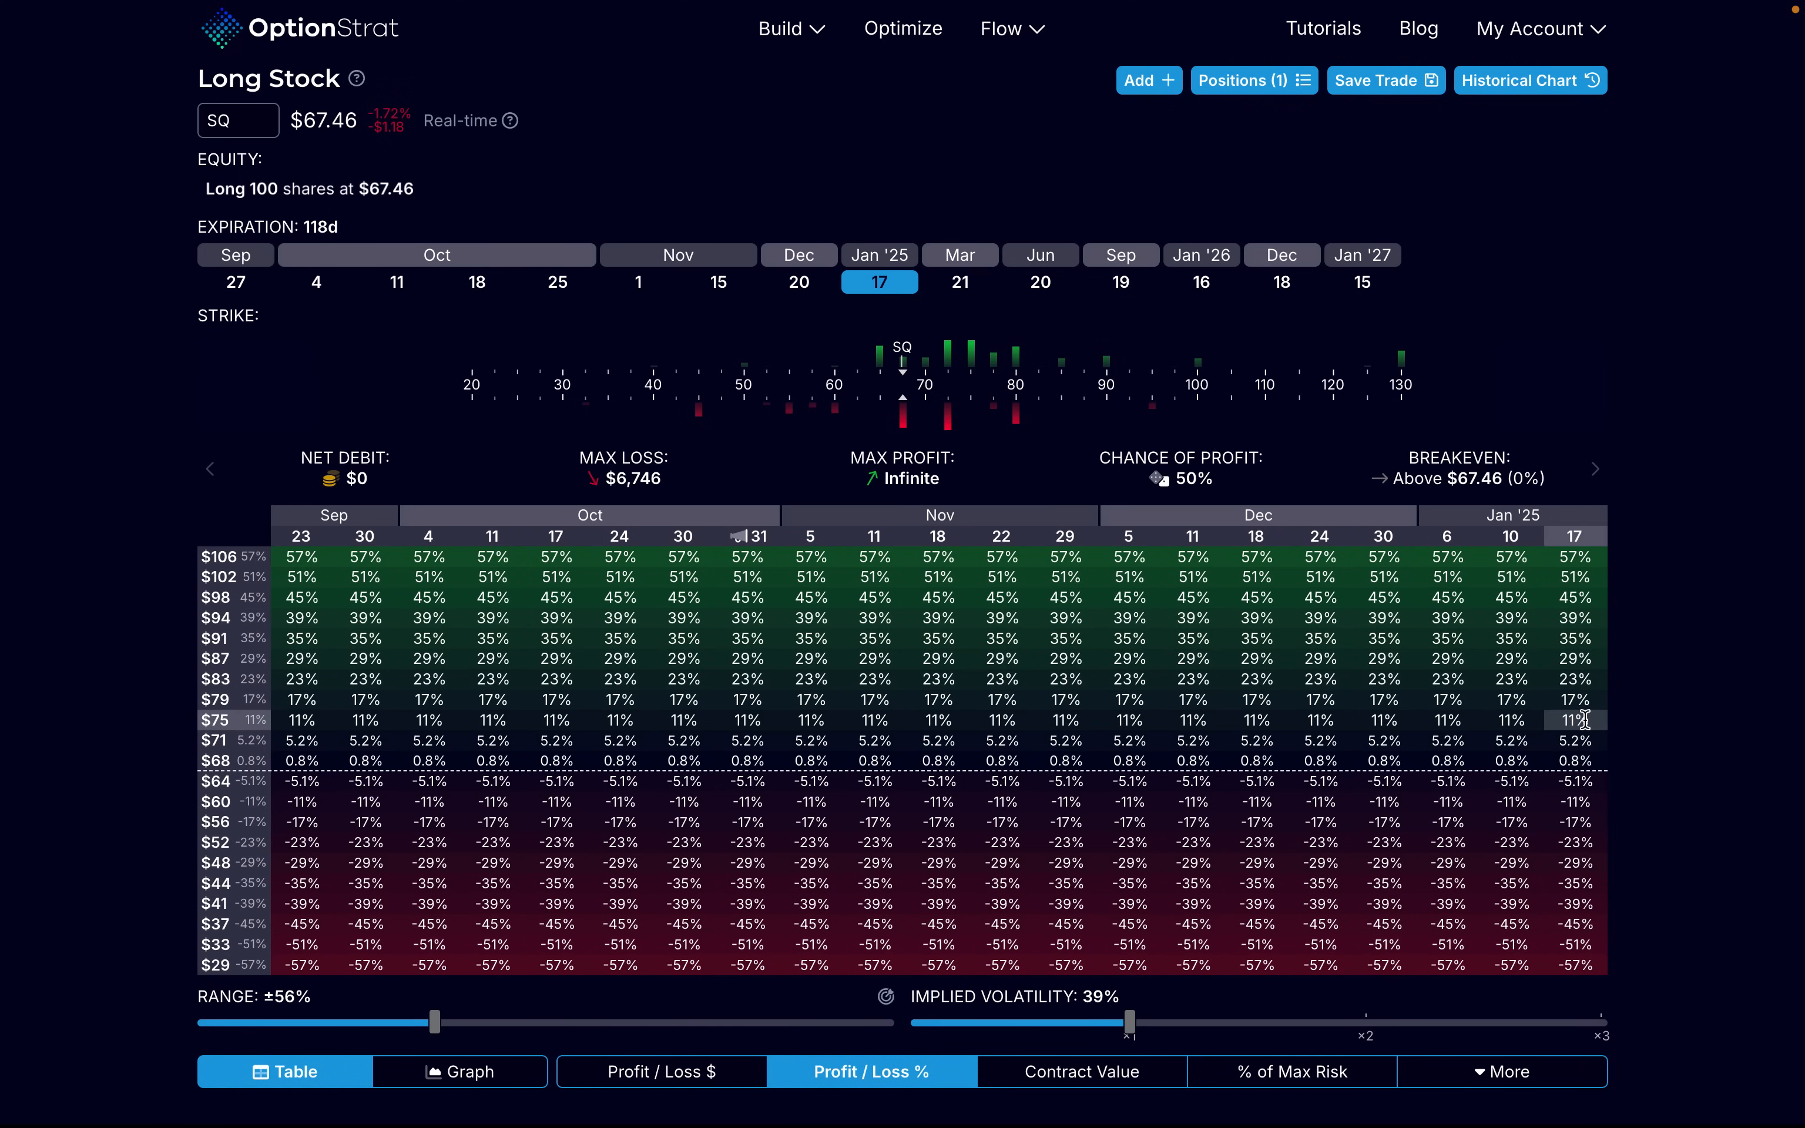
{"action": "mouse_move", "coordinate": [1598, 726]}
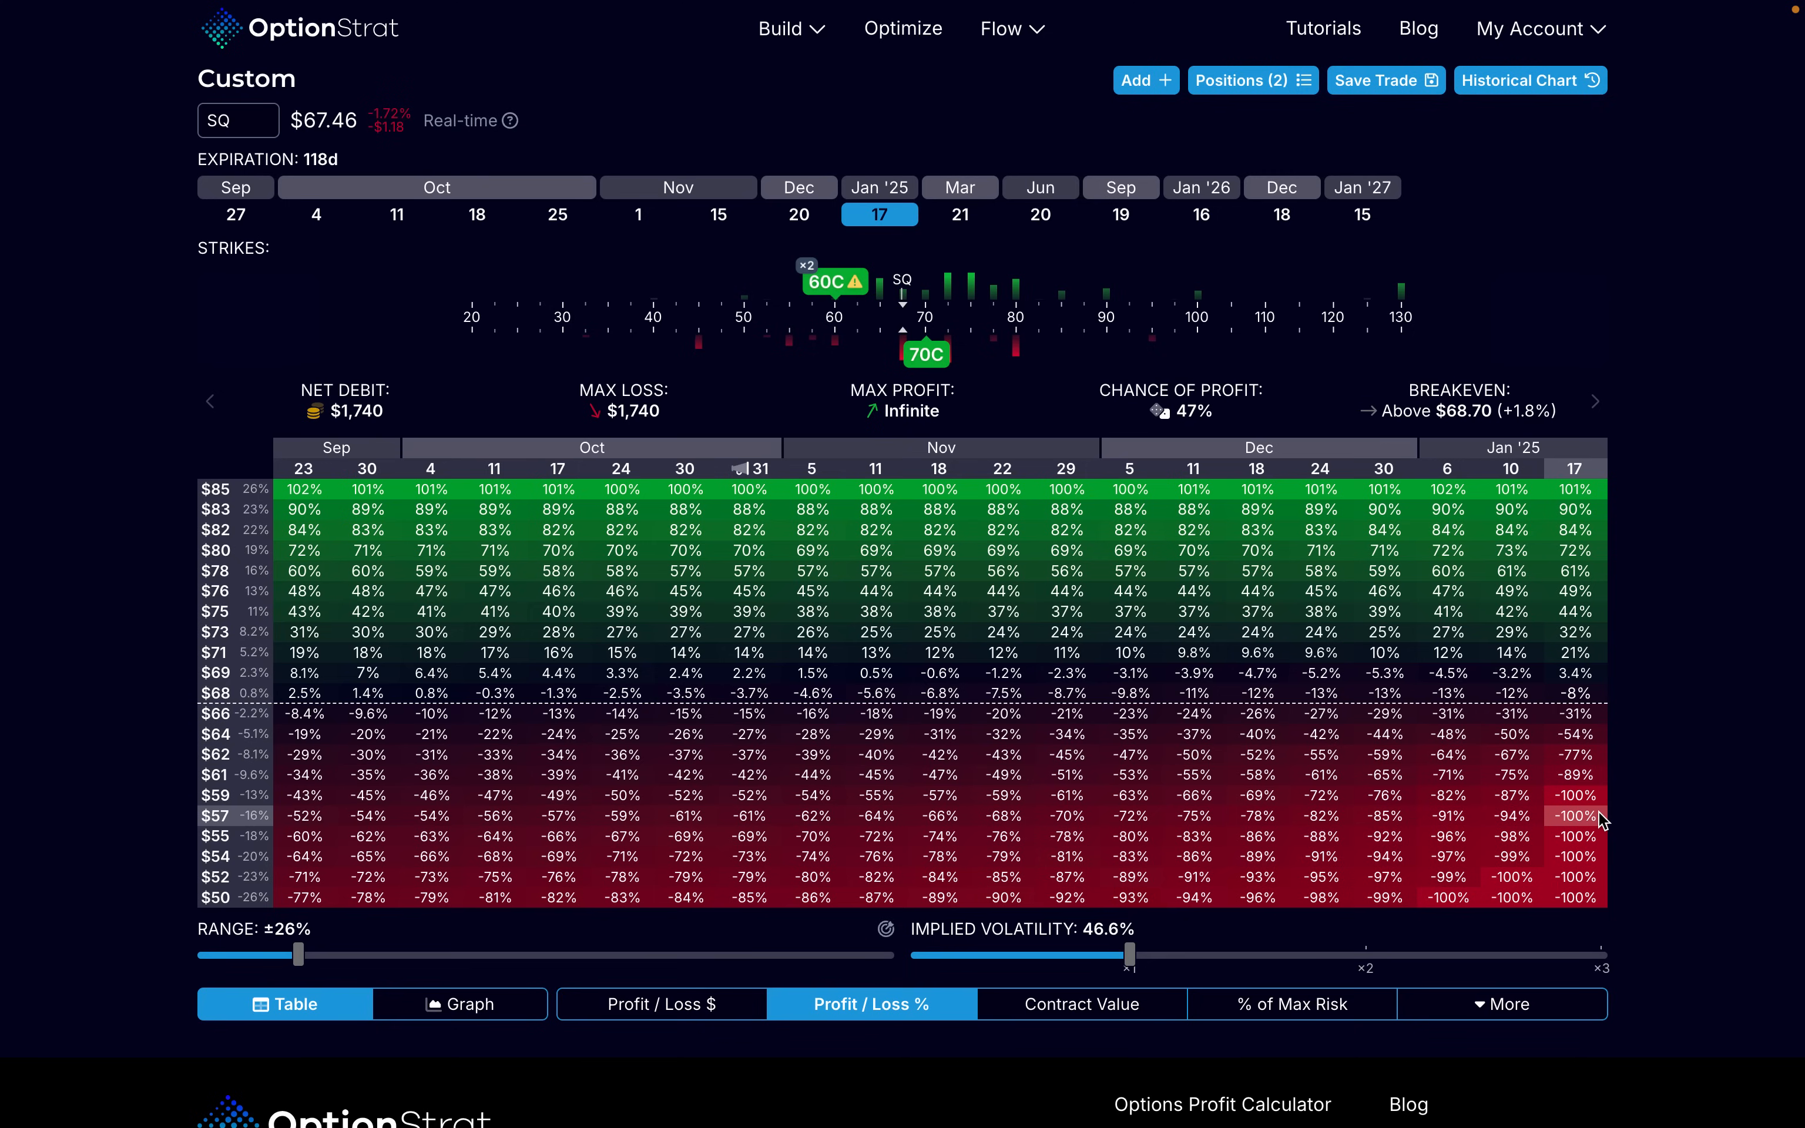
{"action": "mouse_move", "coordinate": [1593, 813]}
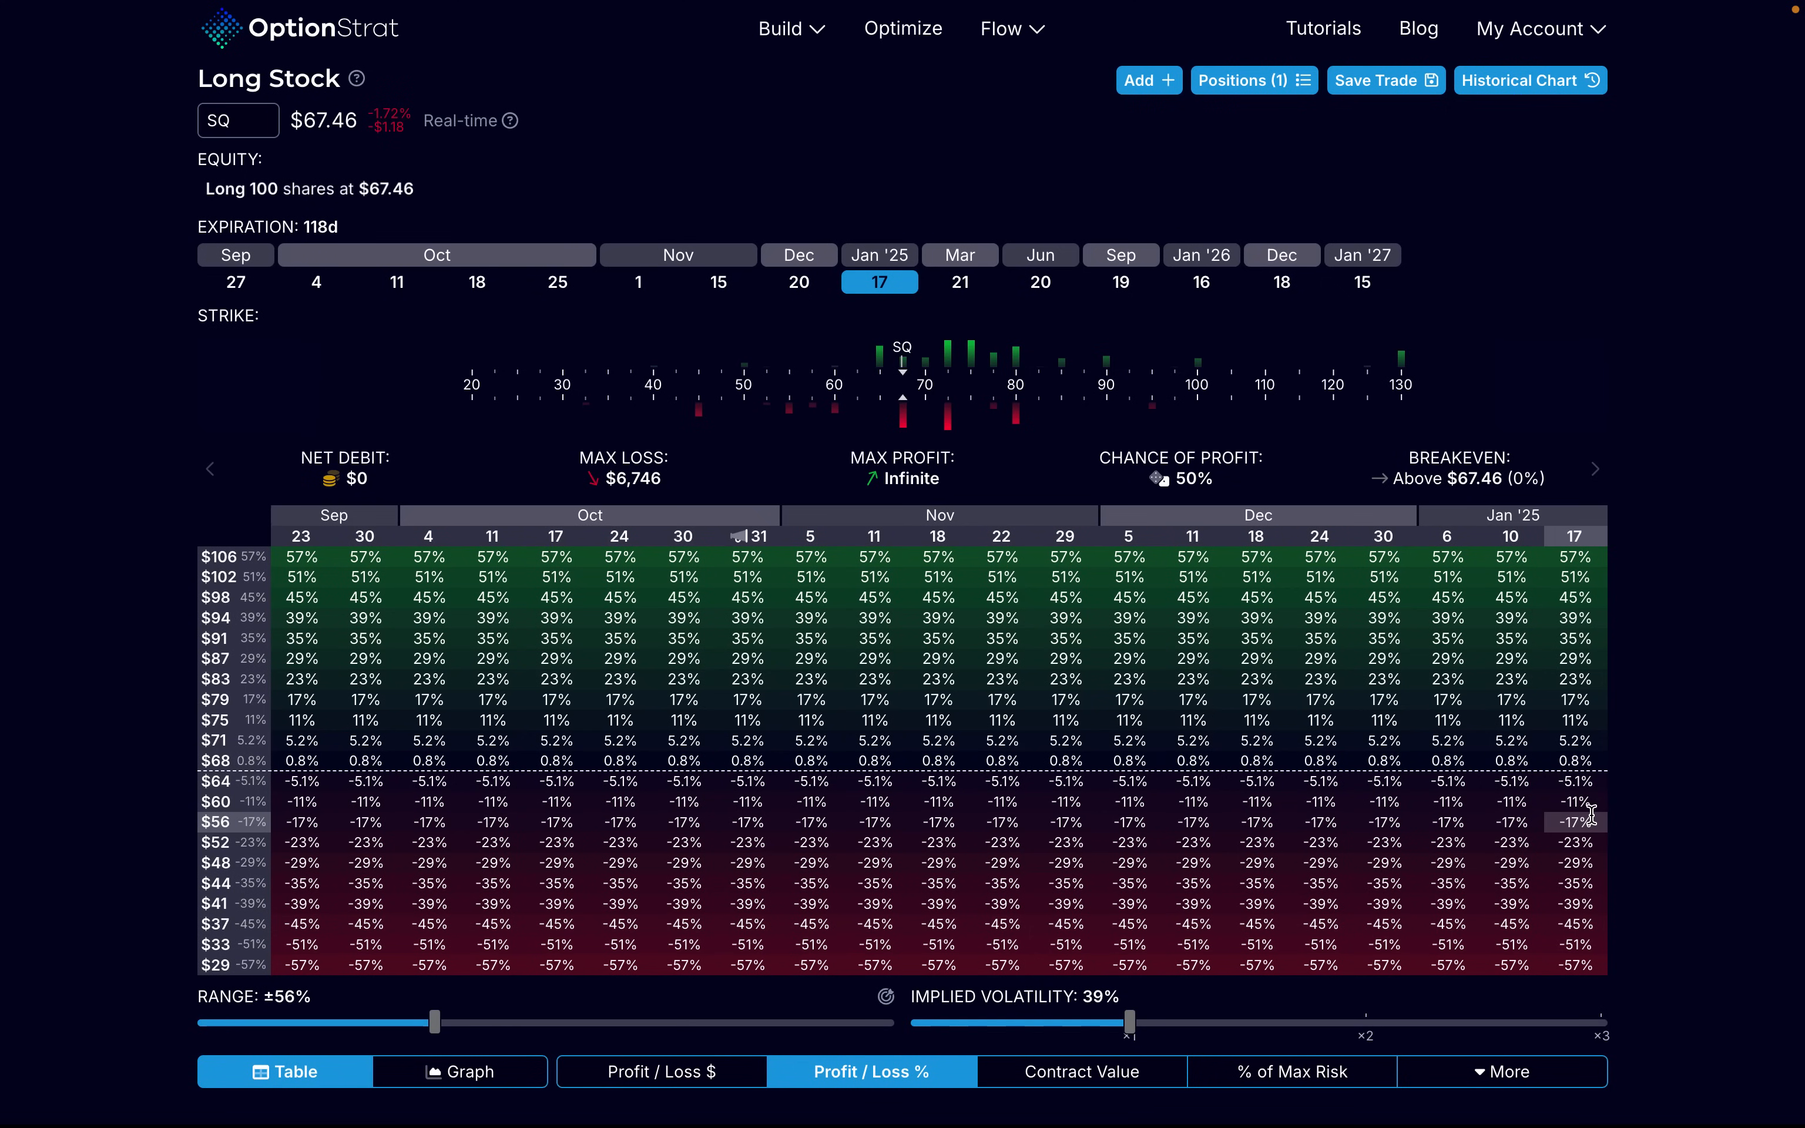
{"action": "mouse_move", "coordinate": [1575, 923]}
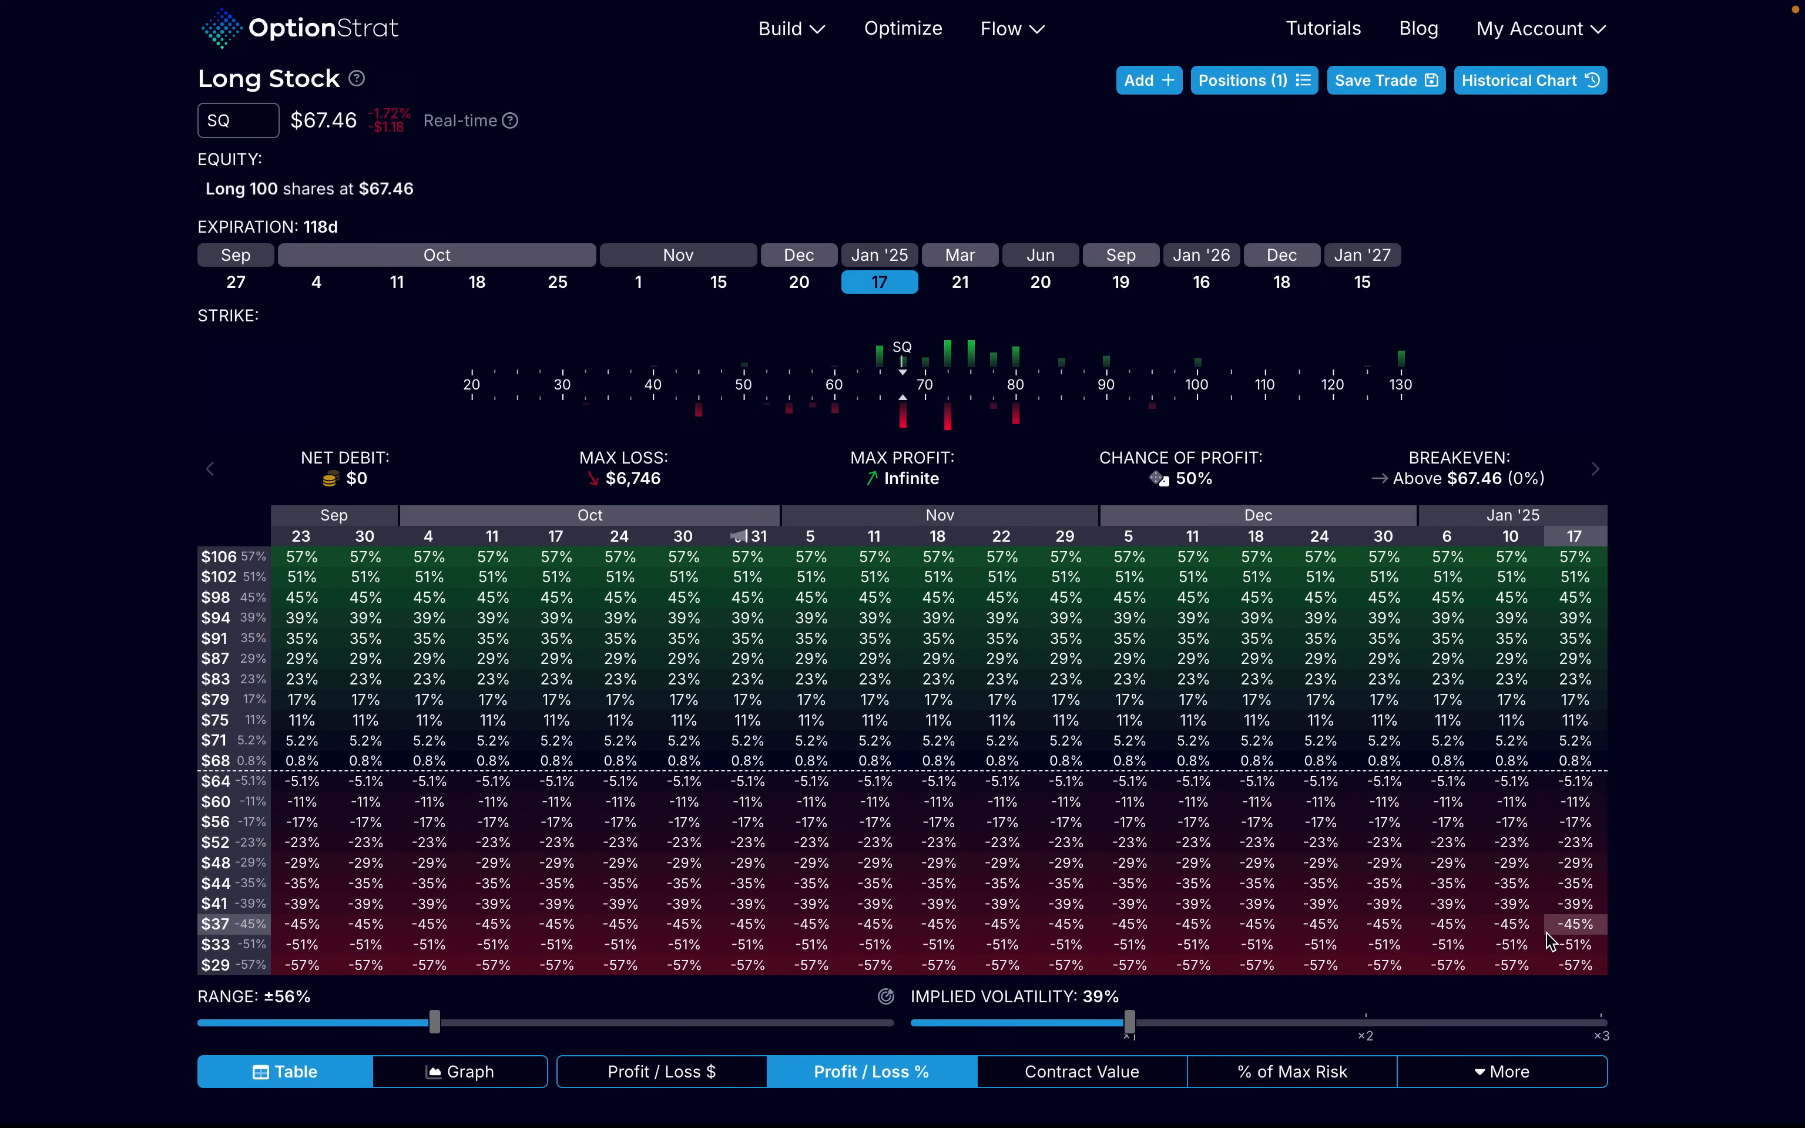